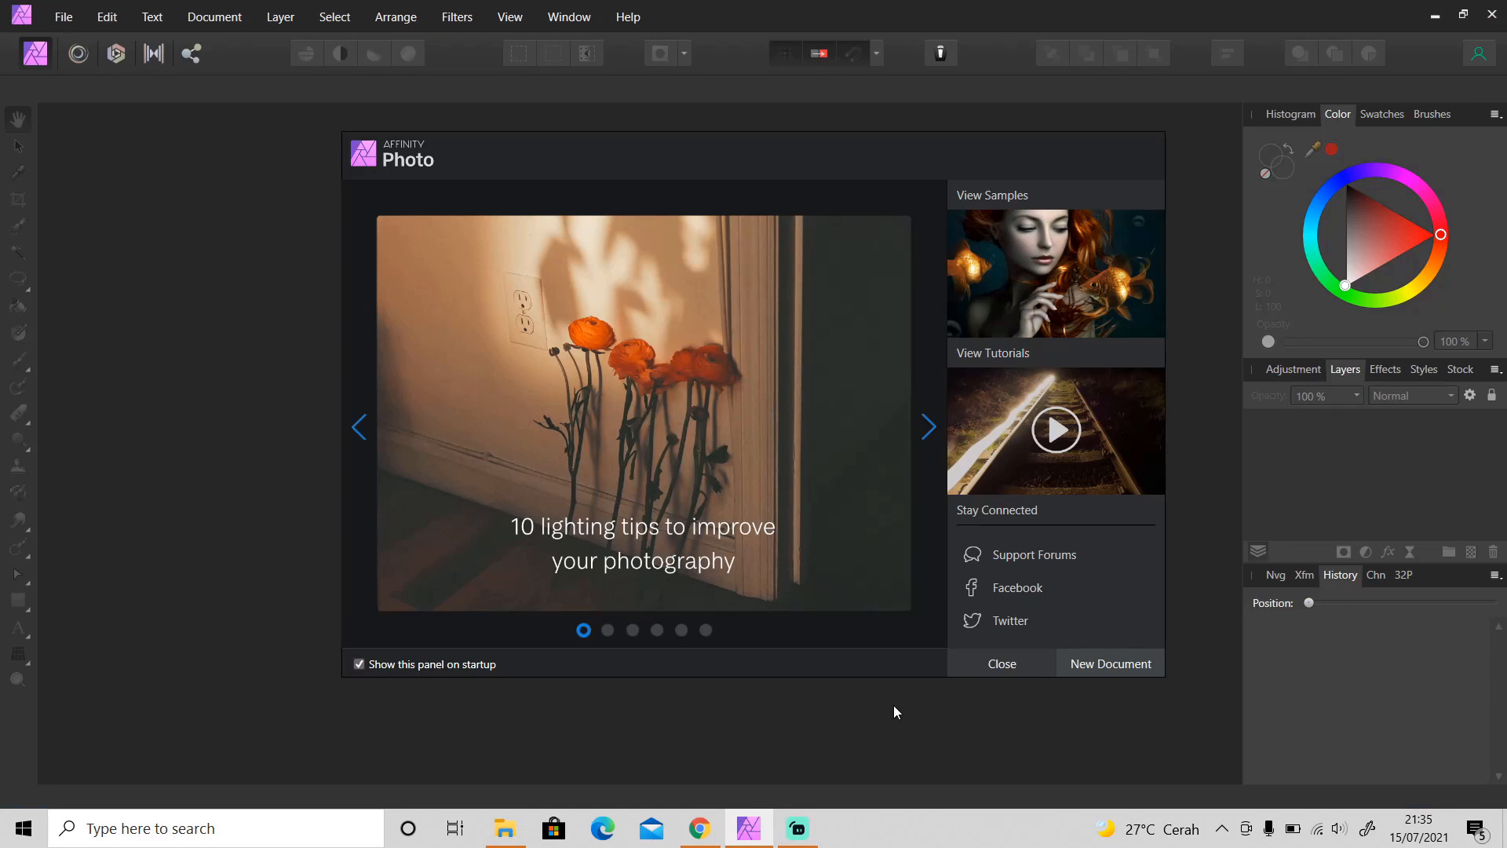
Dismiss the Affinity Photo welcome panel
left_click(926, 427)
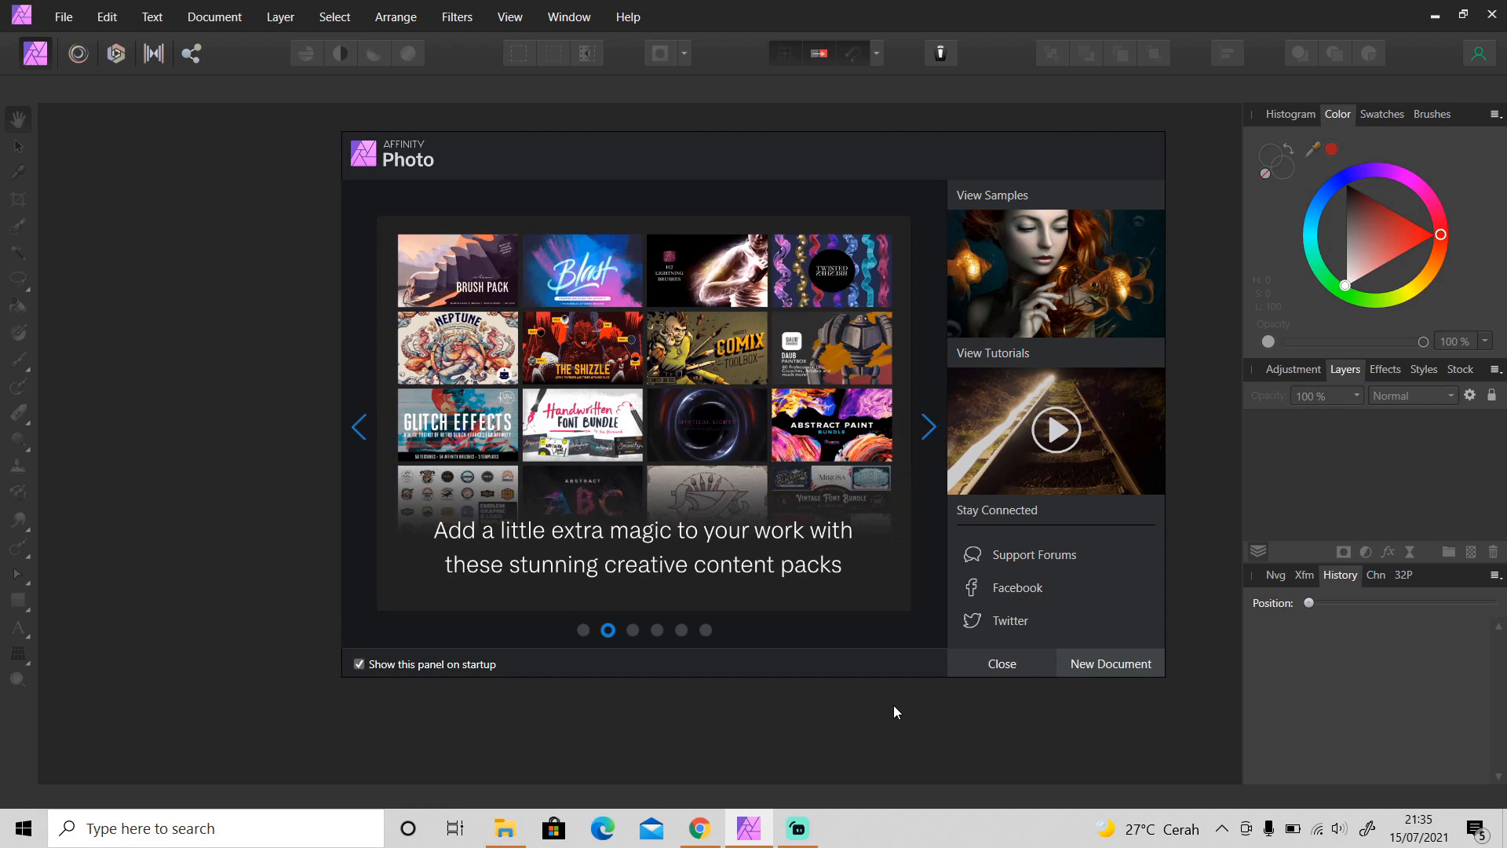
left_click(926, 427)
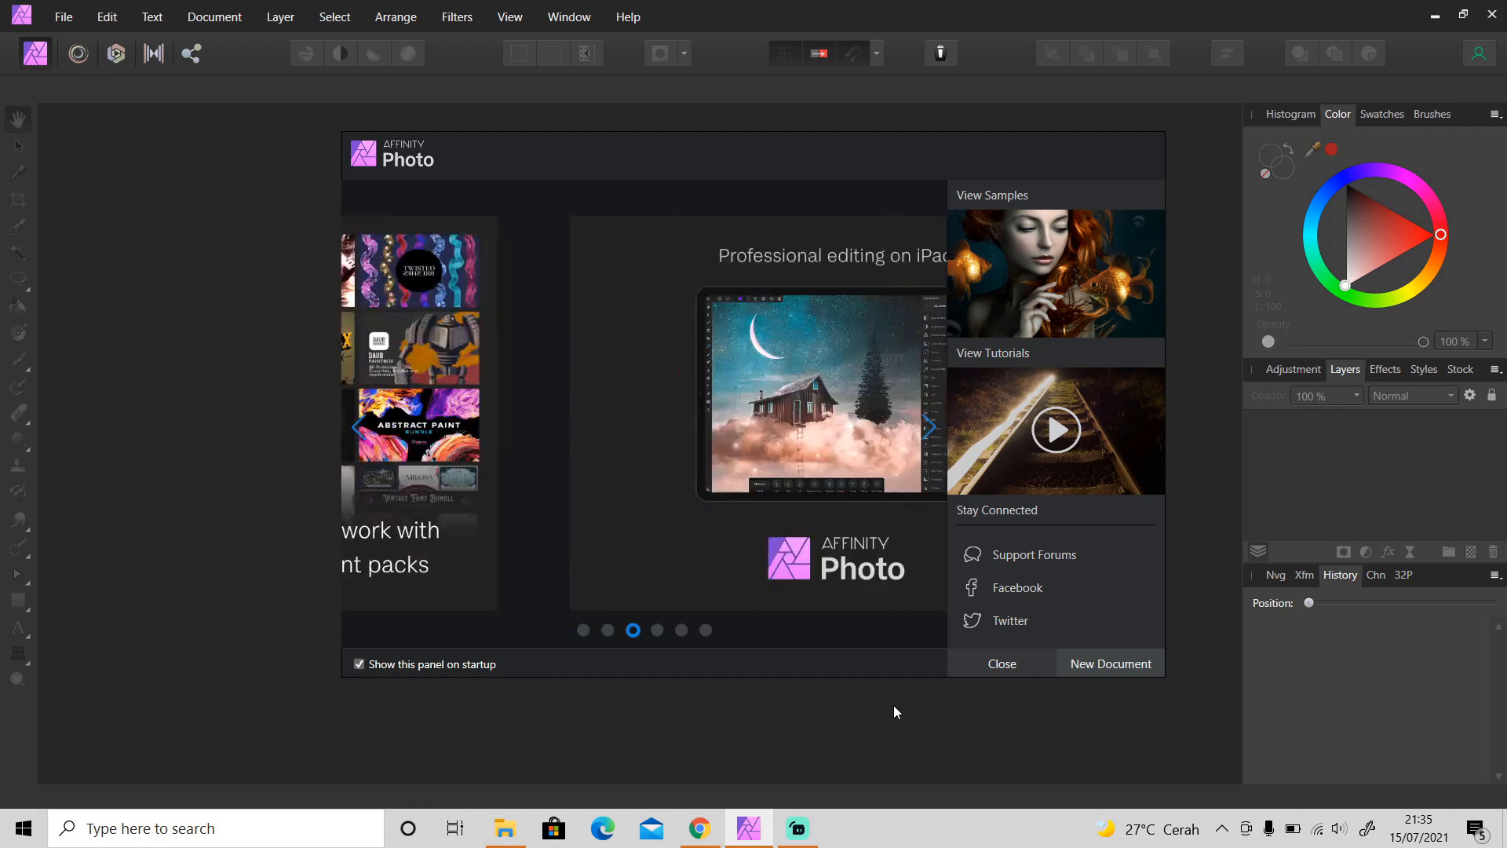
left_click(927, 427)
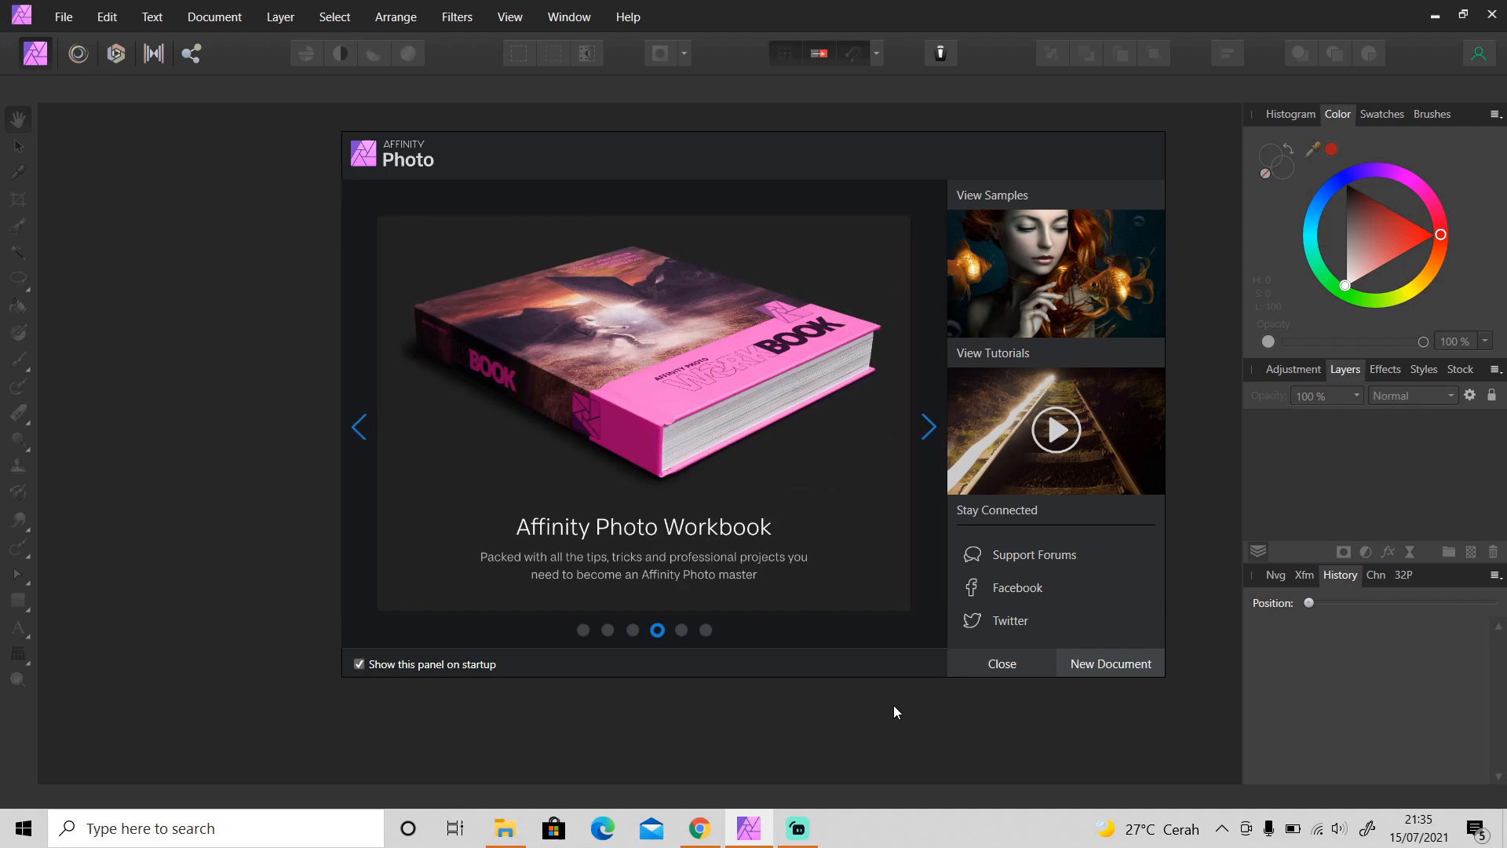
left_click(926, 427)
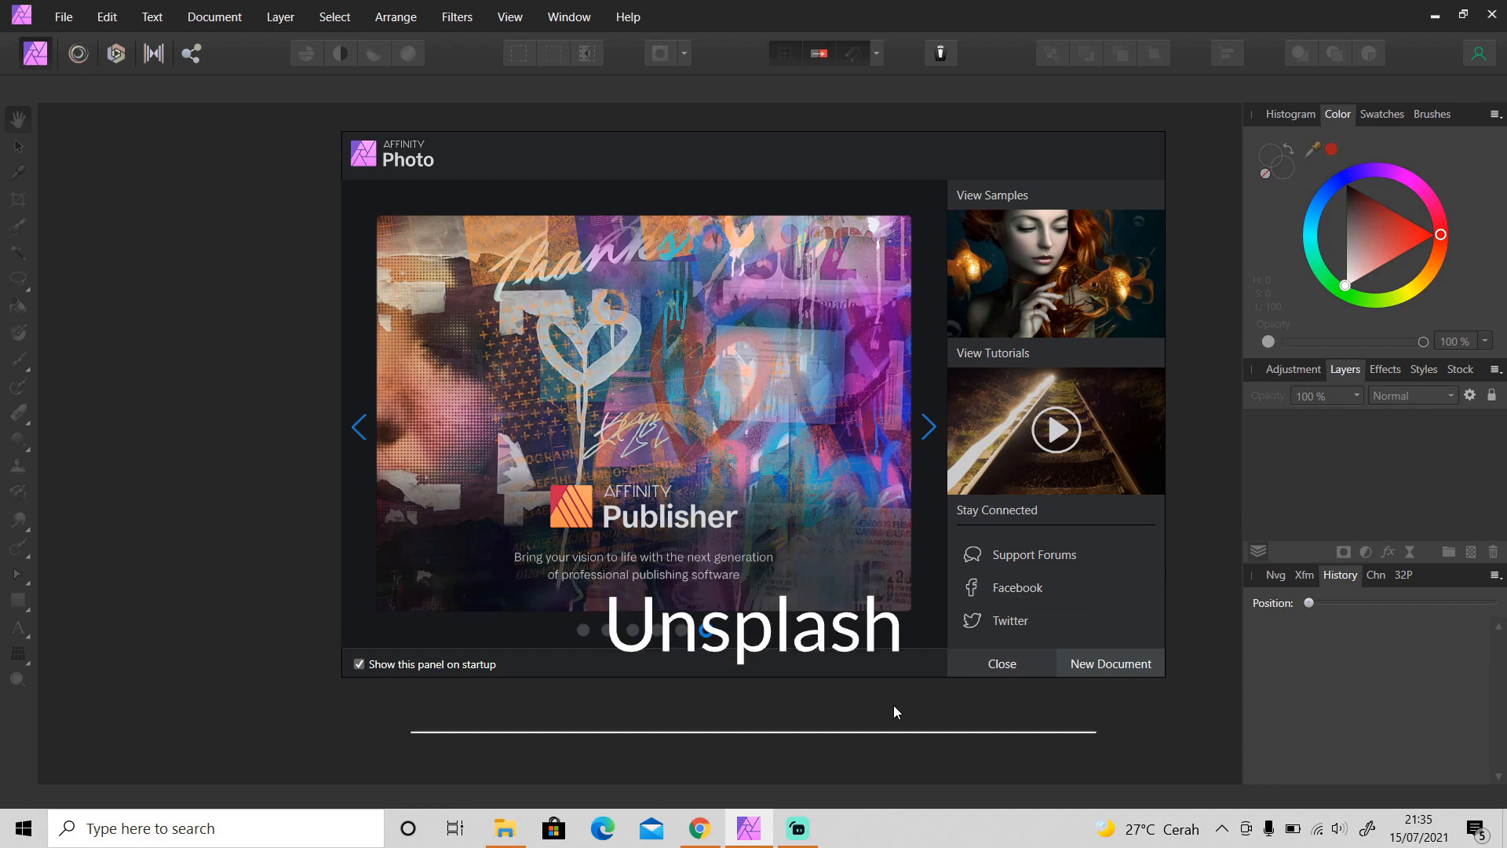
left_click(926, 427)
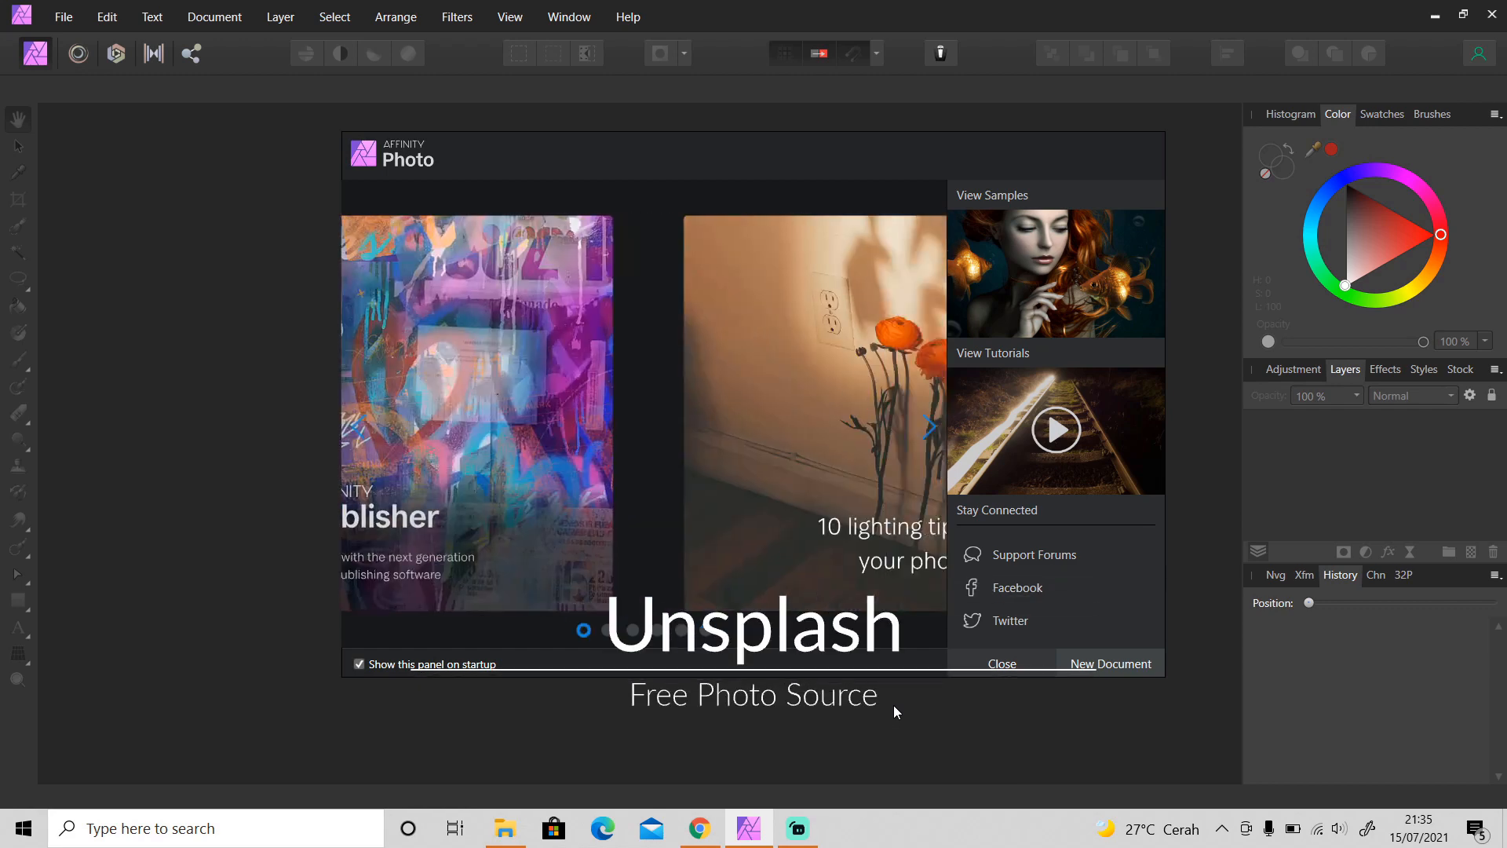
left_click(926, 427)
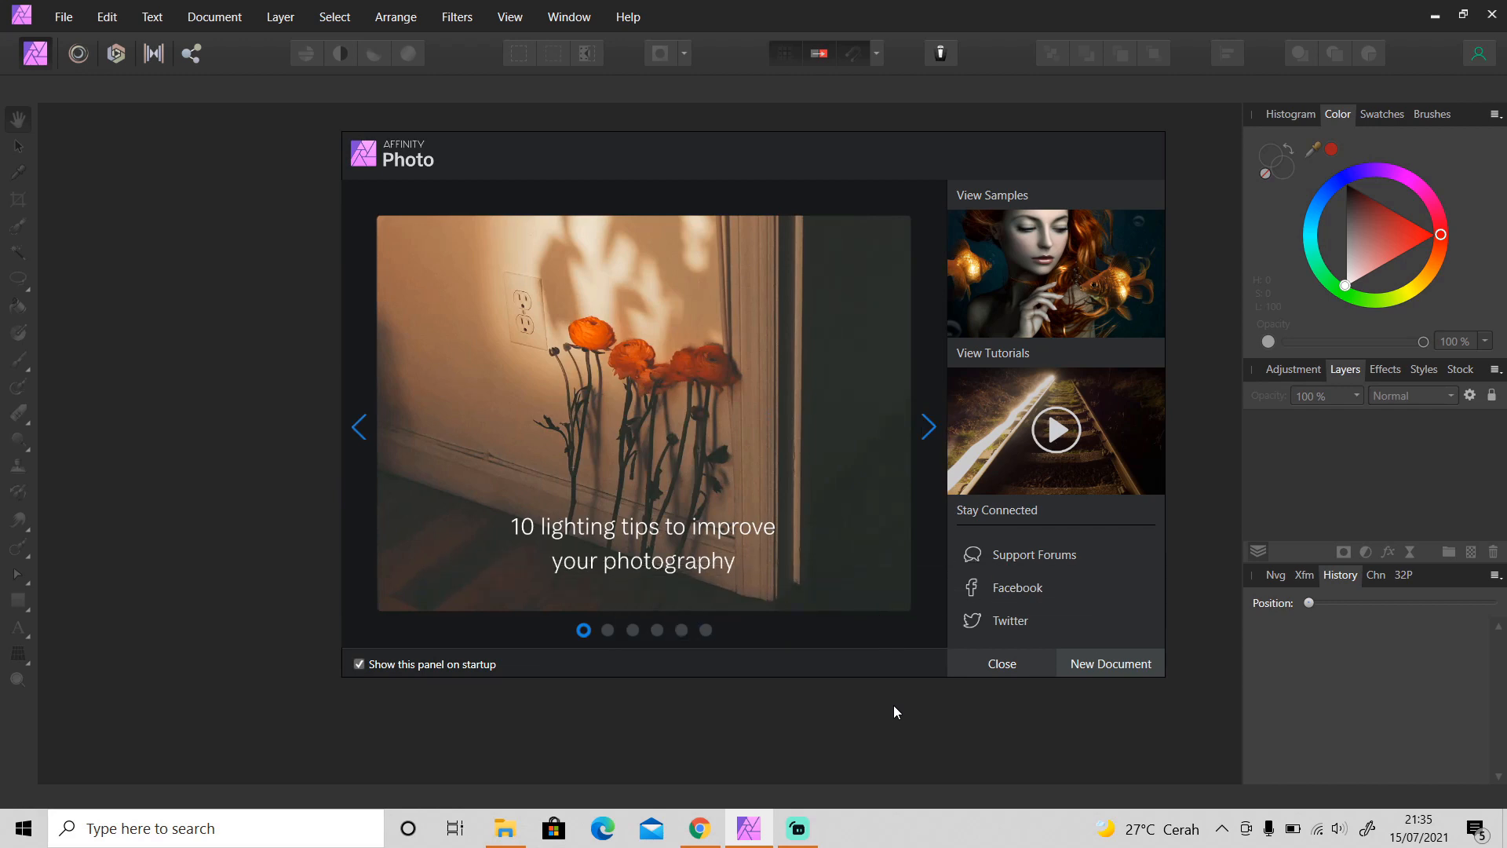
left_click(926, 427)
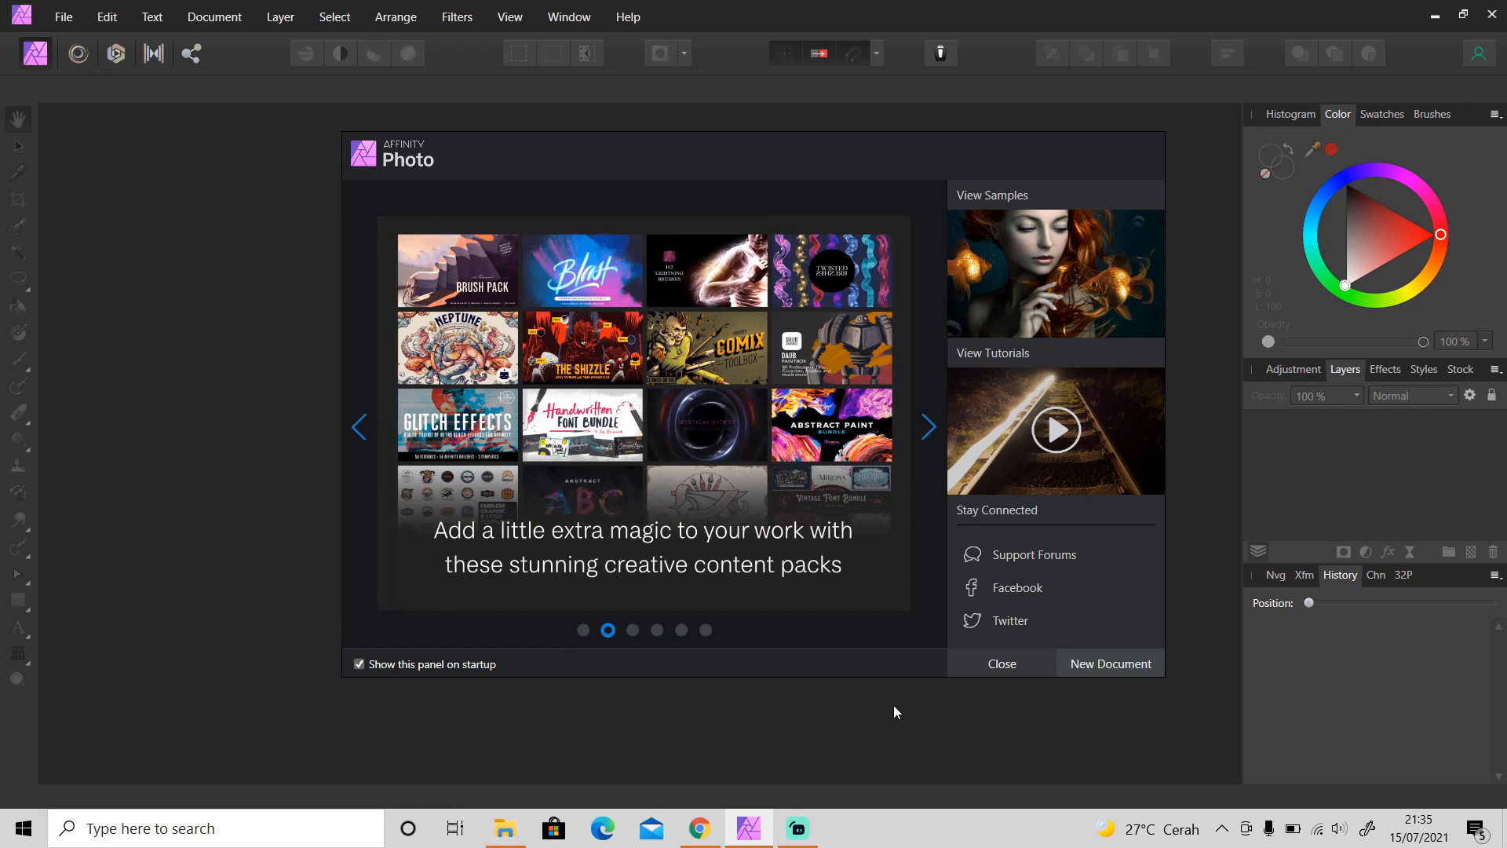
mouse_move(527, 805)
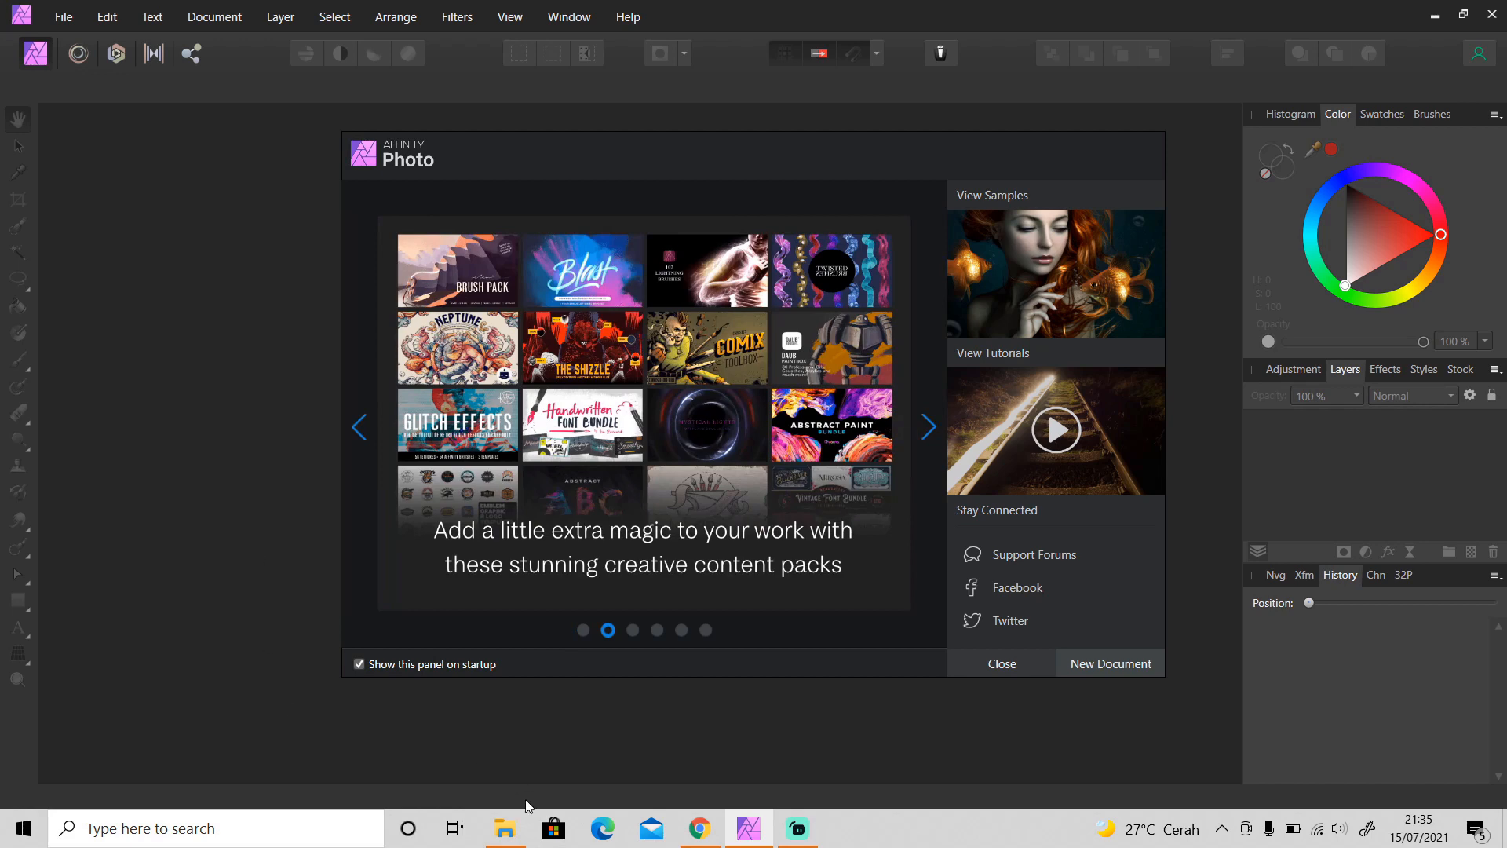
Open the white bottle photo from the Downloads folder for editing
left_click(504, 827)
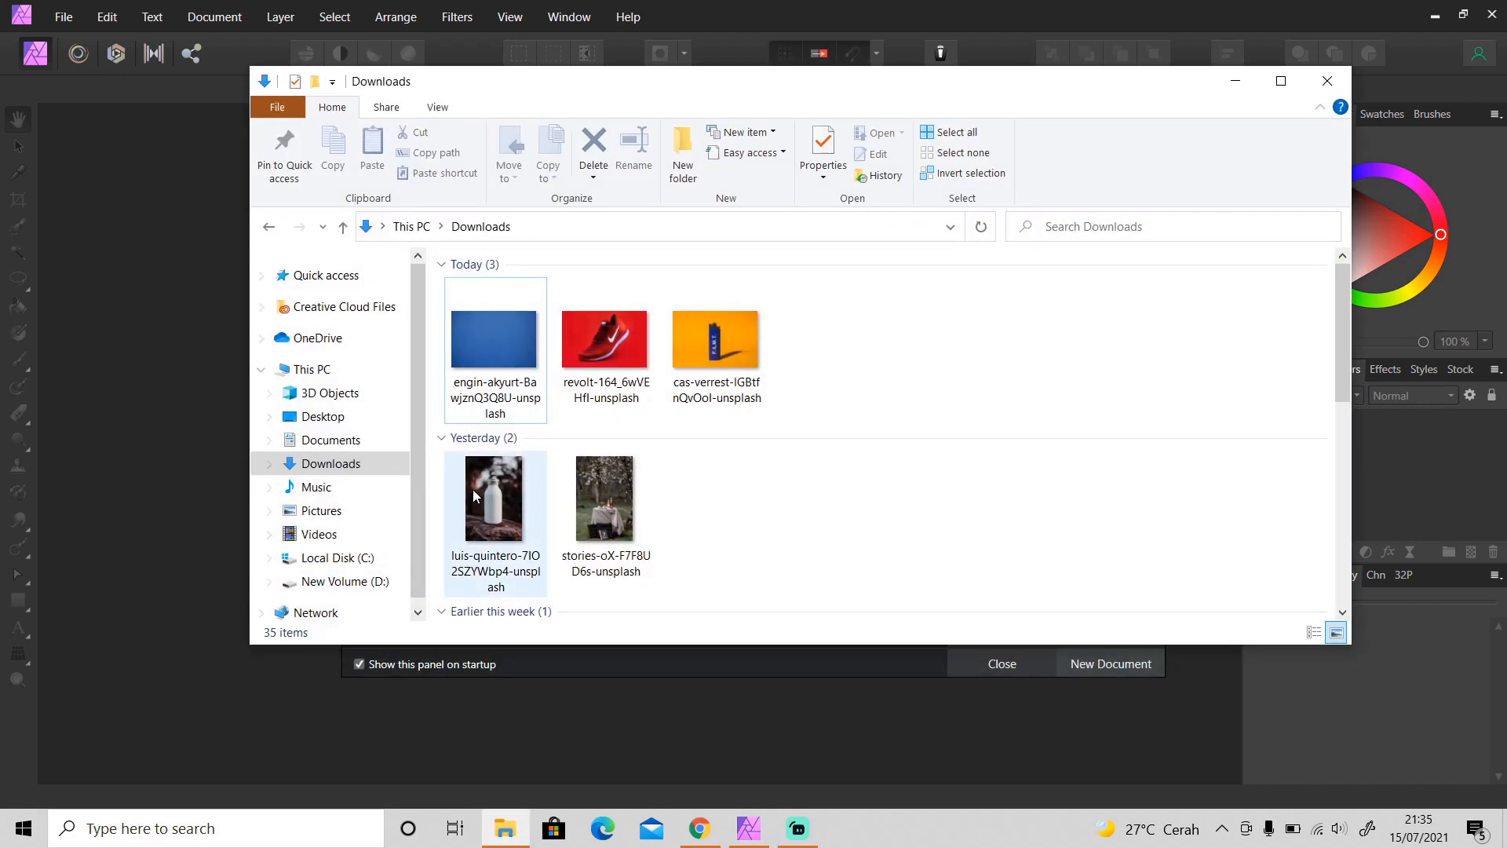
double_click(495, 497)
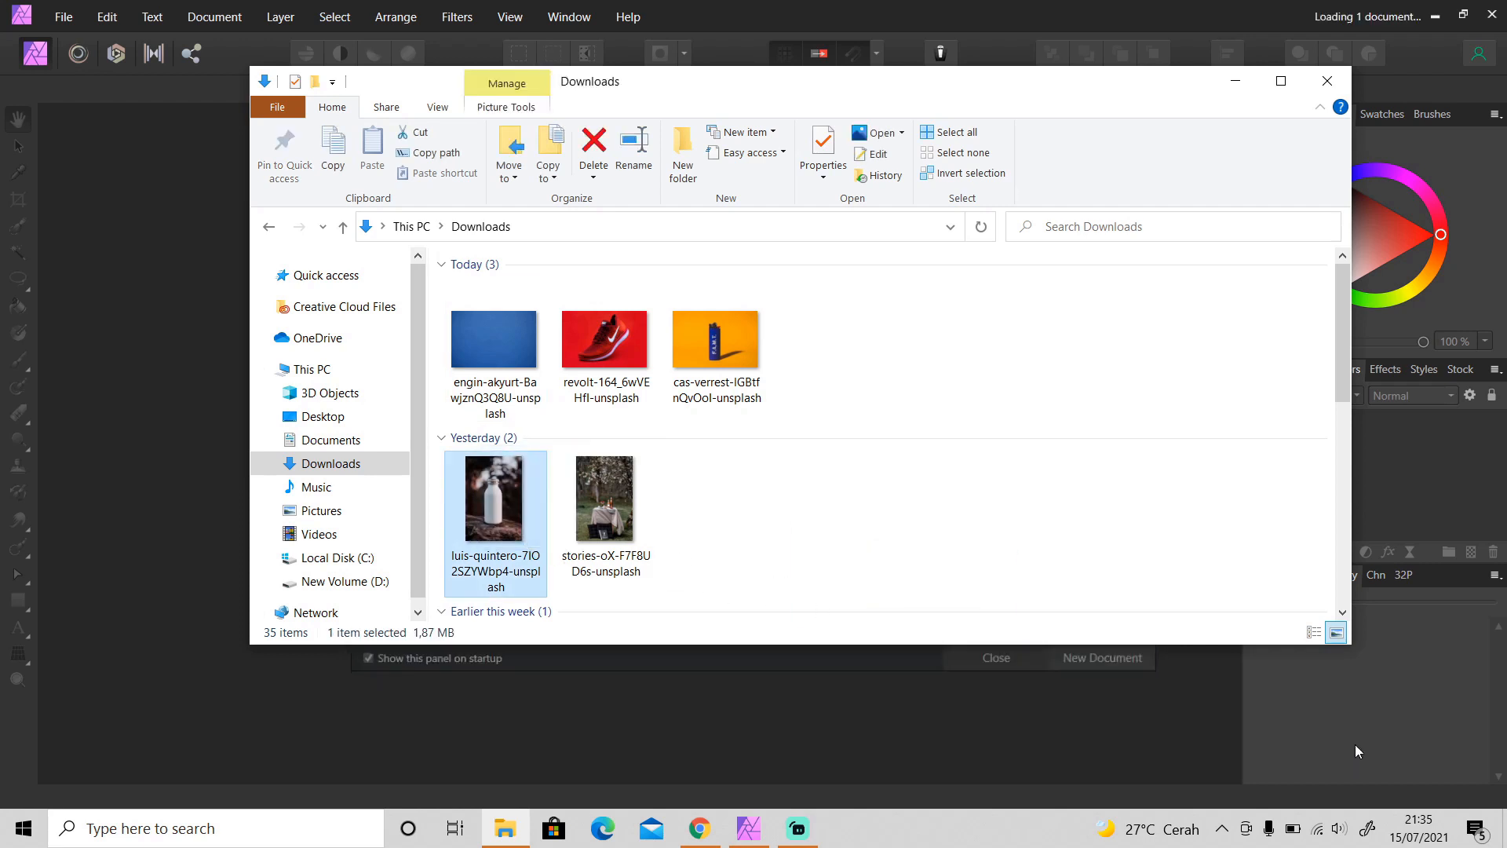
double_click(494, 497)
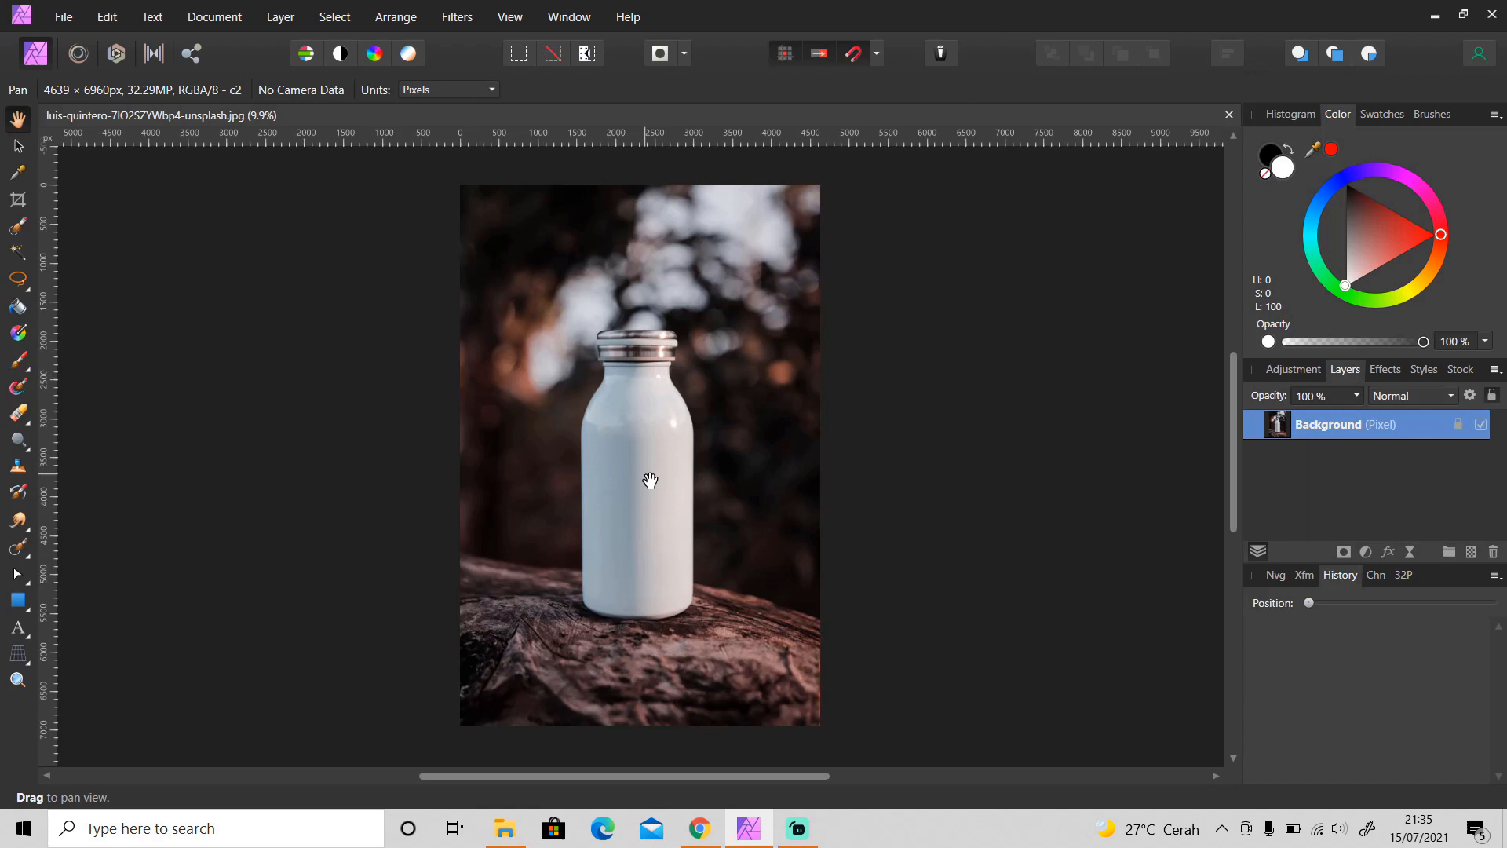
mouse_move(664, 477)
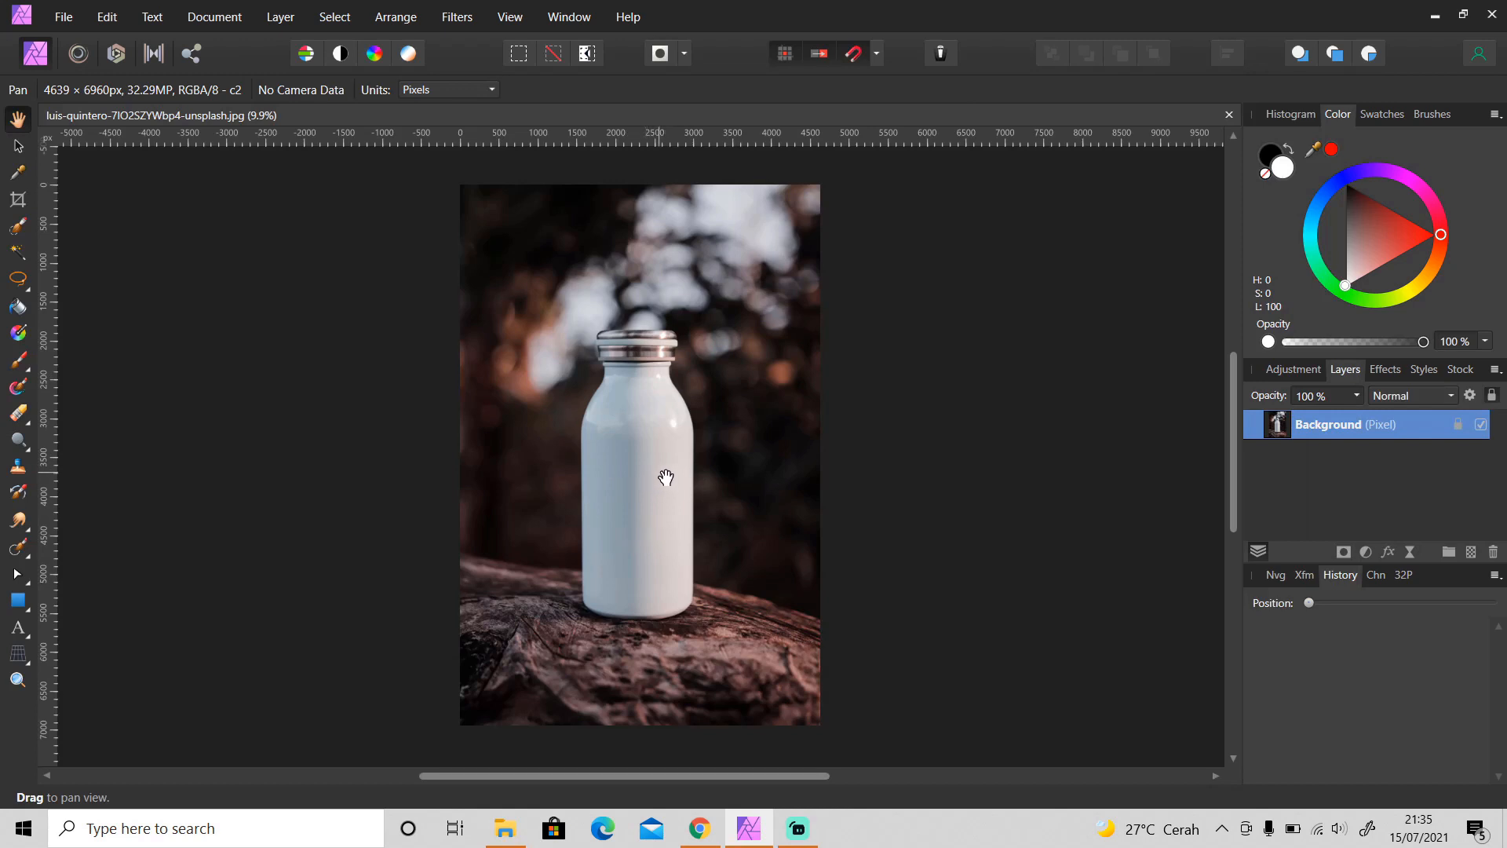
Duplicate the Background layer of the bottle photo with Ctrl+J
key("ctrl+j")
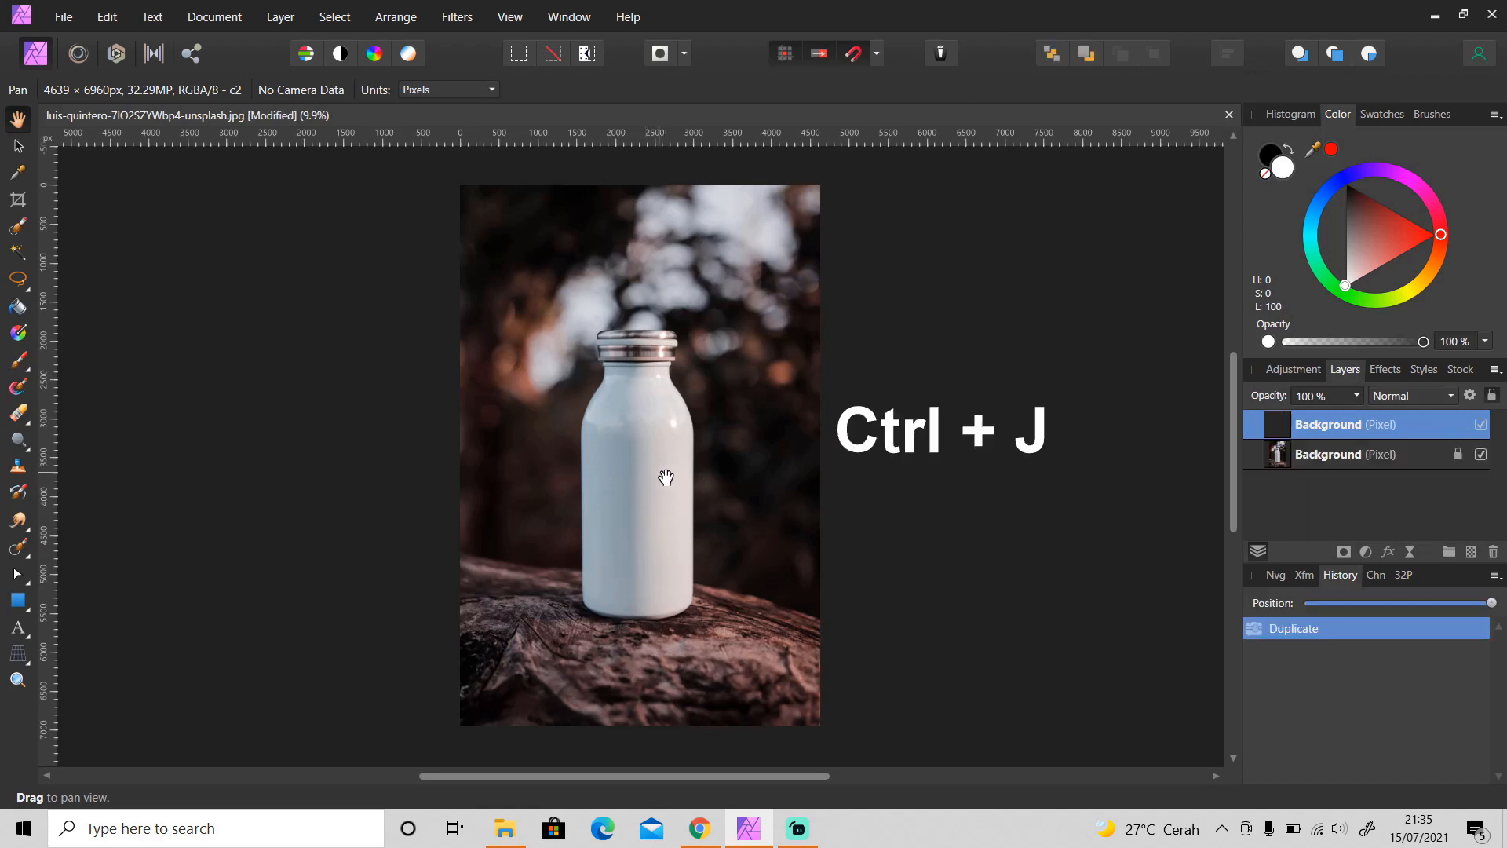
key("ctrl+j")
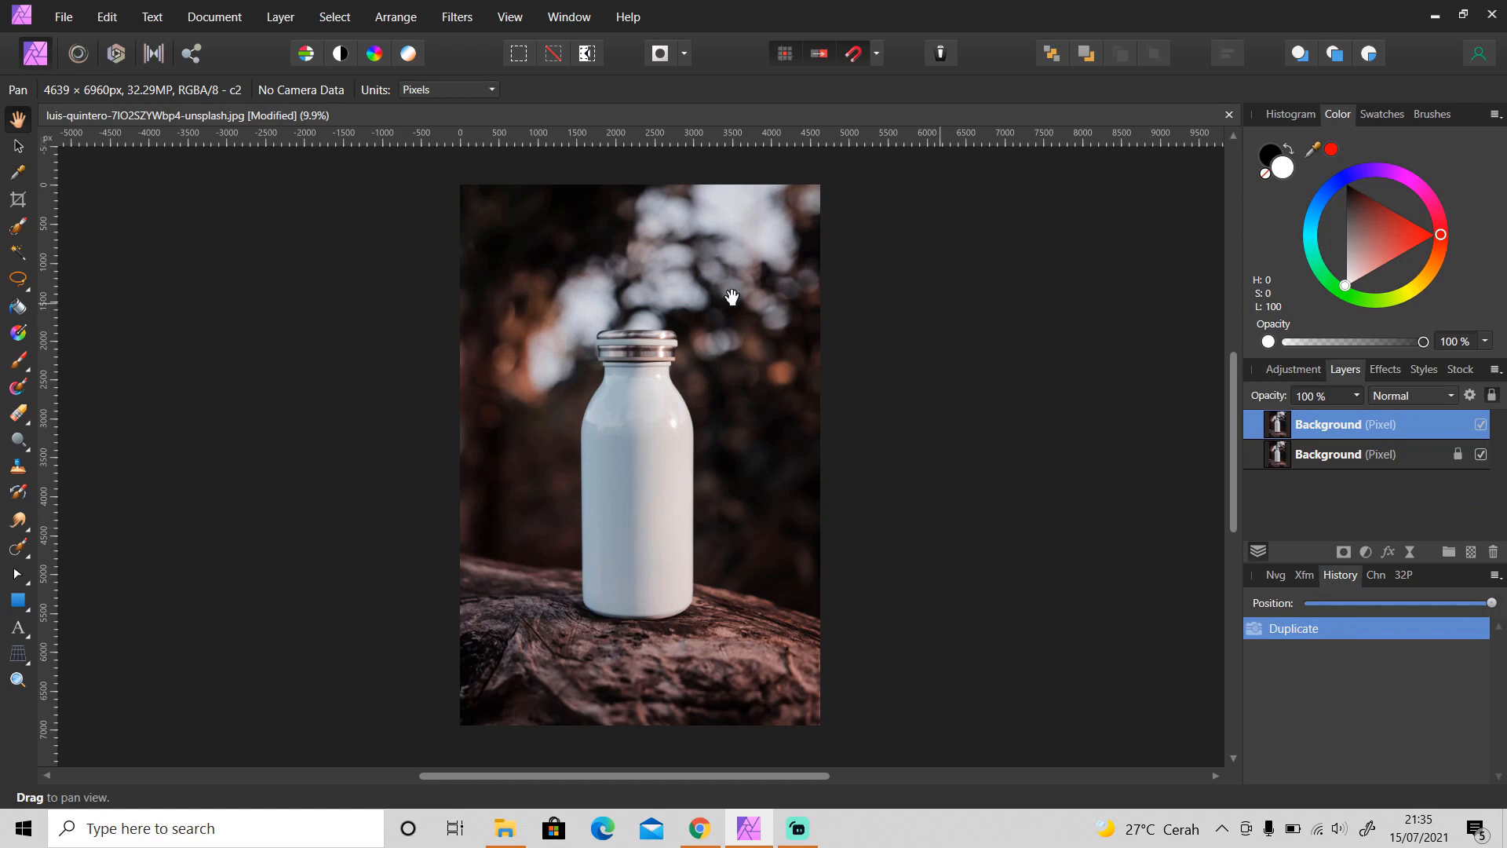
left_click(17, 279)
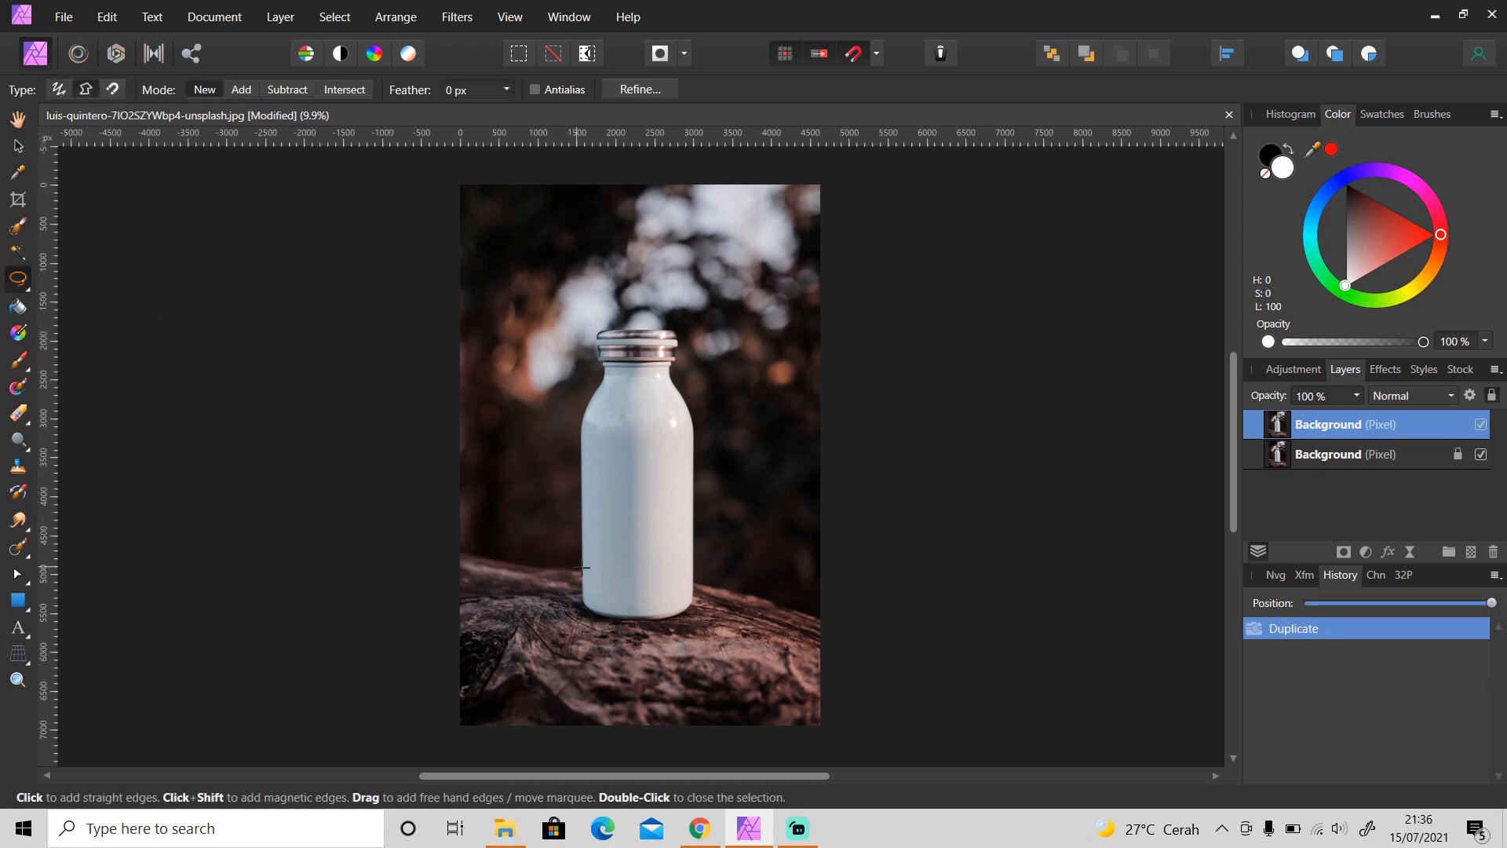
Trace a closed magnetic freehand selection around the bottle from base to cap
left_click(18, 680)
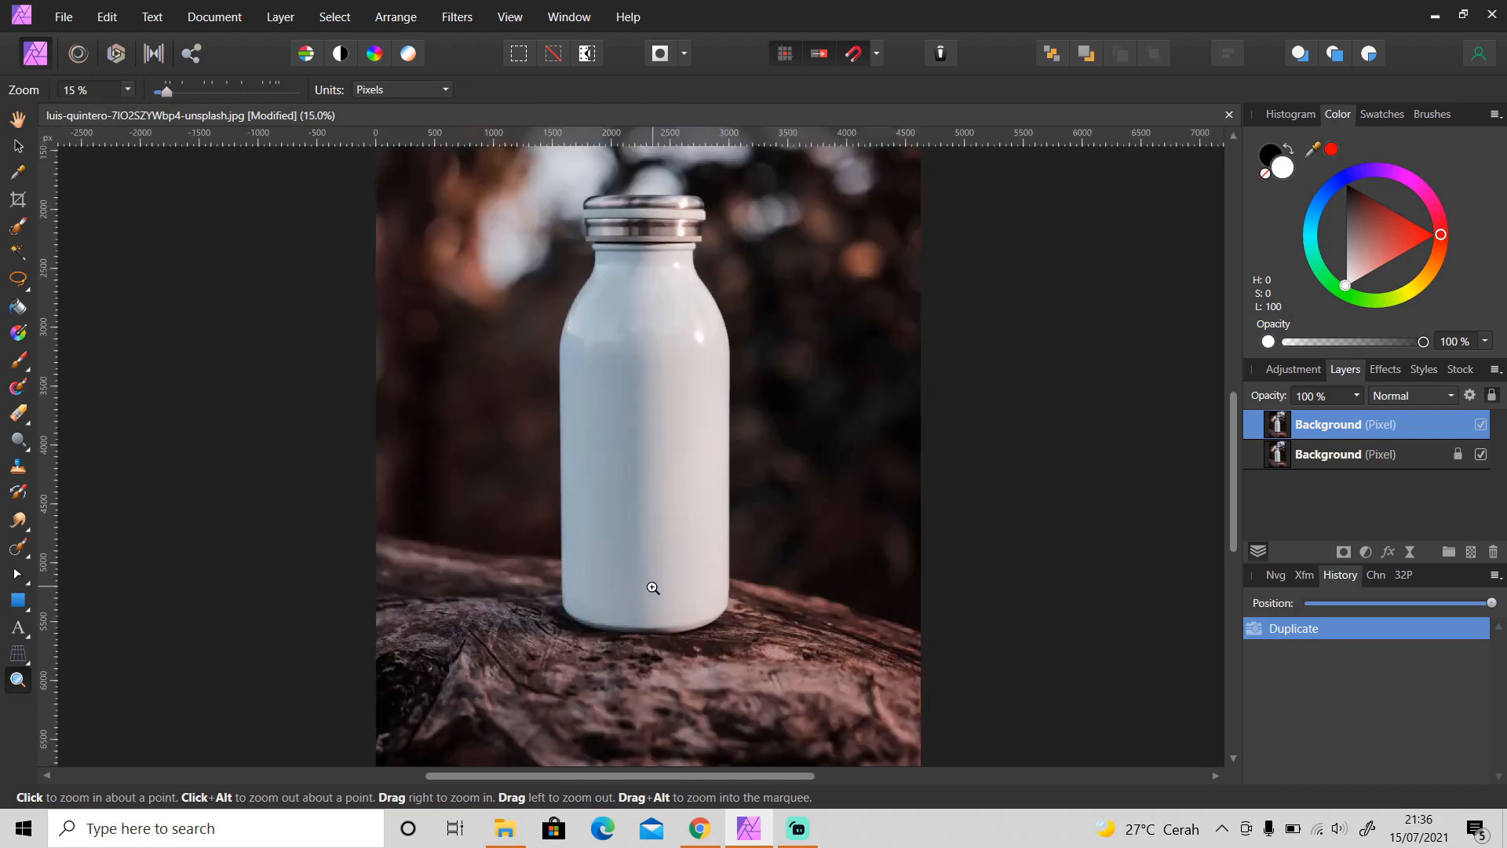
left_click(653, 587)
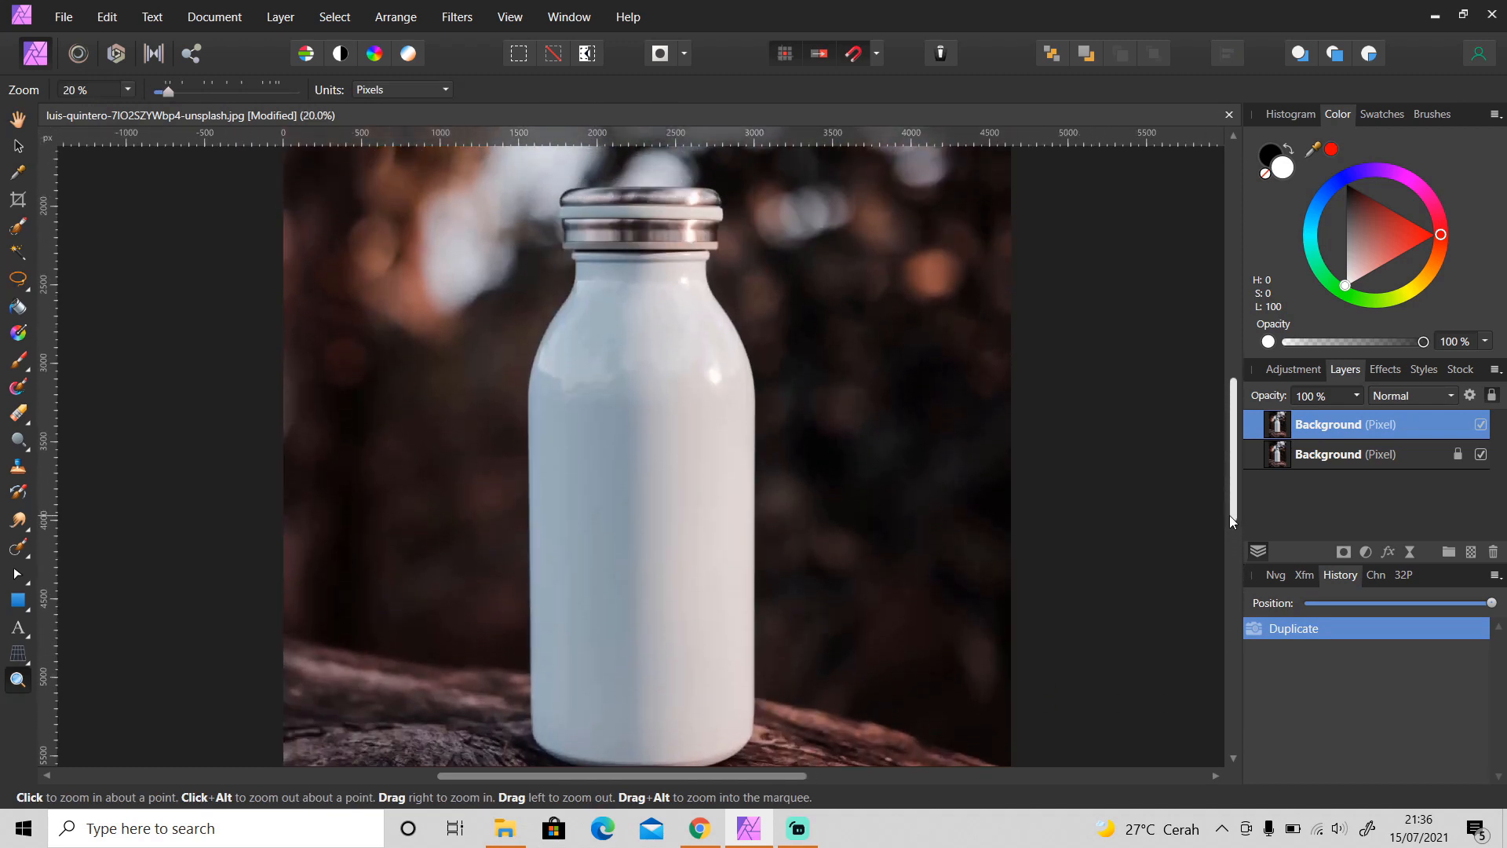
left_click(642, 639)
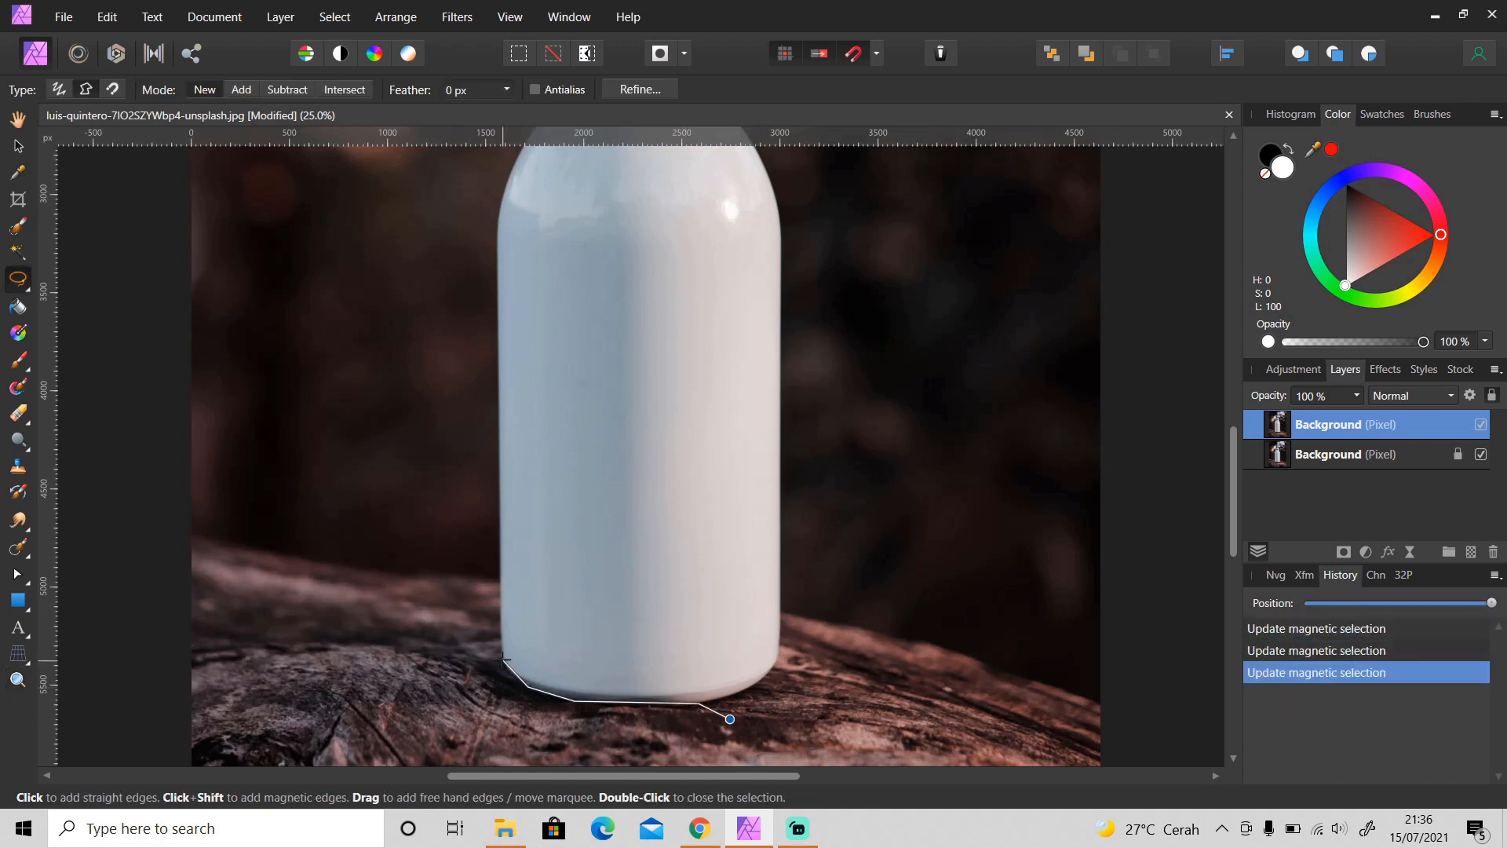
left_click(1233, 507)
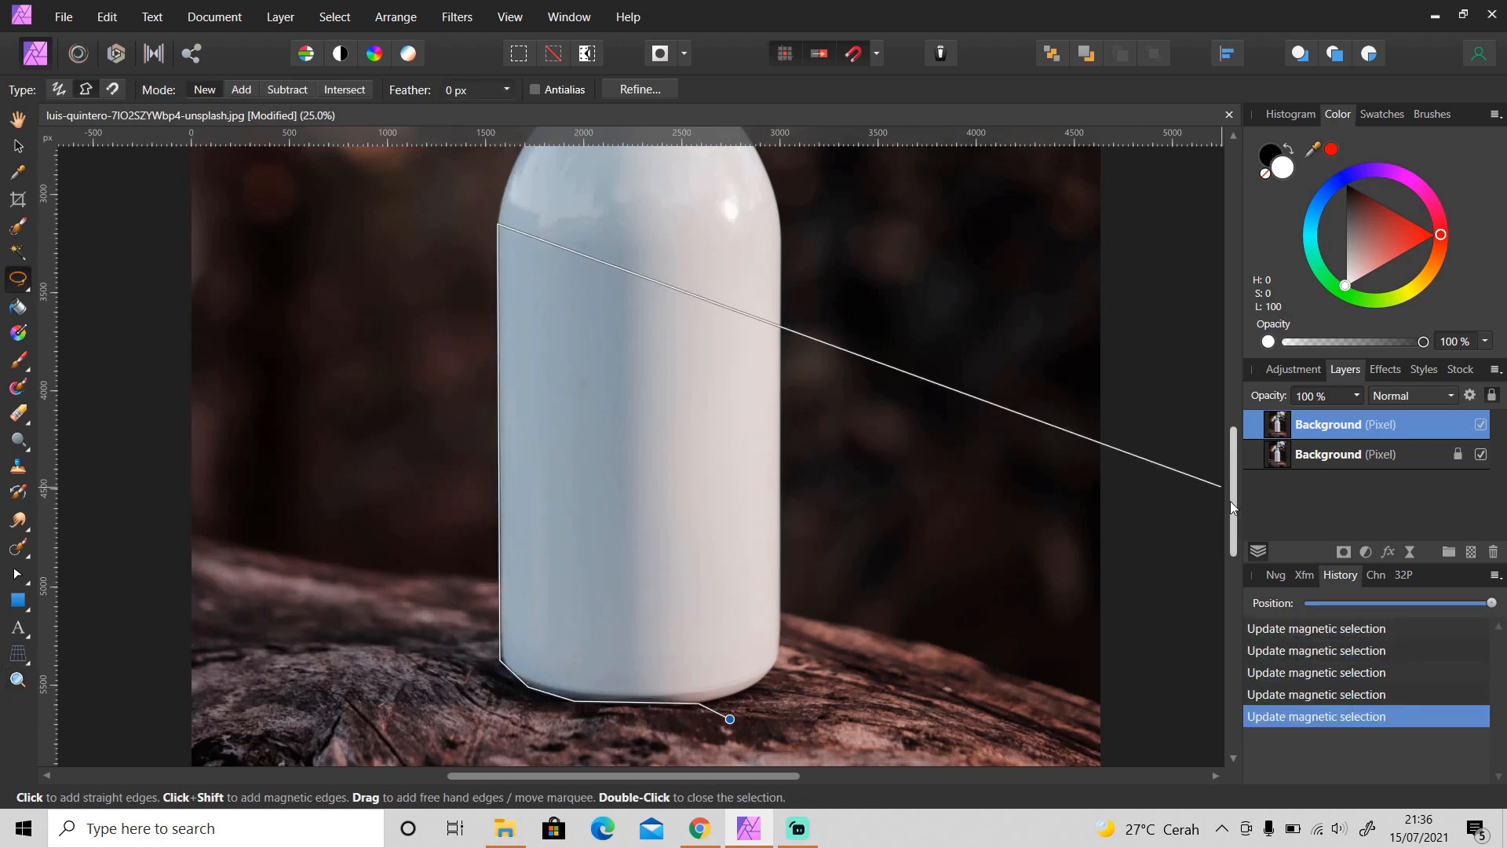
scroll("up", 3)
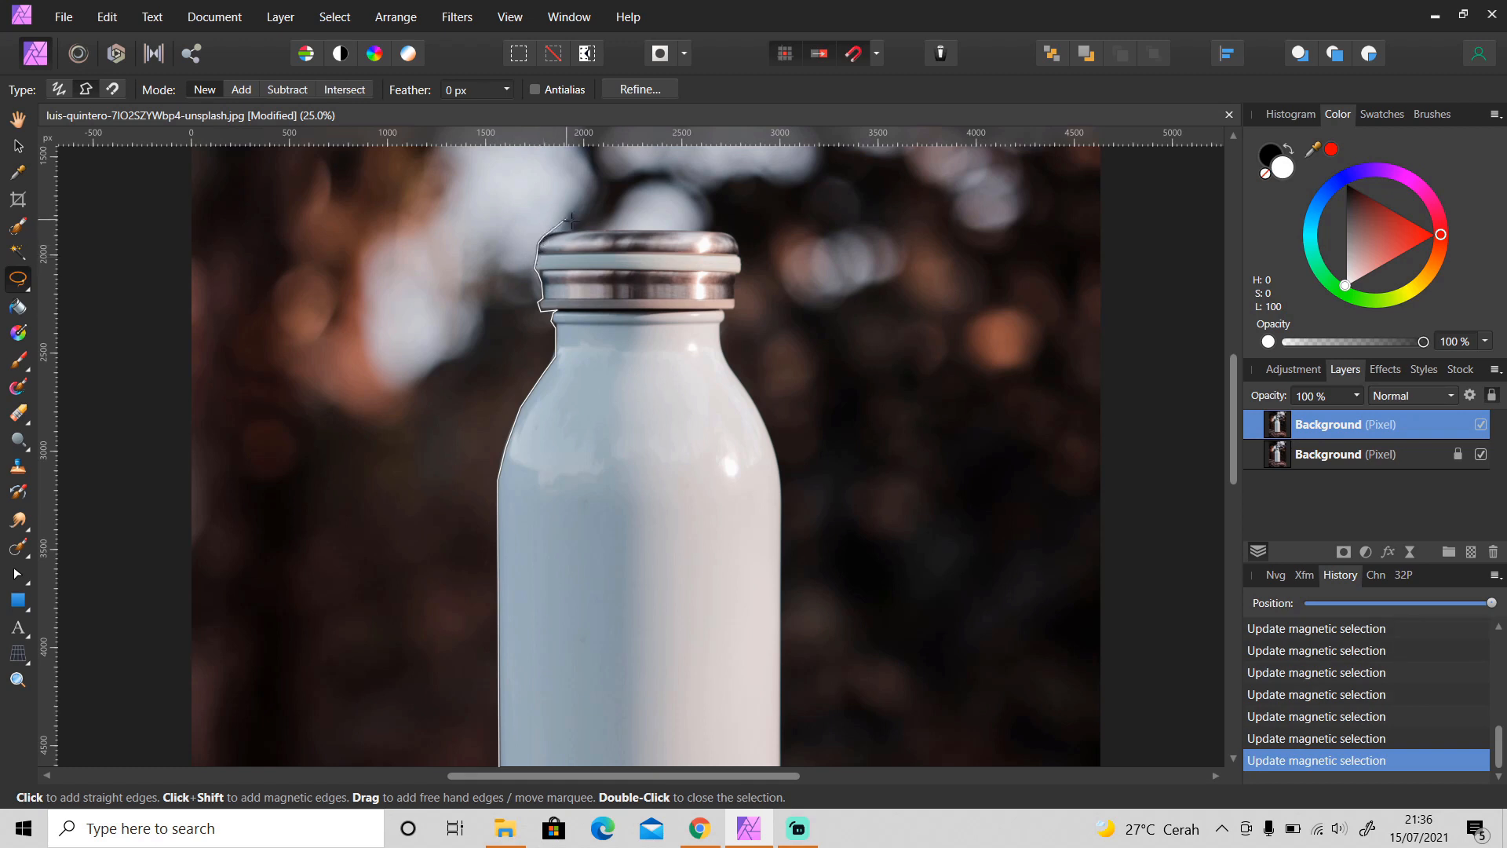
left_click(739, 284)
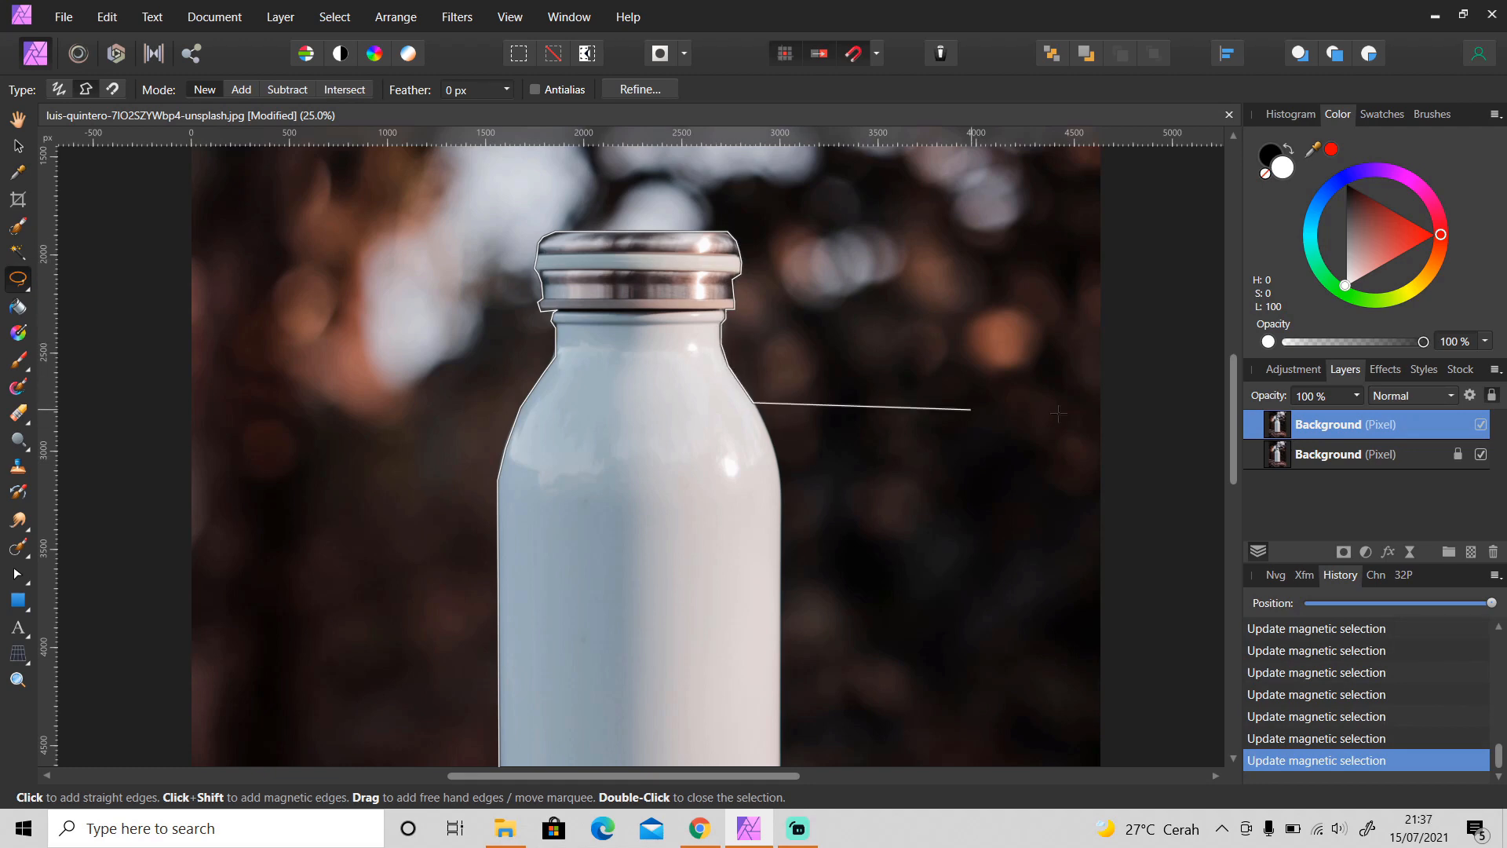
scroll("down", 3)
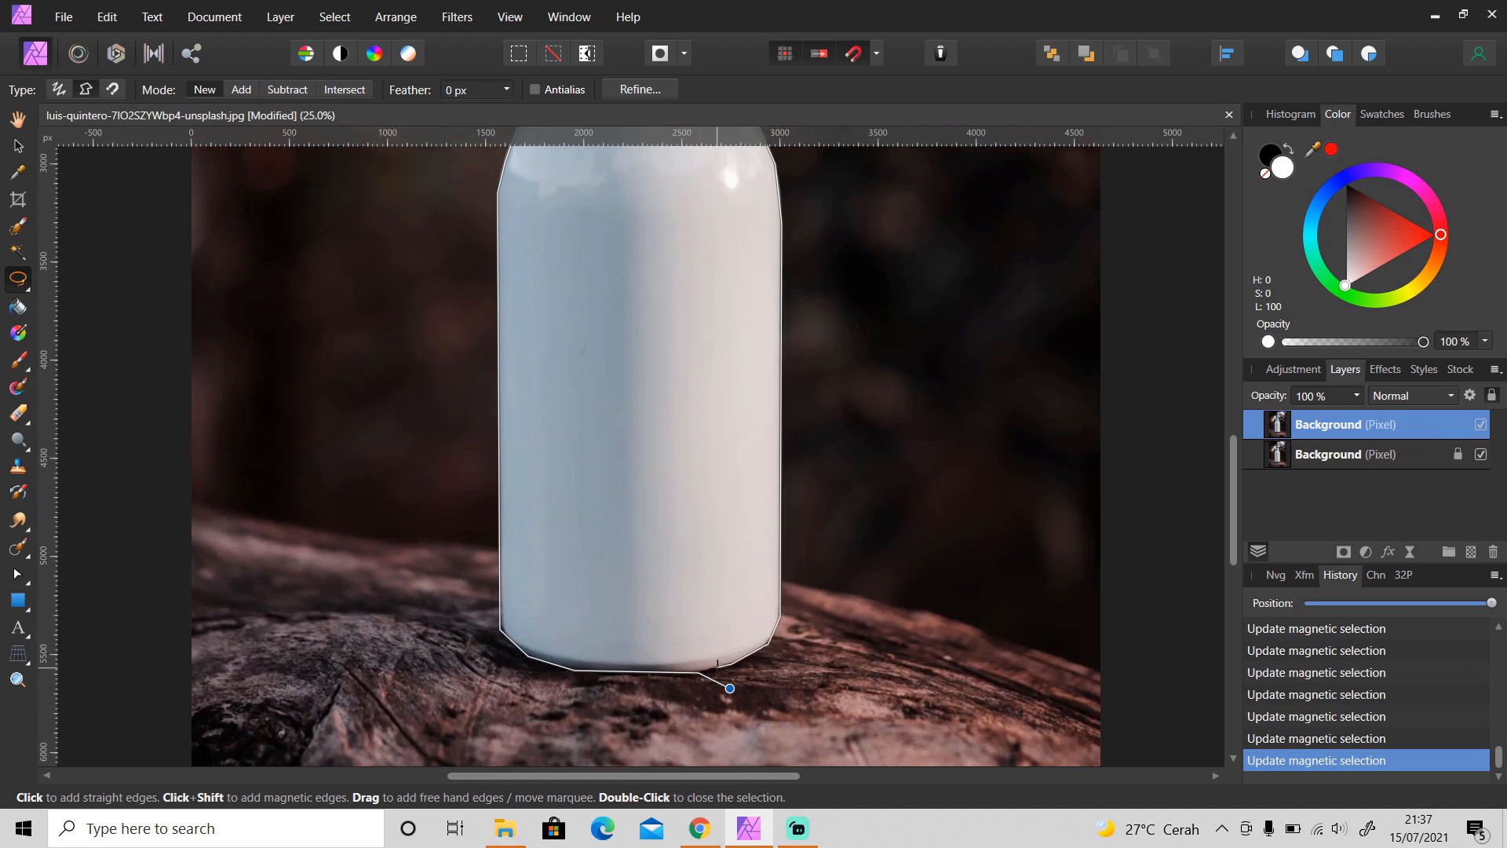
double_click(728, 688)
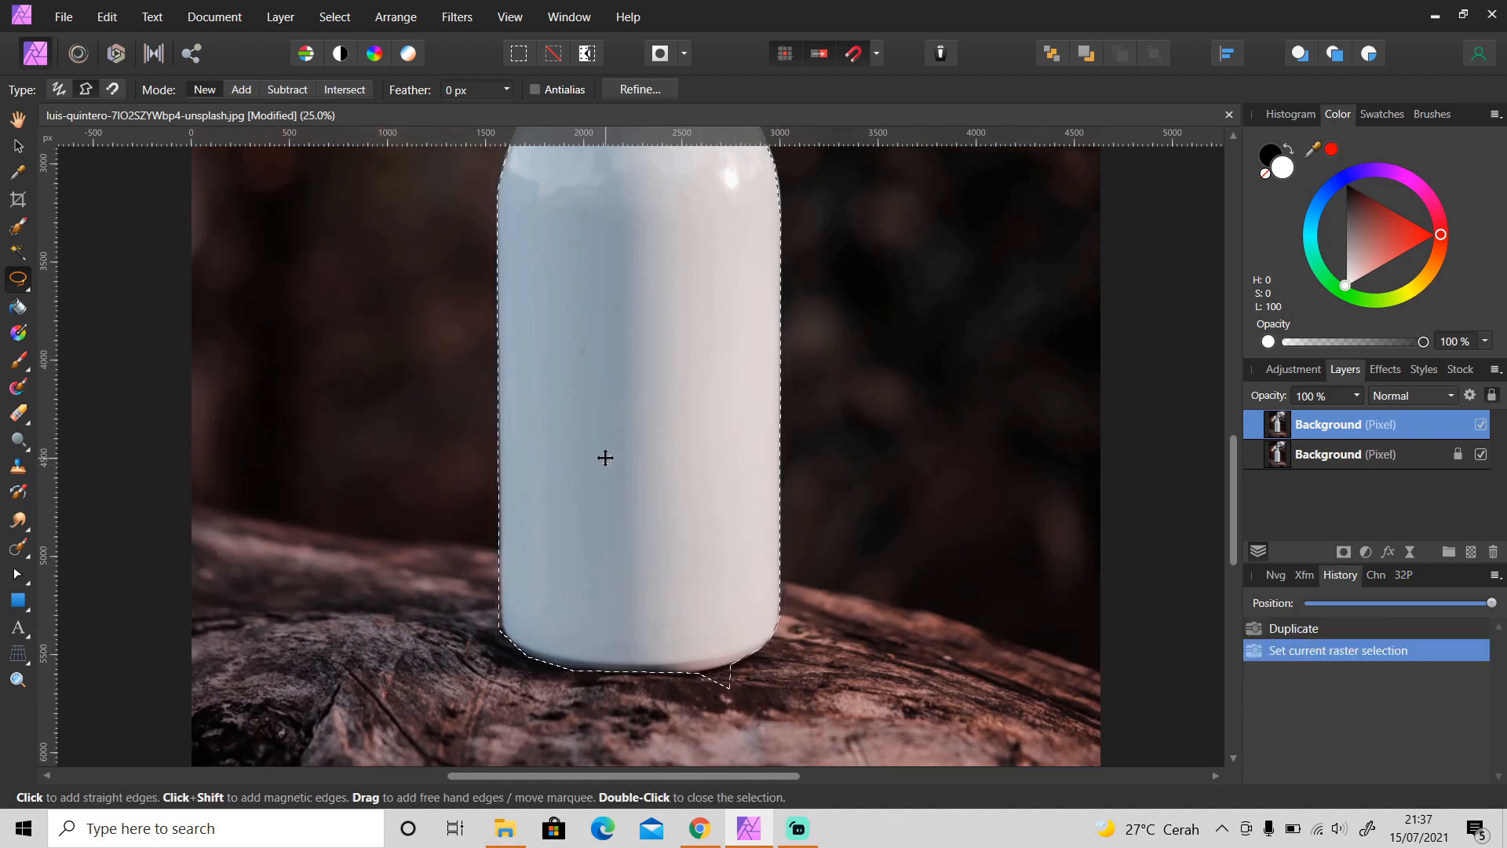
Mask the duplicate layer and trim leftover ground and rough shoulder edges from the mask
left_click(18, 680)
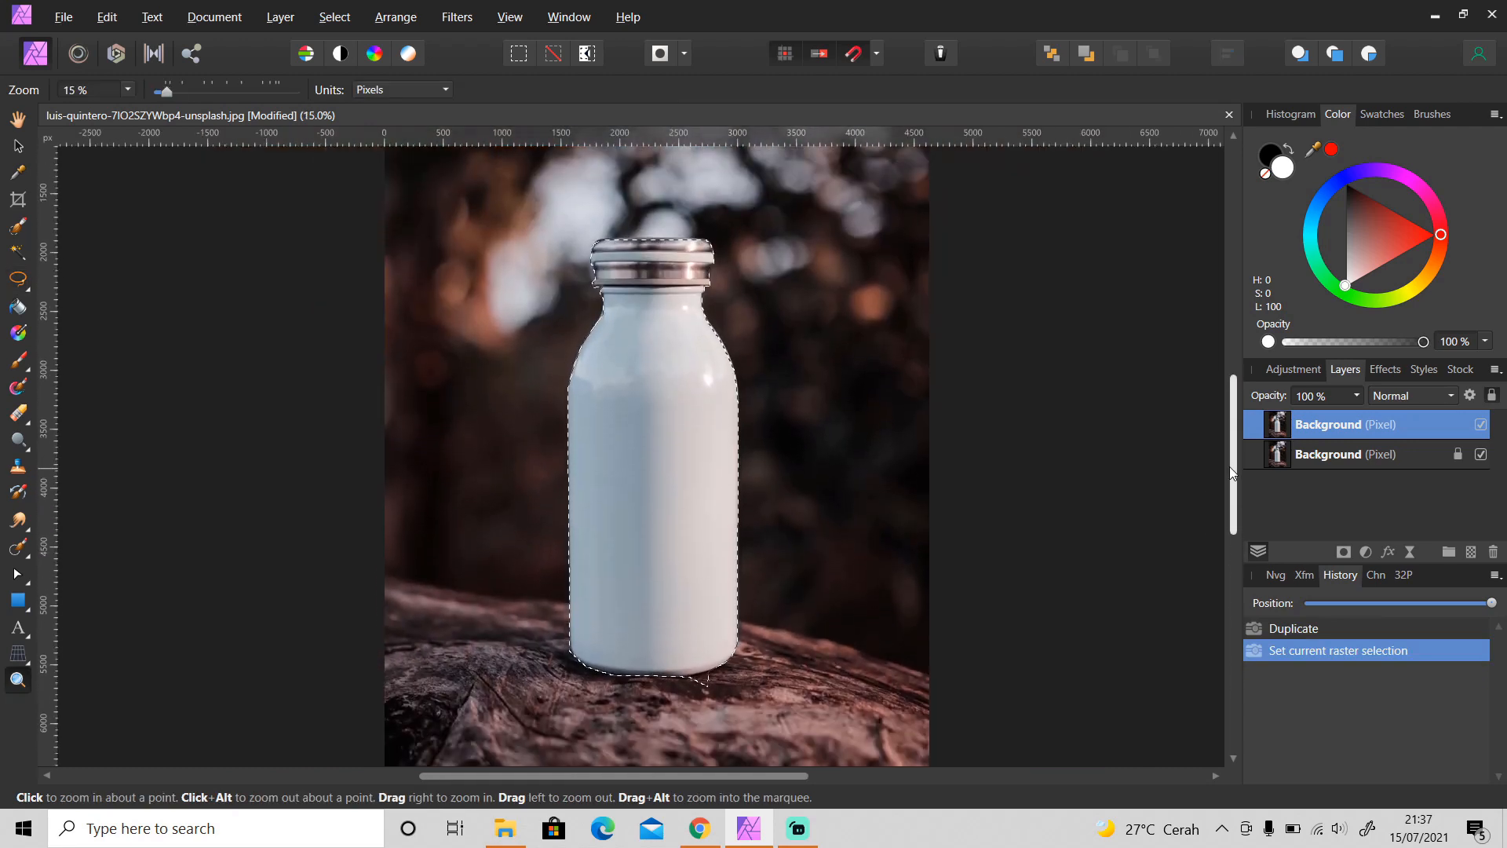
scroll("up", 3)
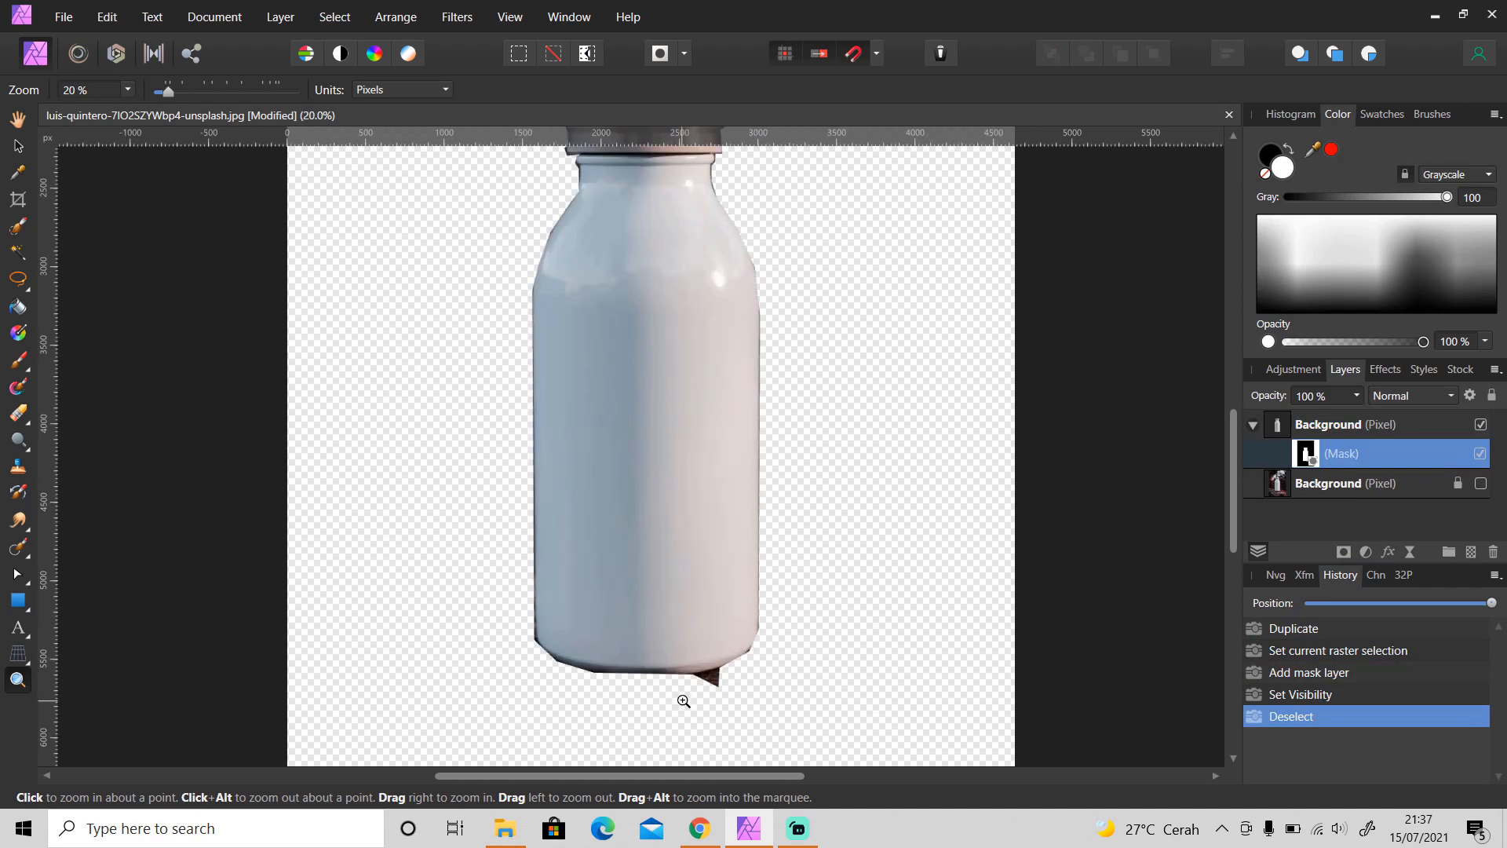
left_click(683, 700)
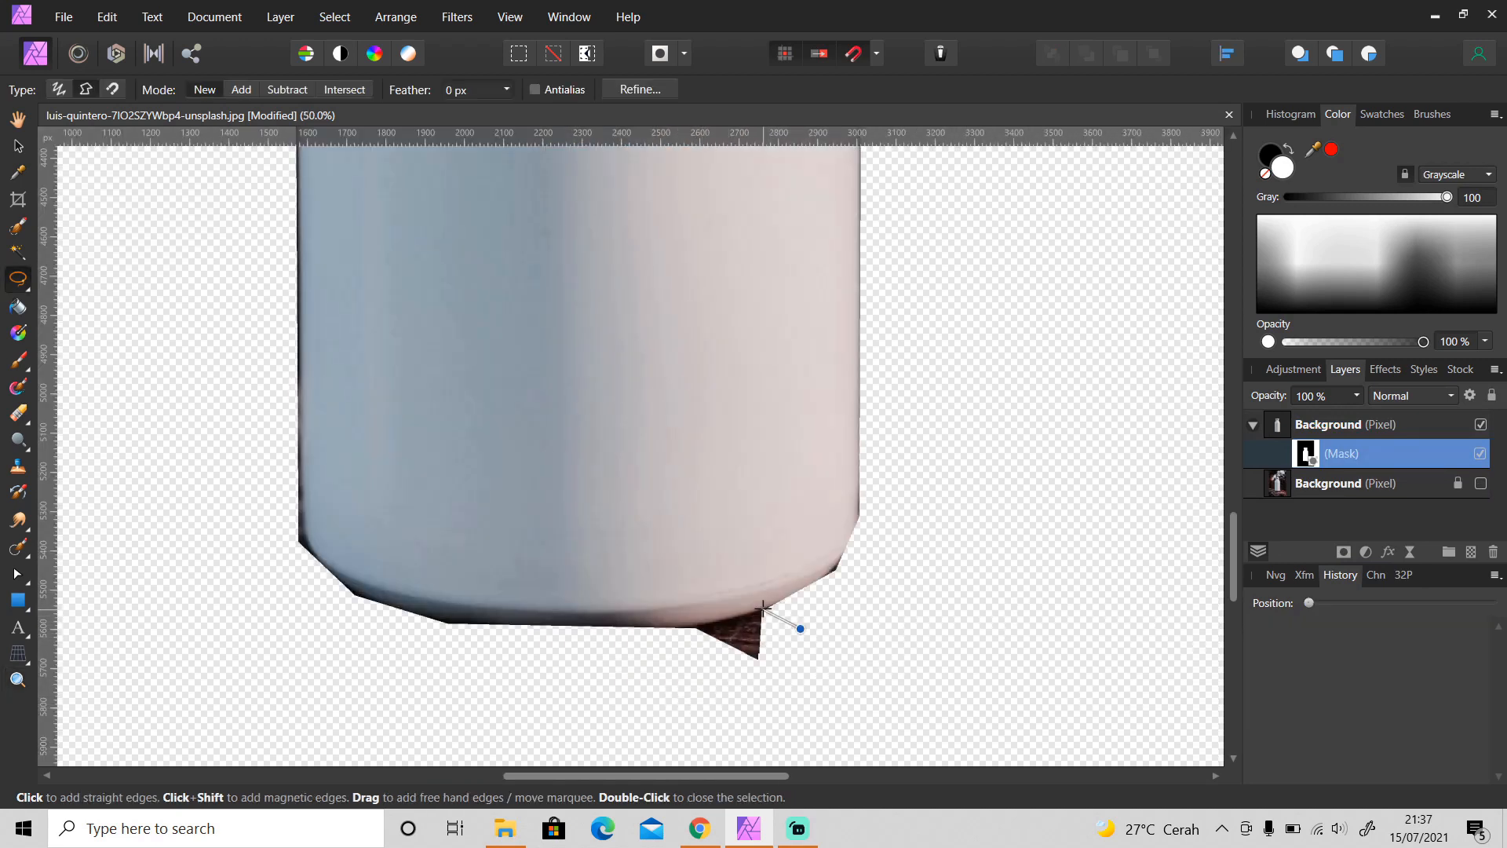
left_click(17, 678)
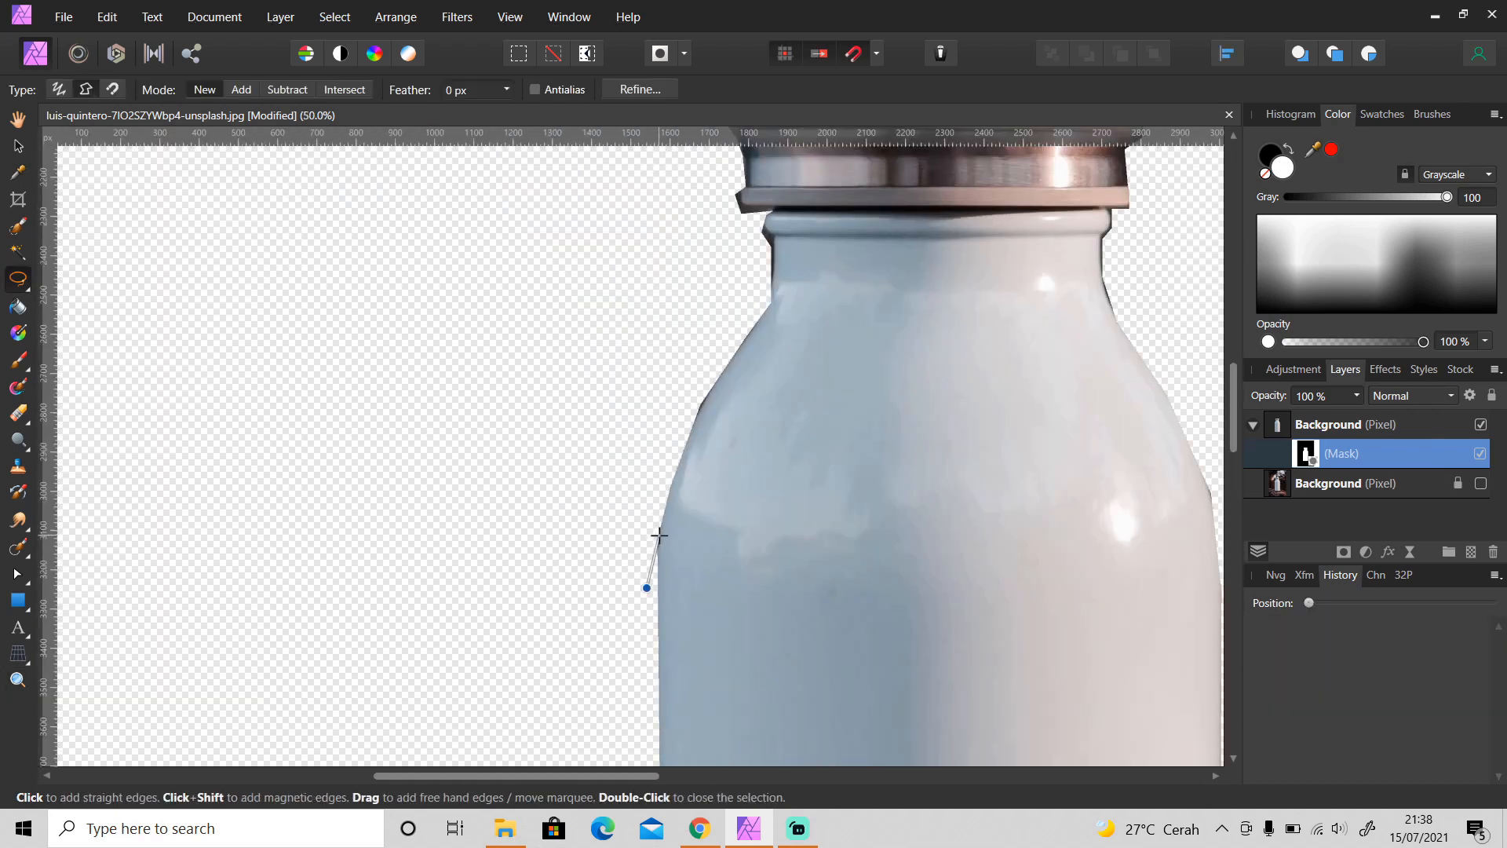
left_click(764, 314)
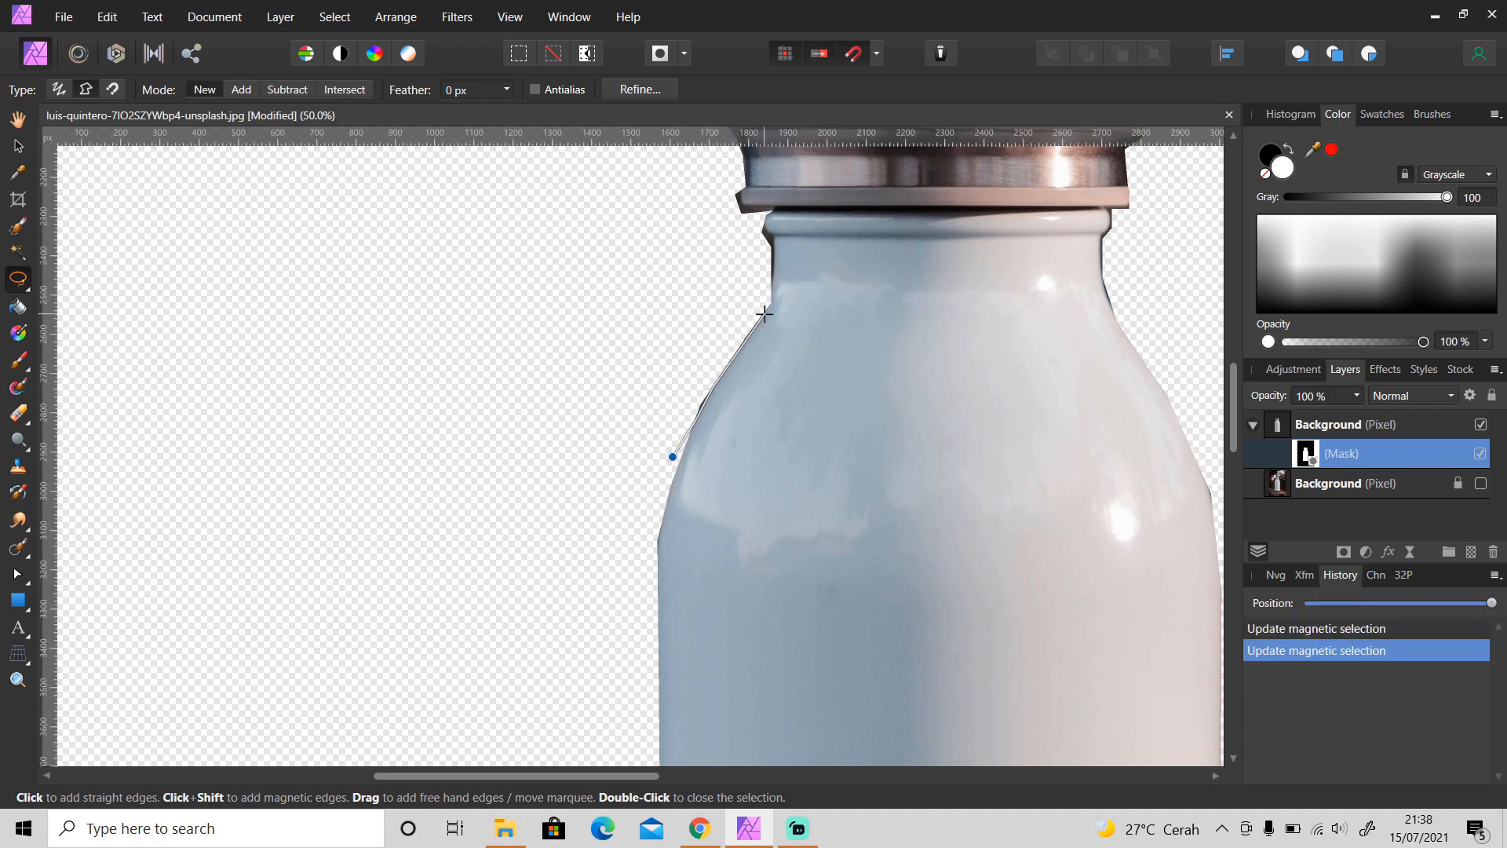
left_click(769, 217)
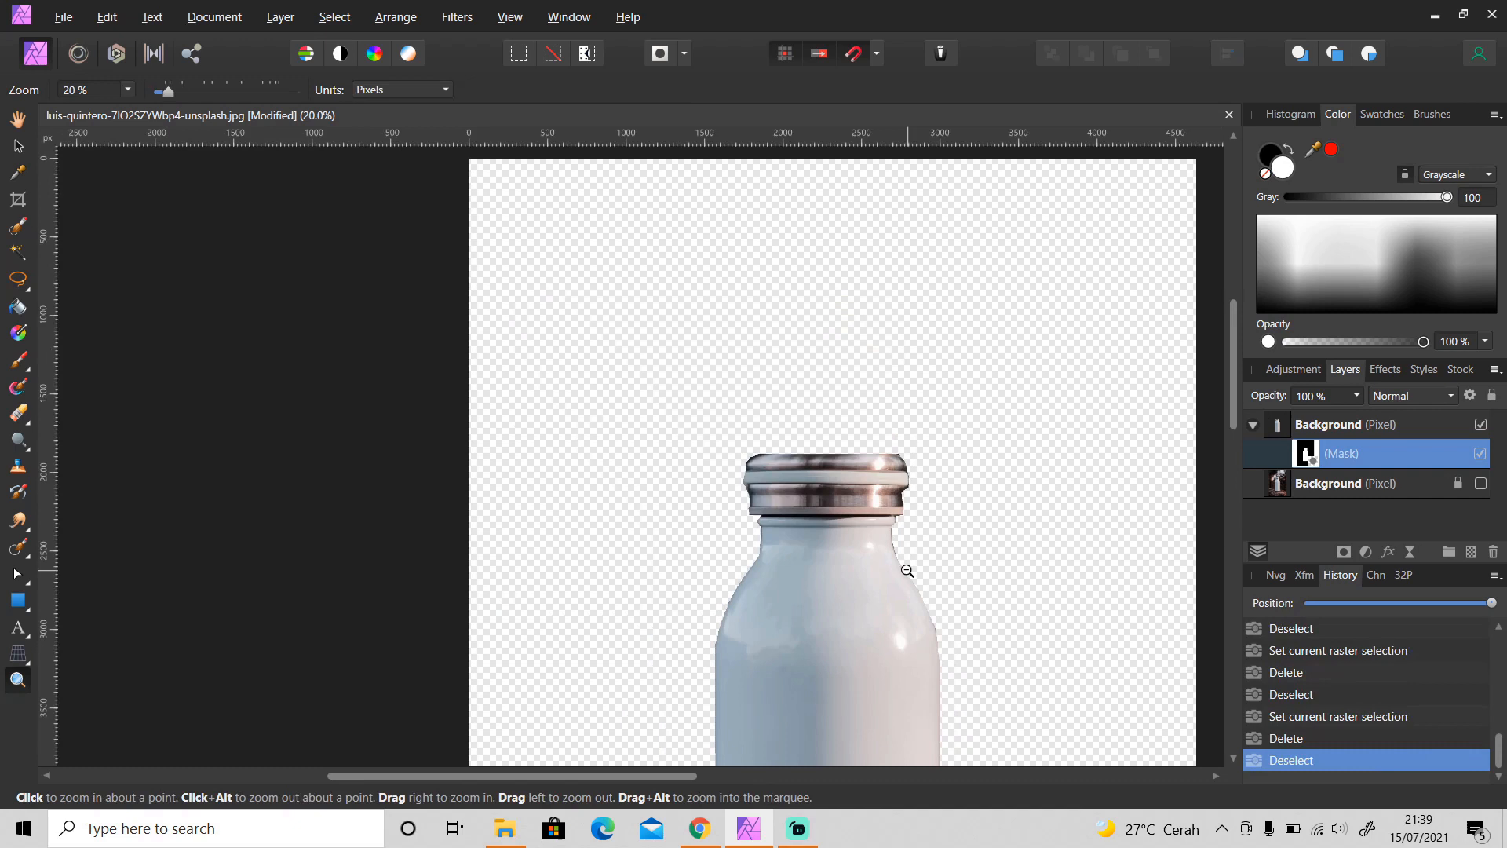
Give a new pixel layer beneath the bottle a linear gradient fill and begin editing its stops
left_click(908, 570)
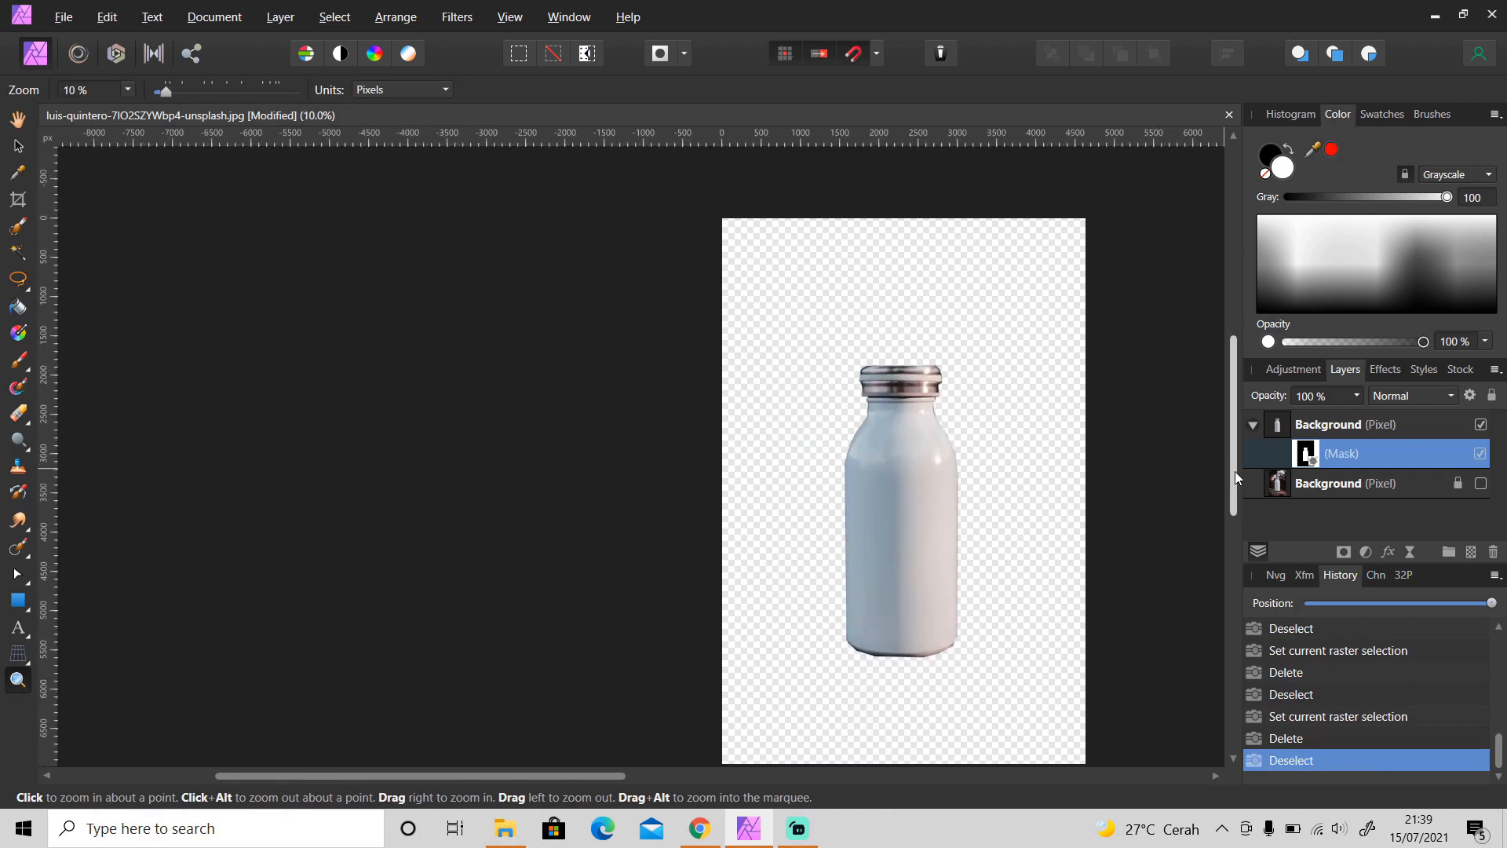
left_click(1345, 455)
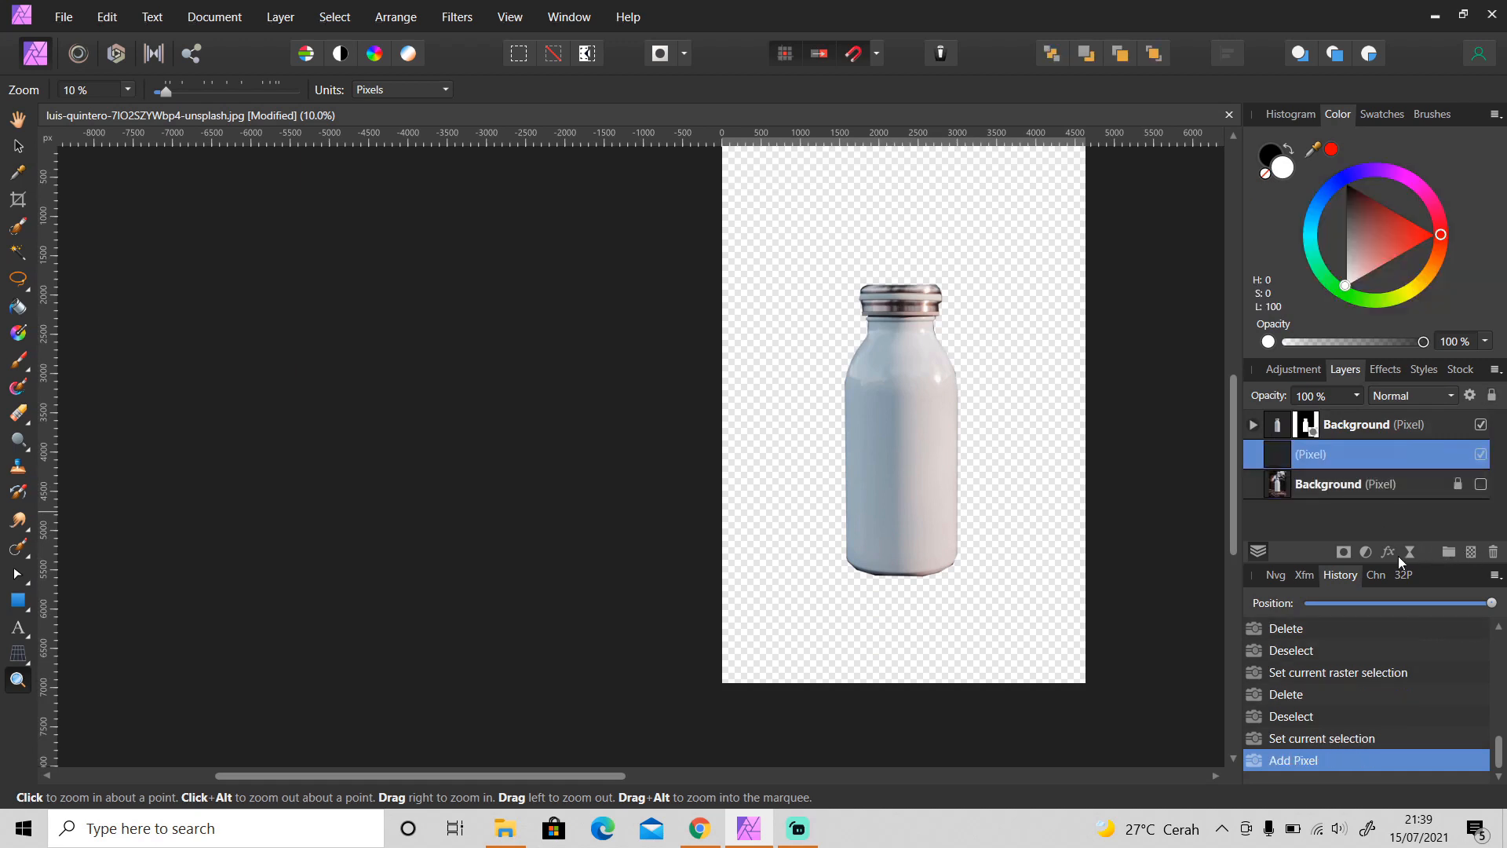
scroll("down", 3)
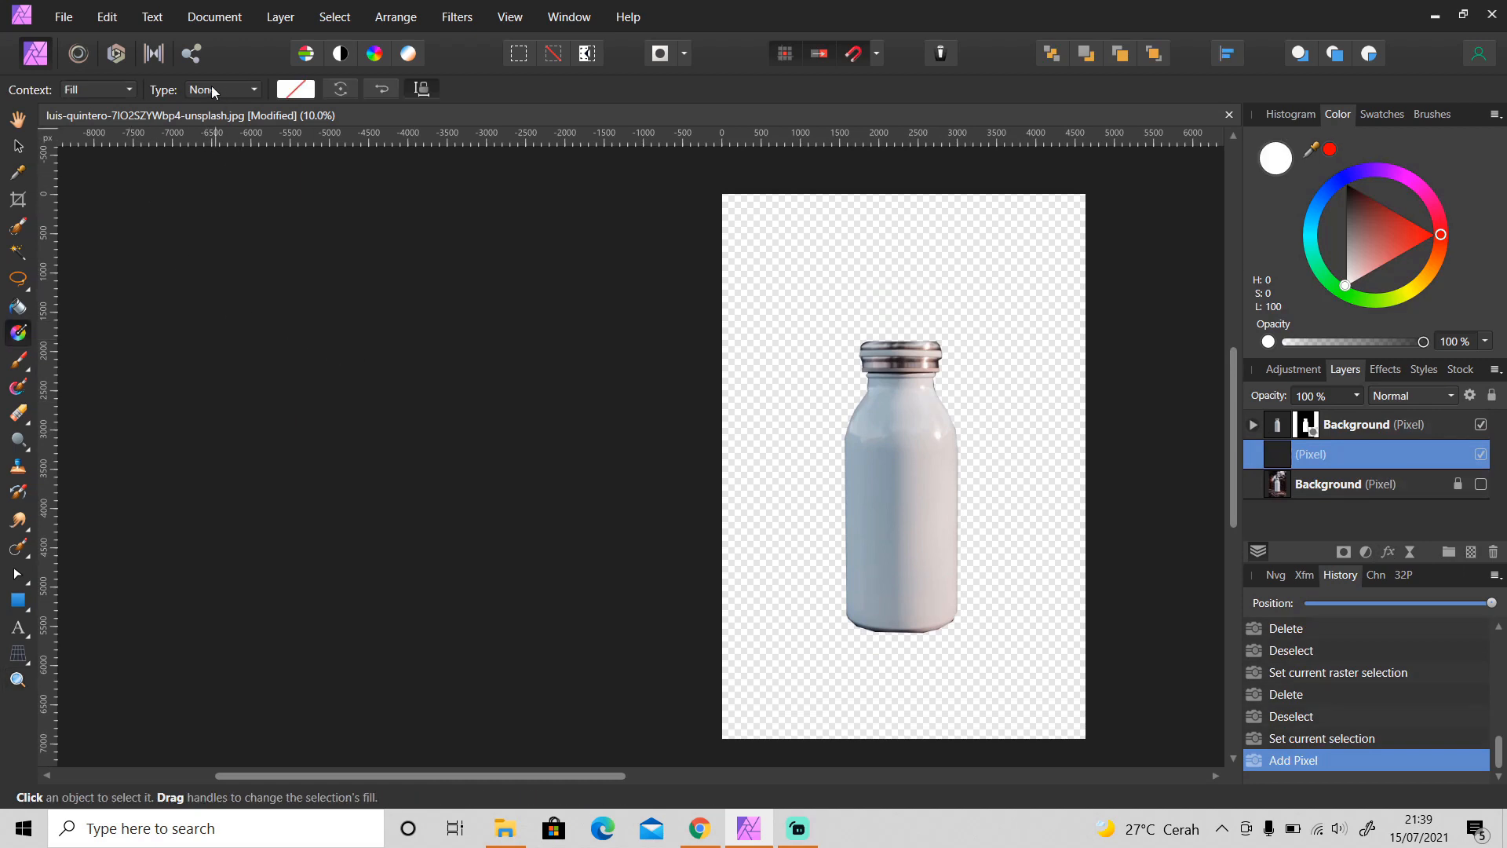
left_click(221, 88)
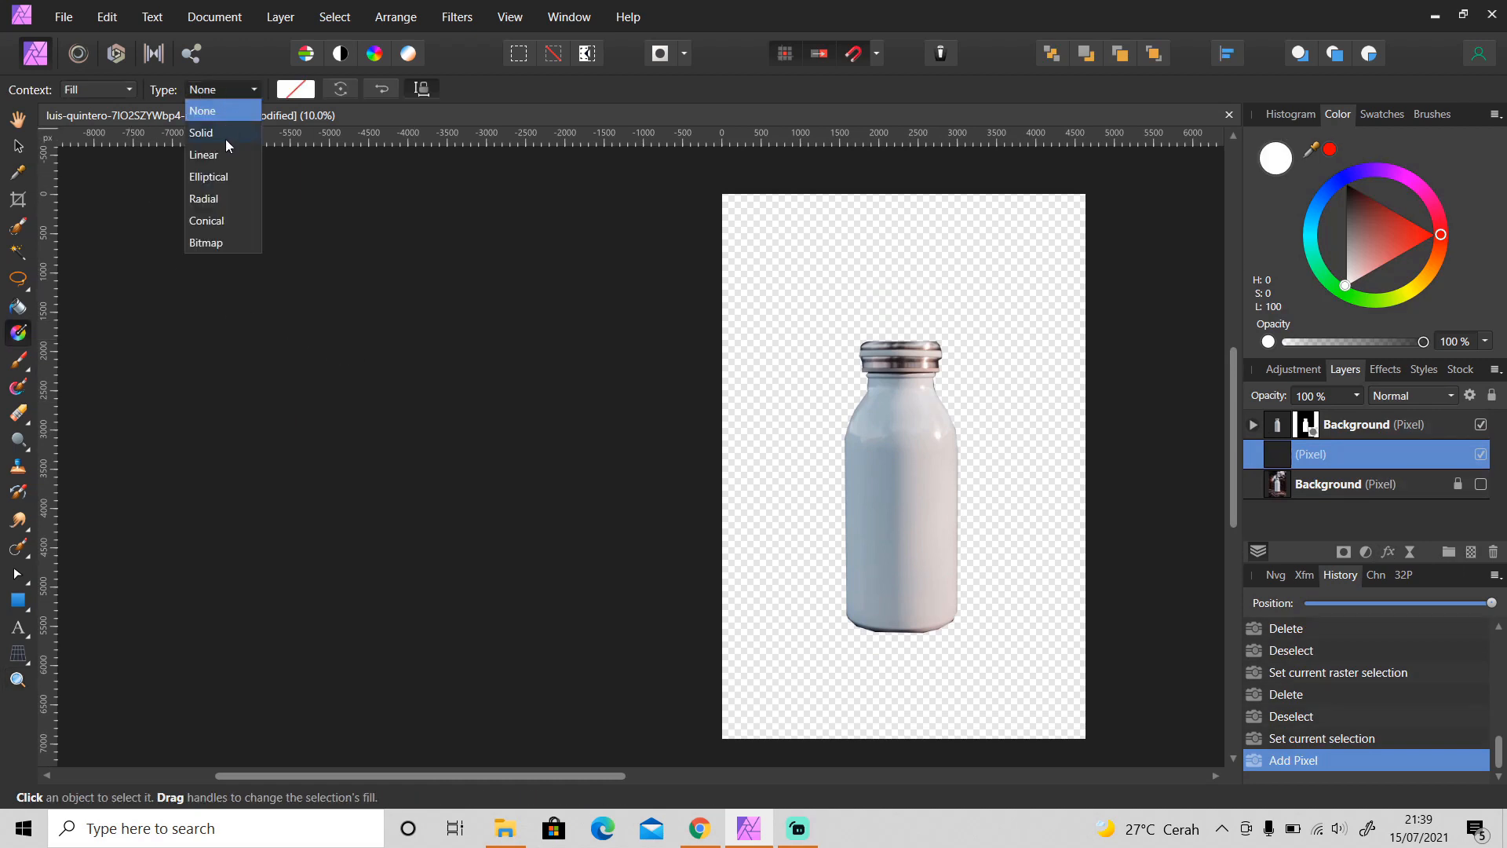
left_click(203, 155)
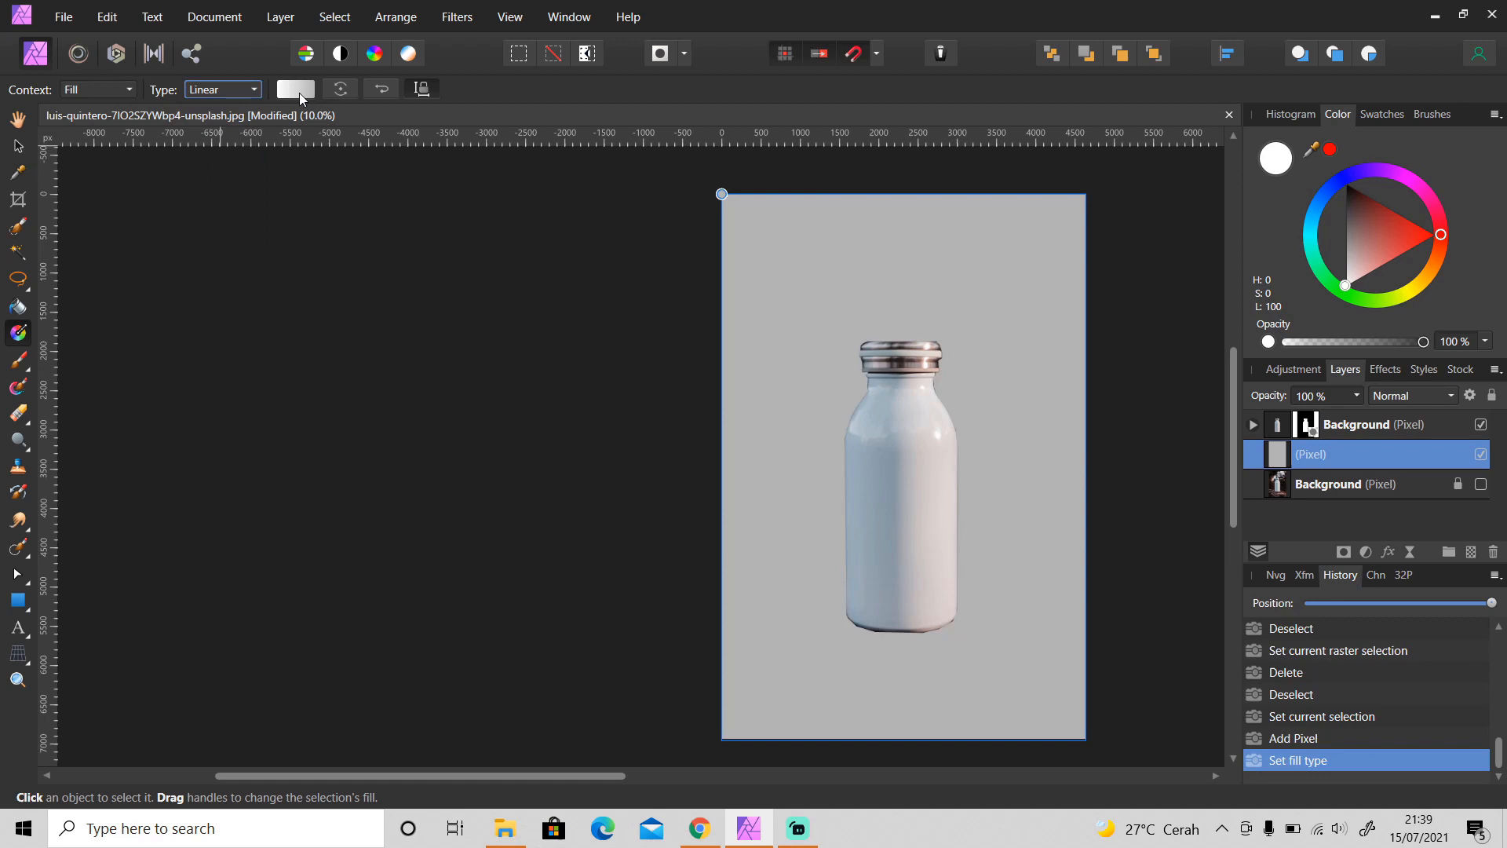
left_click(295, 88)
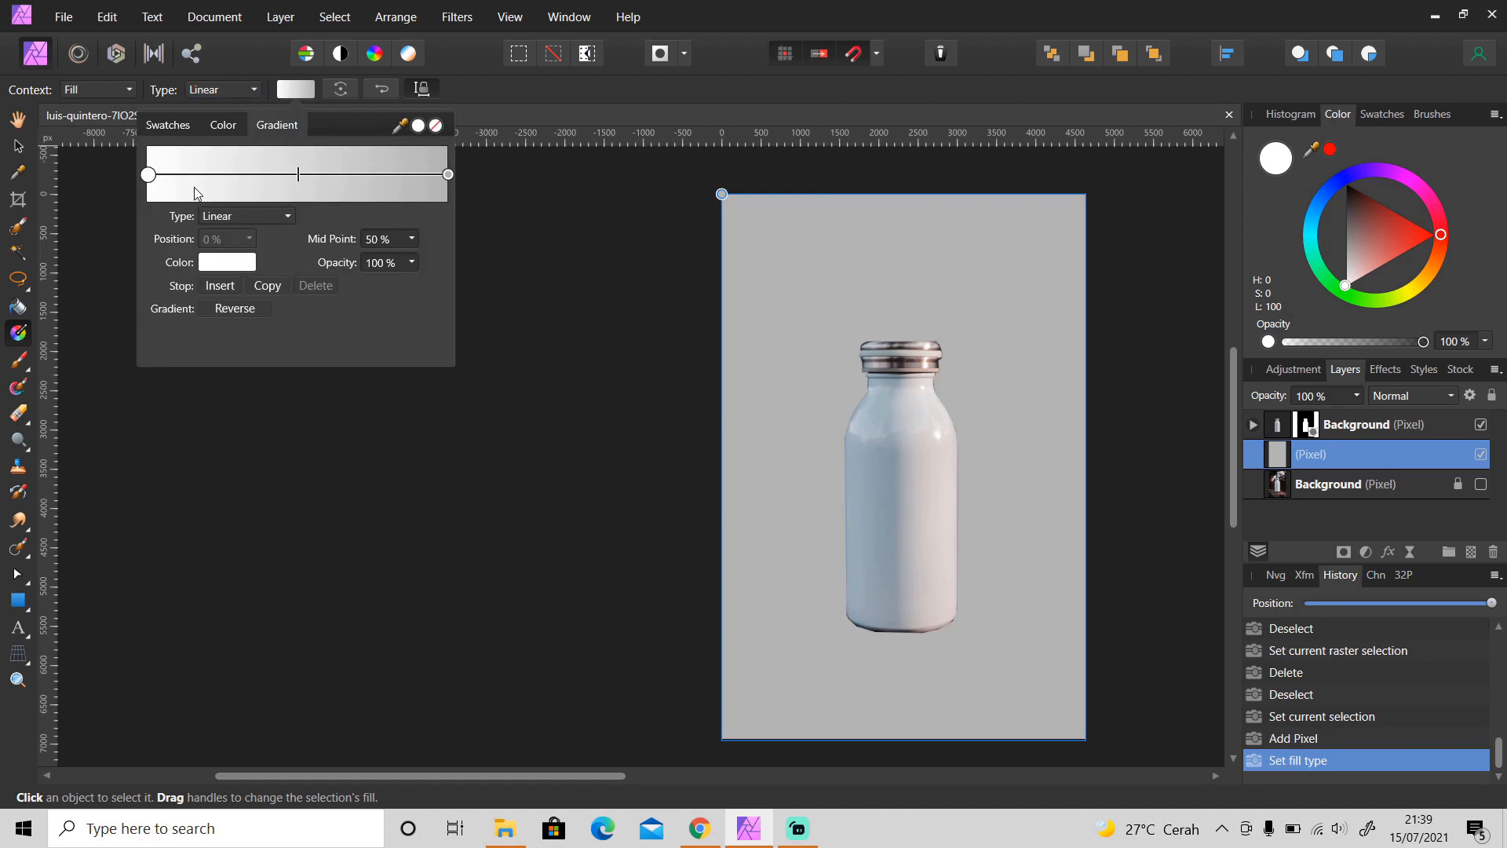
mouse_move(306, 400)
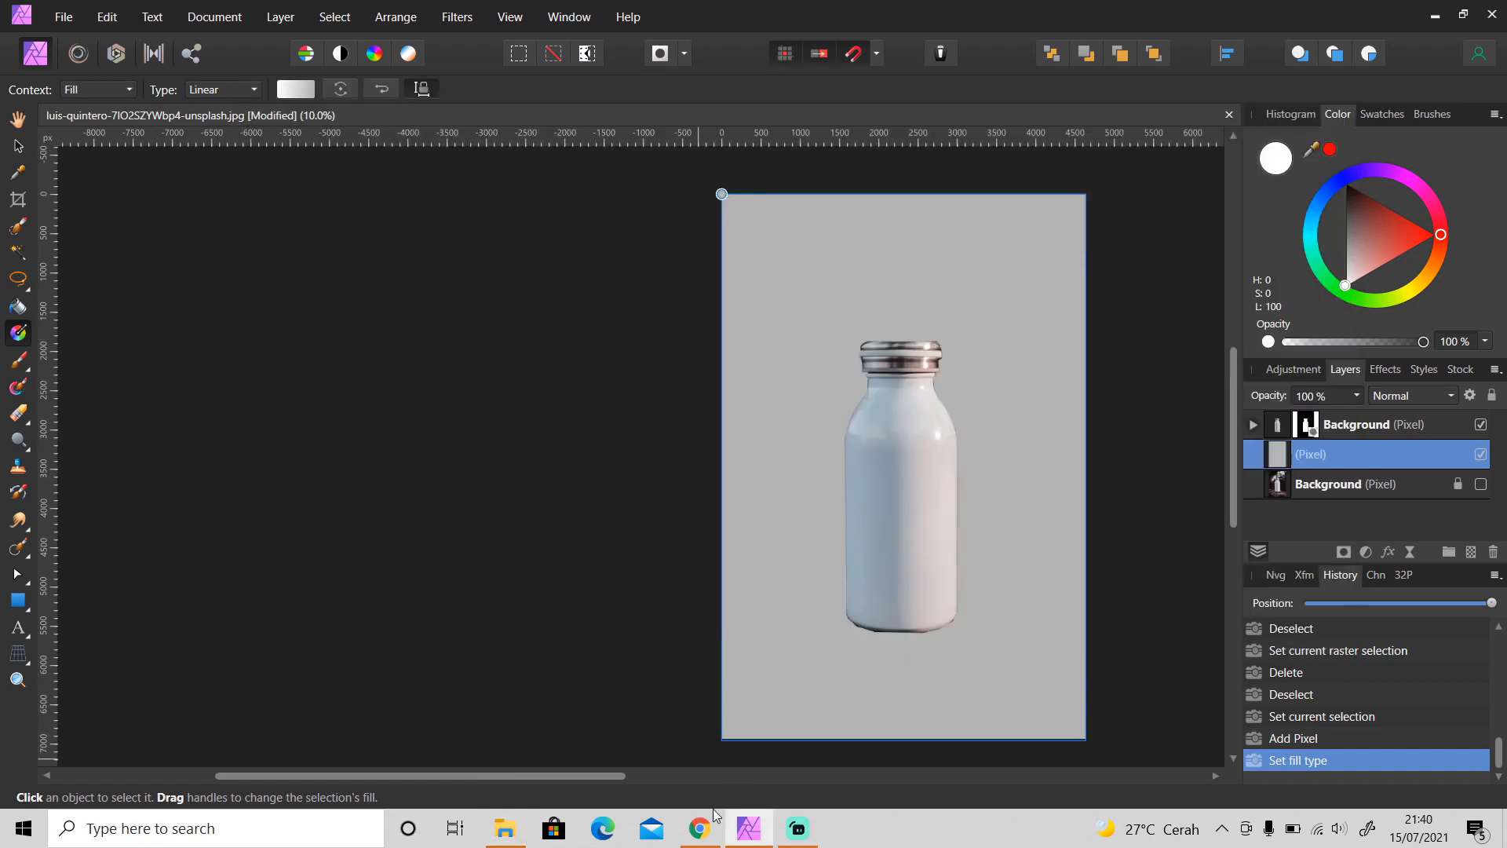
left_click(700, 827)
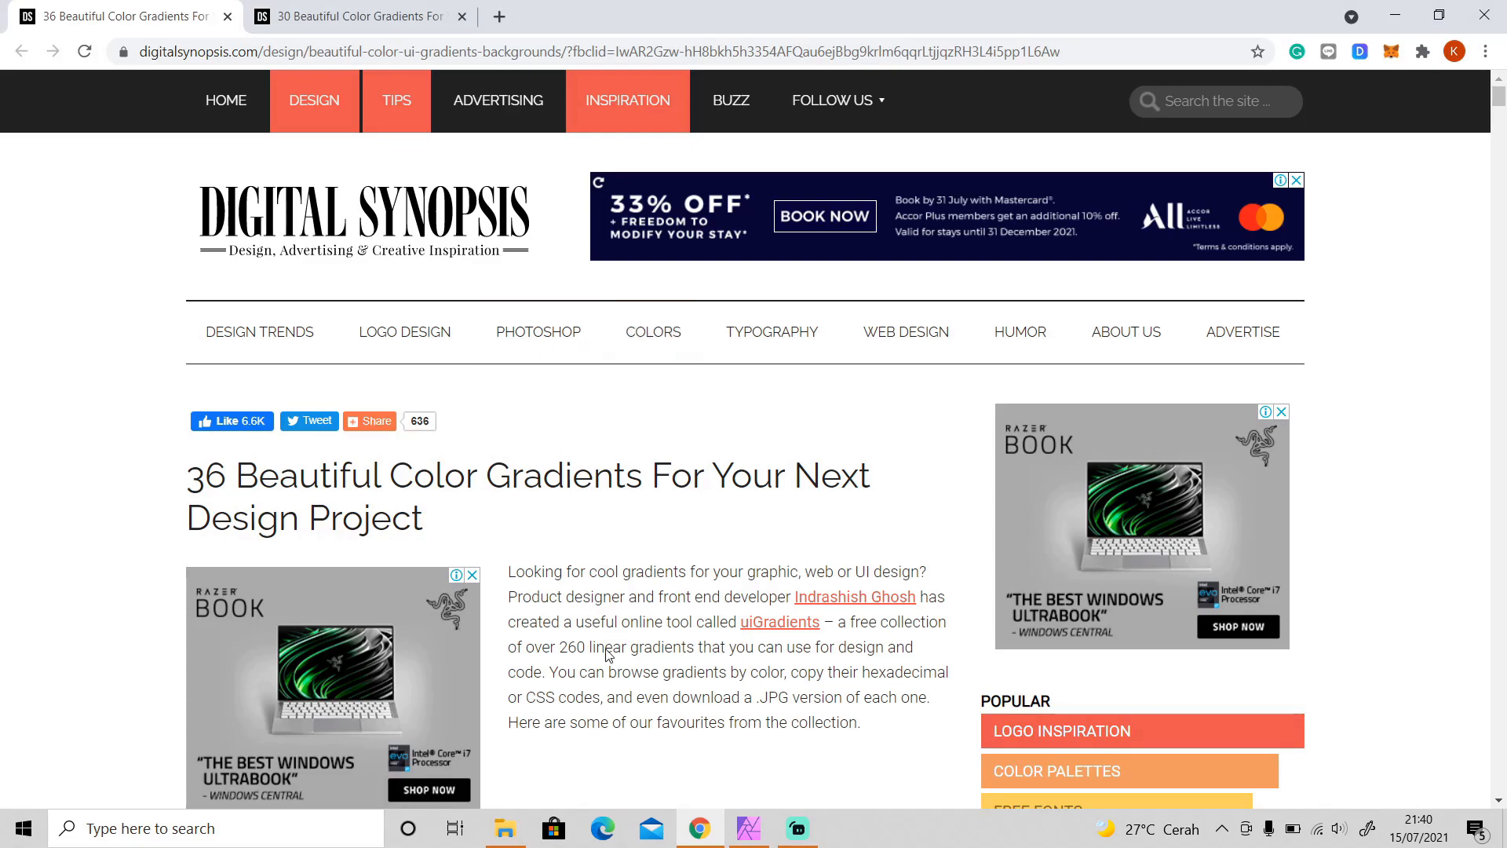
scroll("down", 3)
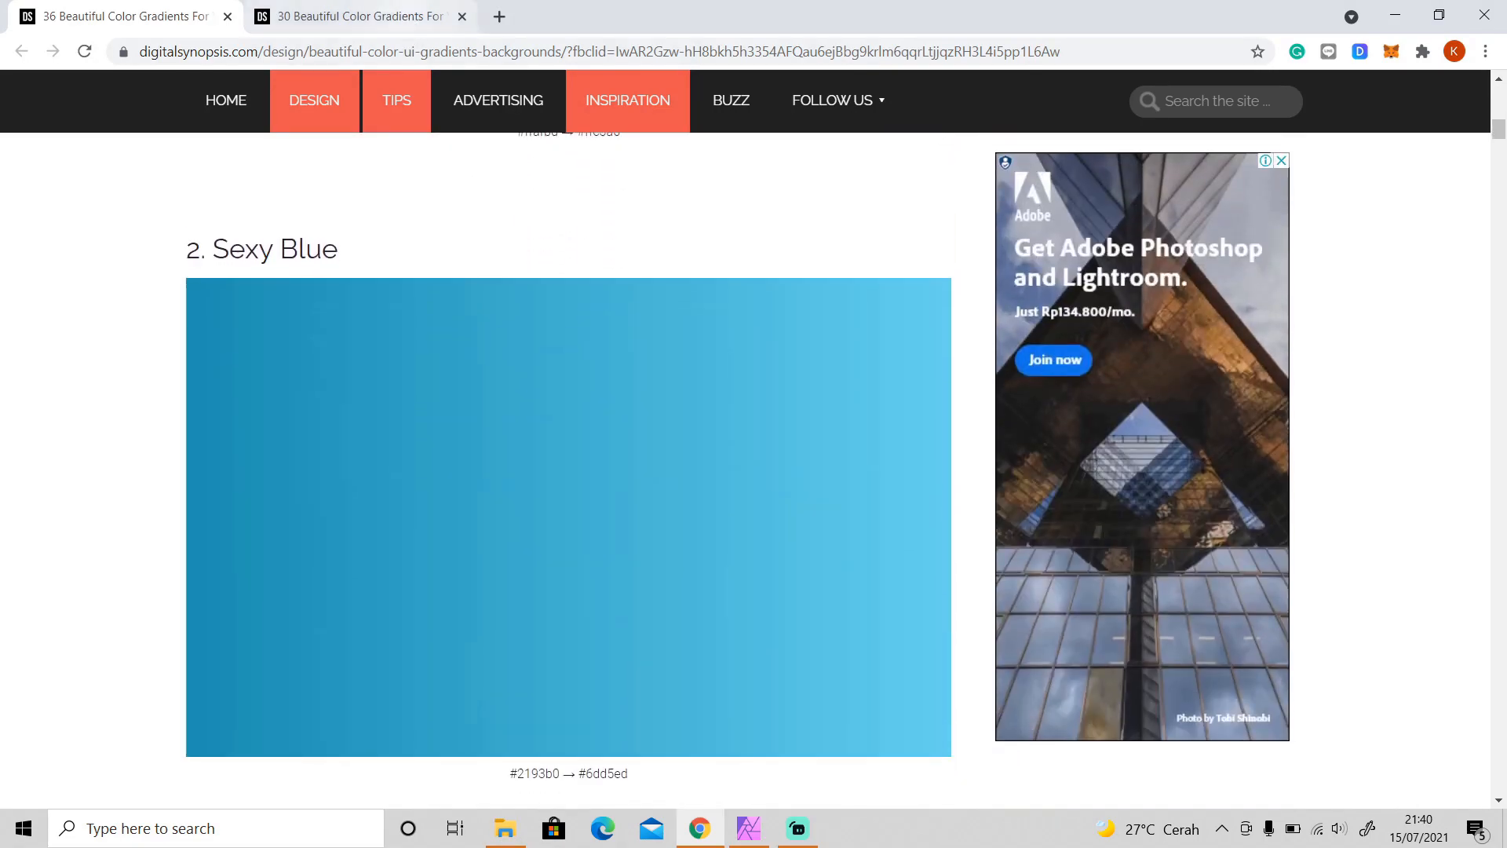
scroll("down", 3)
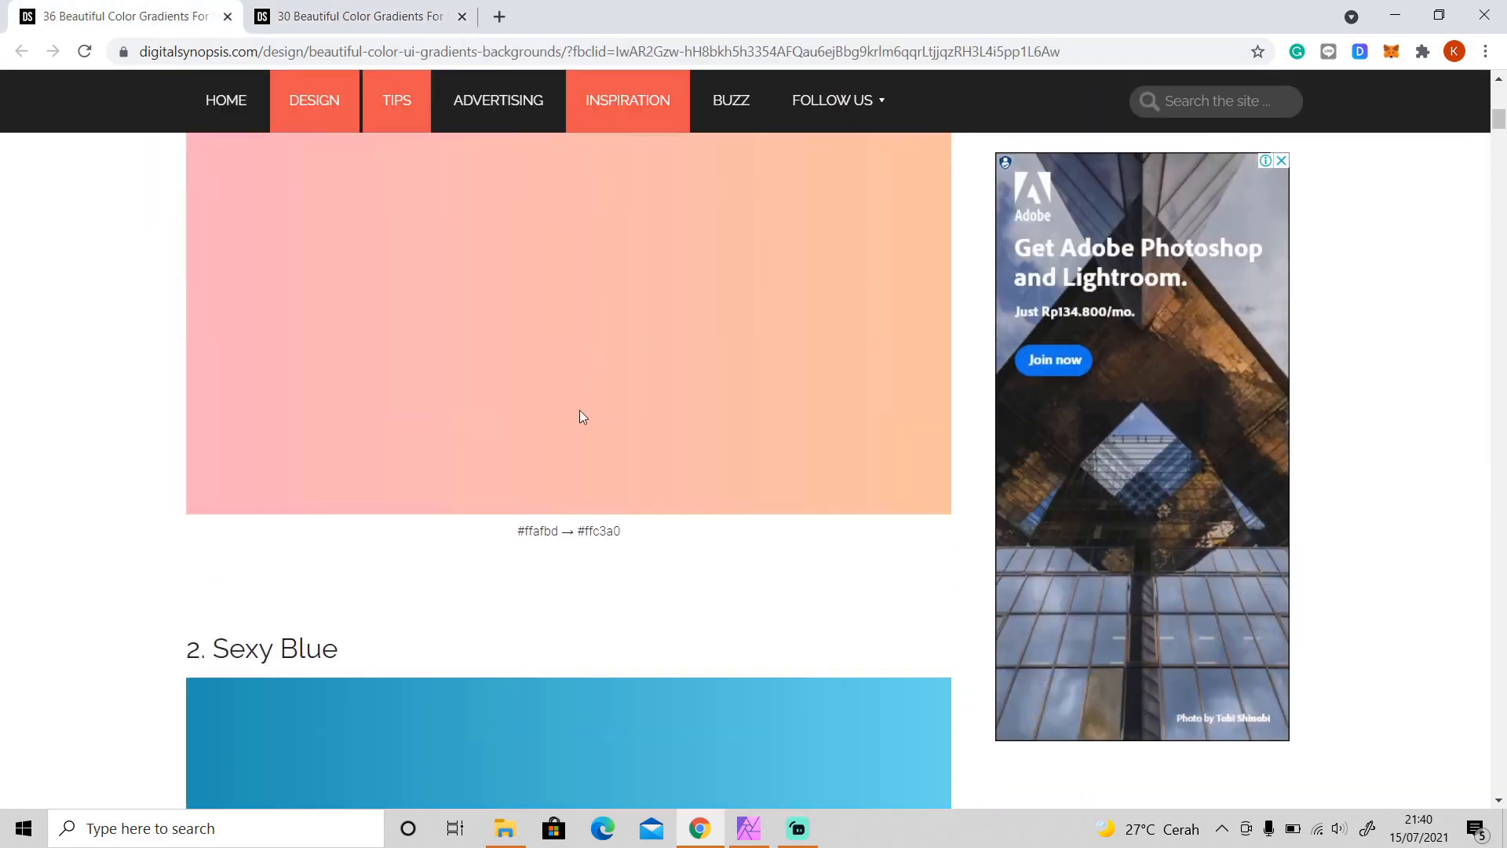
scroll("down", 3)
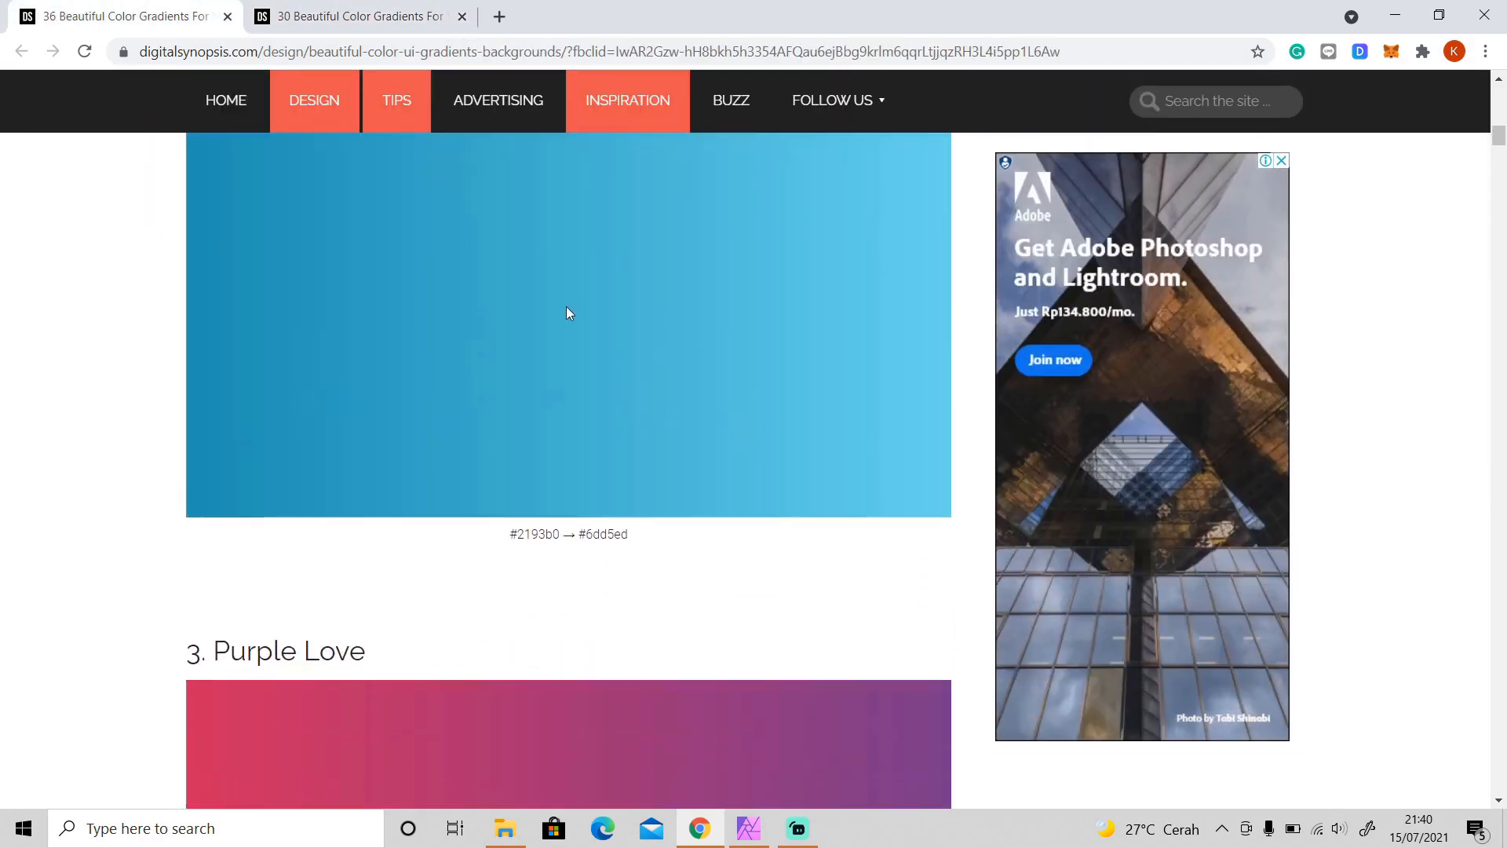
left_click(748, 828)
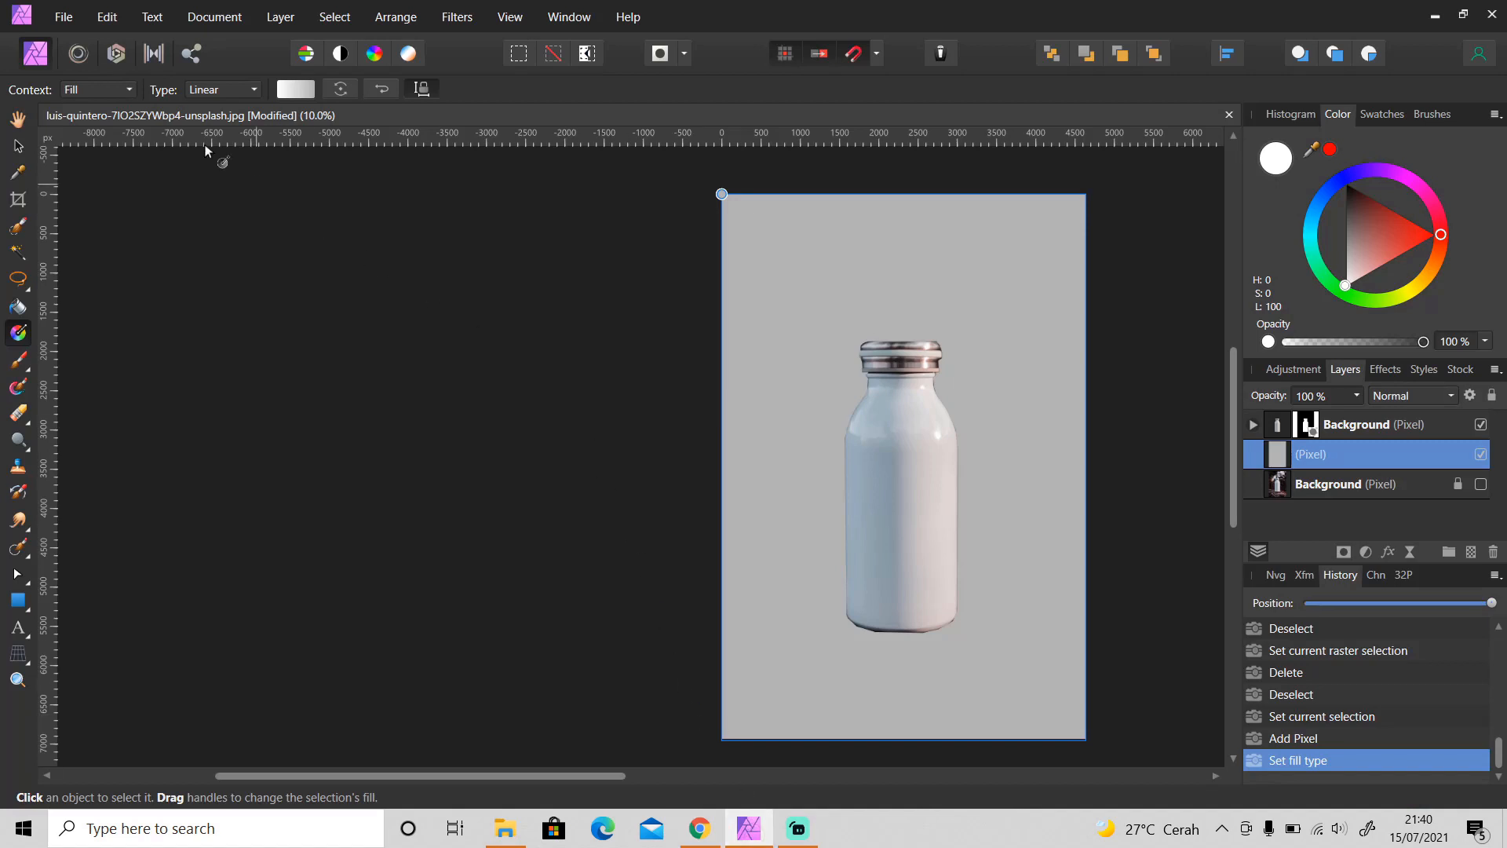
Show the first gradient stop's colour as RGB hex sliders
left_click(295, 88)
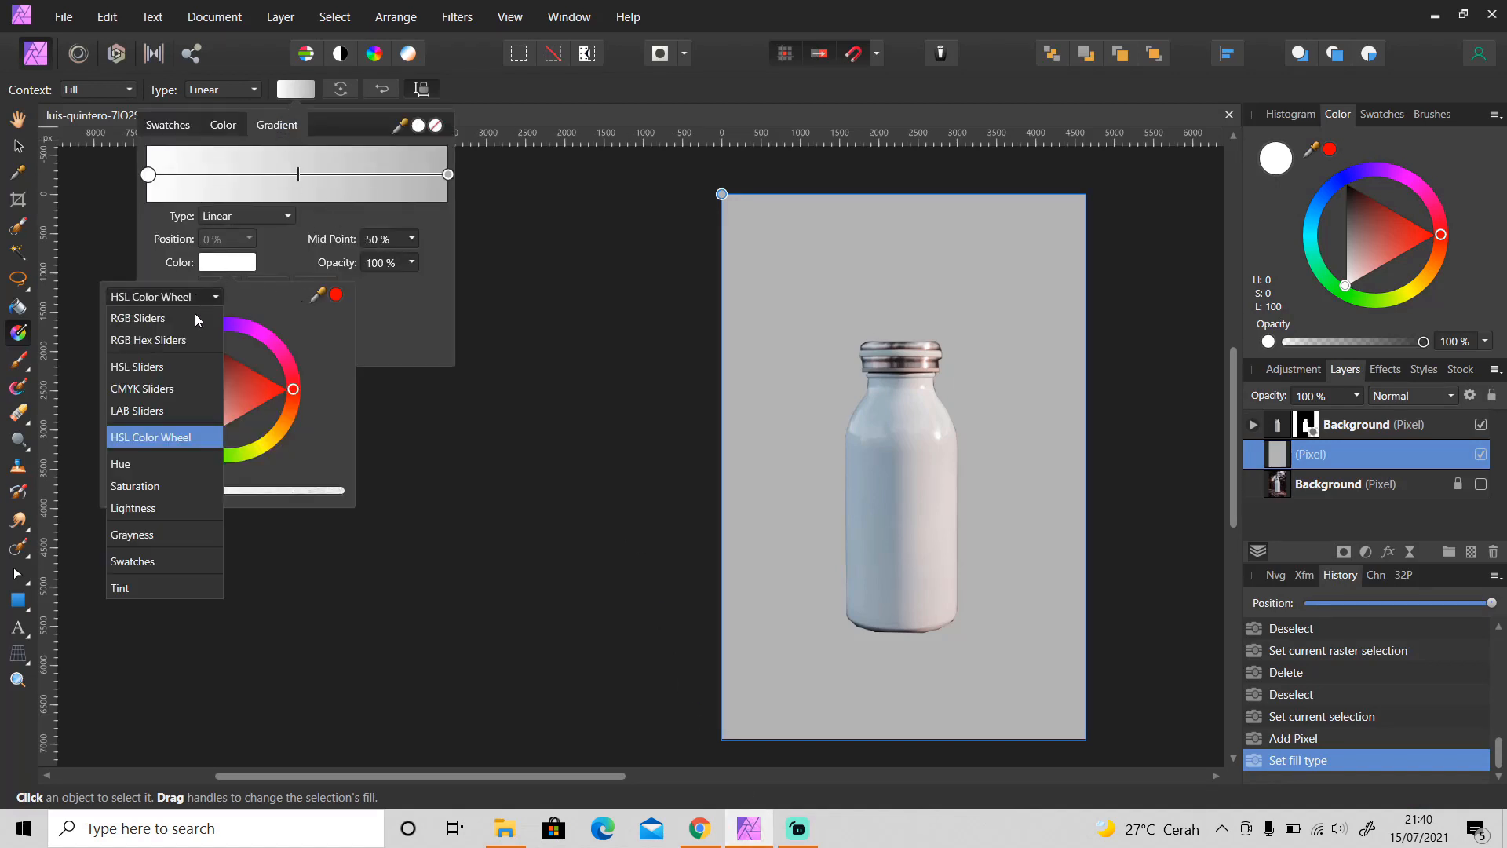
left_click(148, 339)
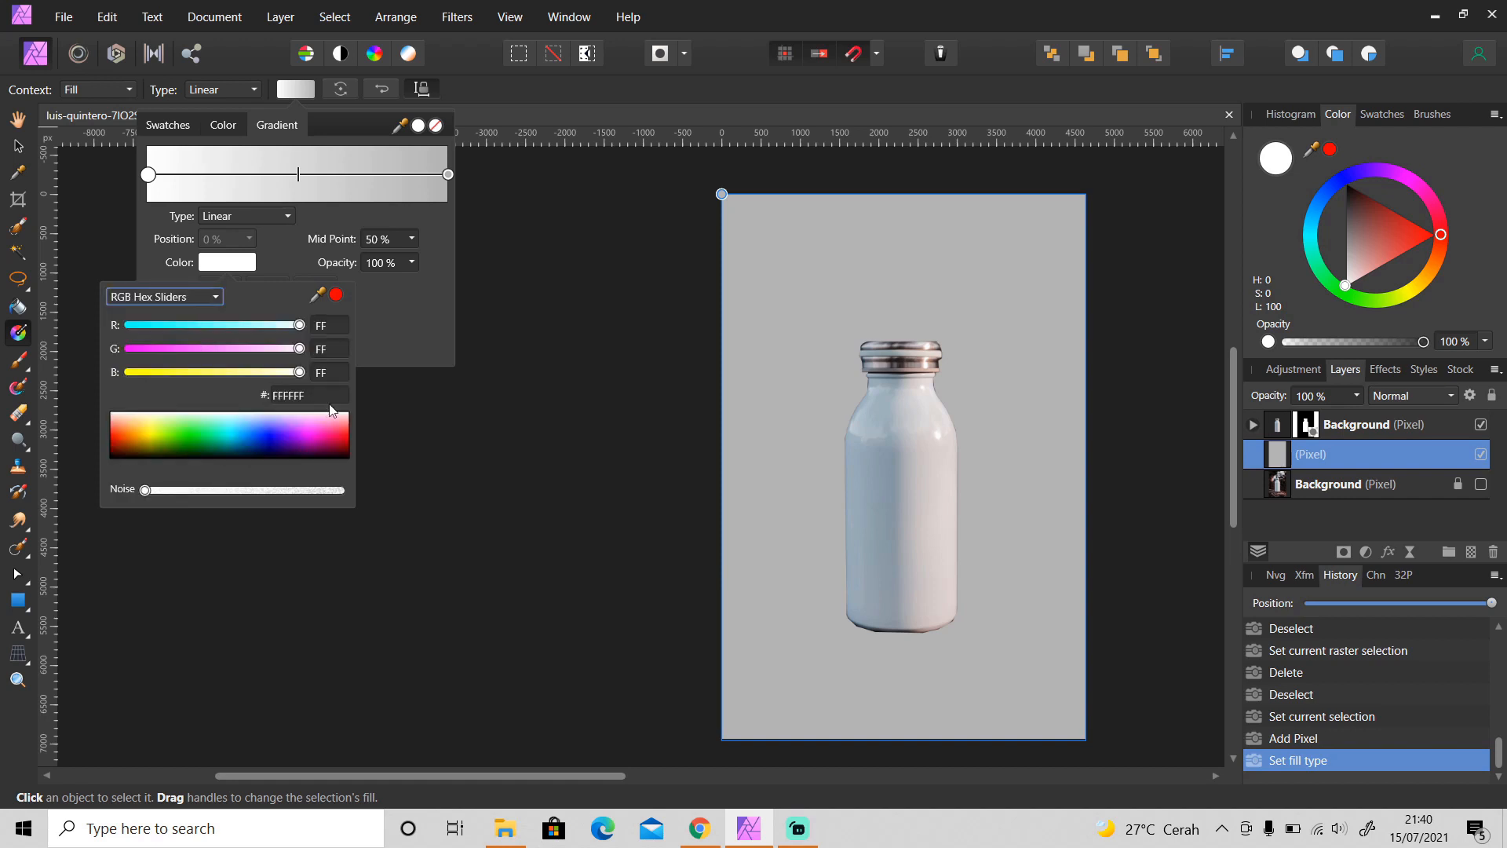
mouse_move(699, 827)
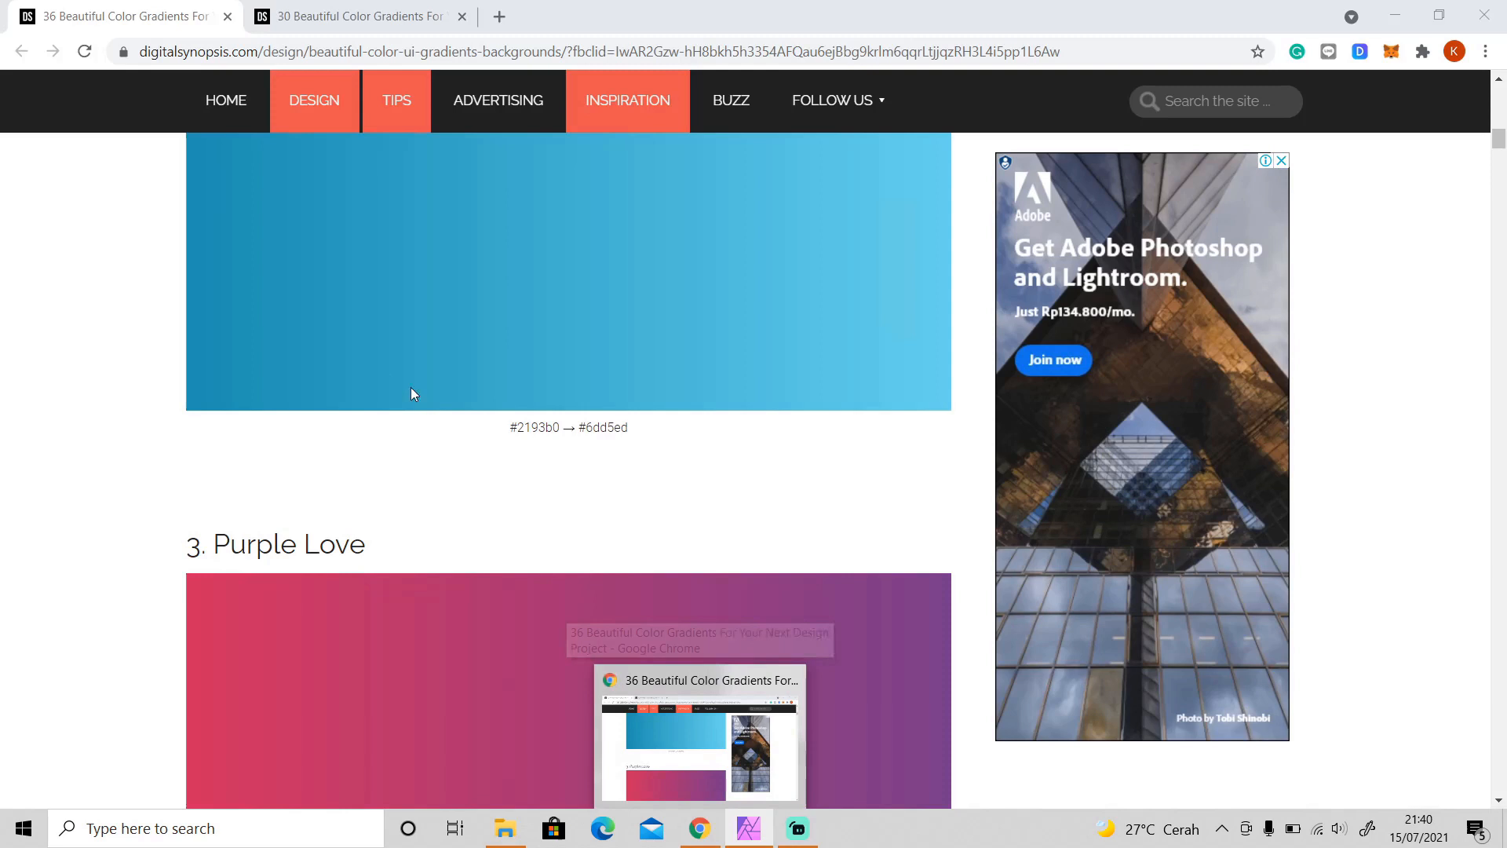
Colour the gradient stops #2193B0 and #6DD5ED from the browser codes, then add a pixel layer
left_click(747, 827)
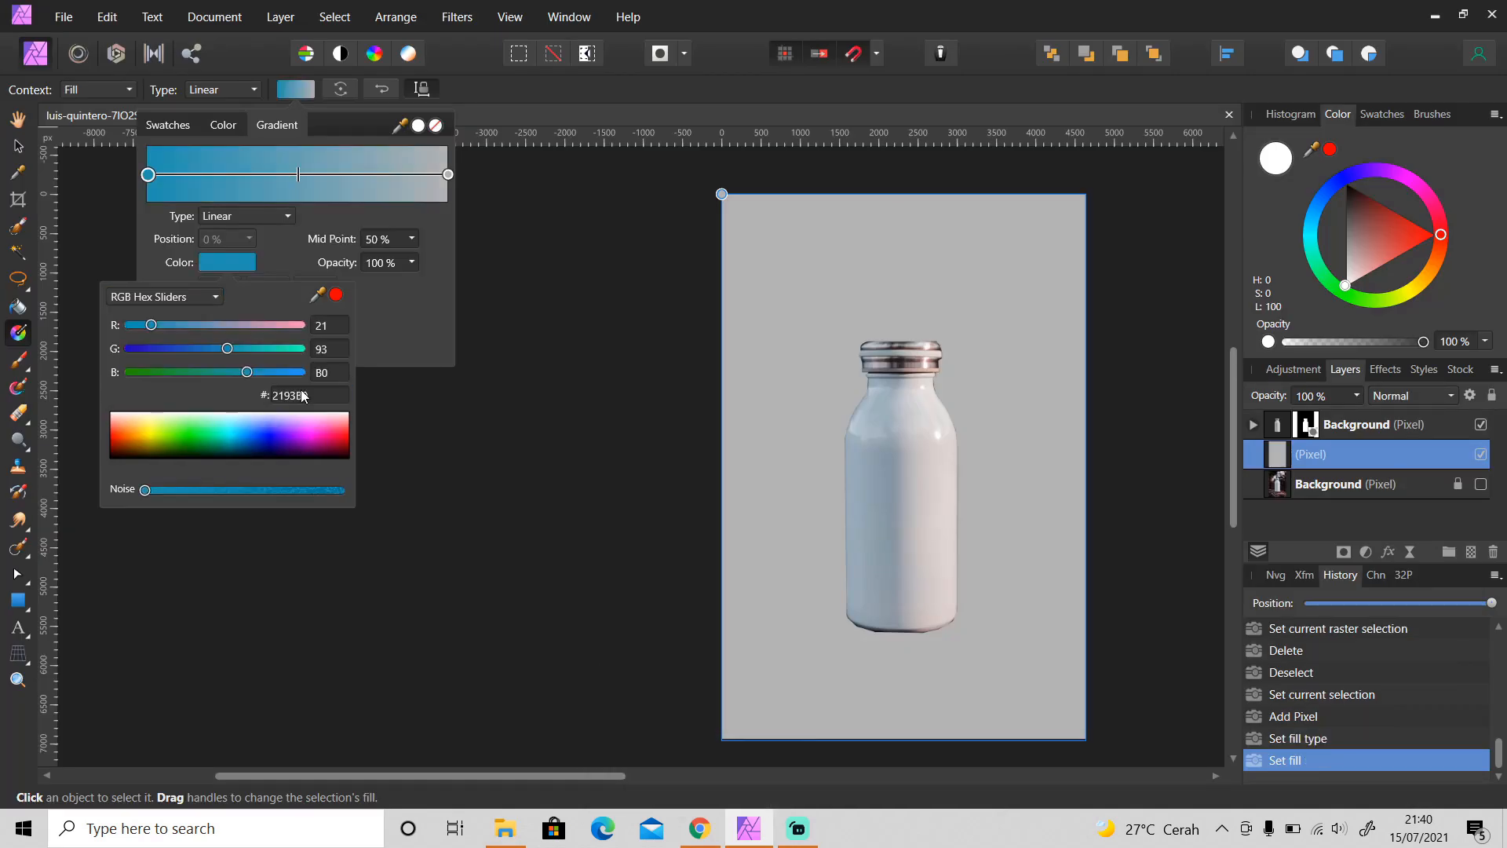
left_click(446, 174)
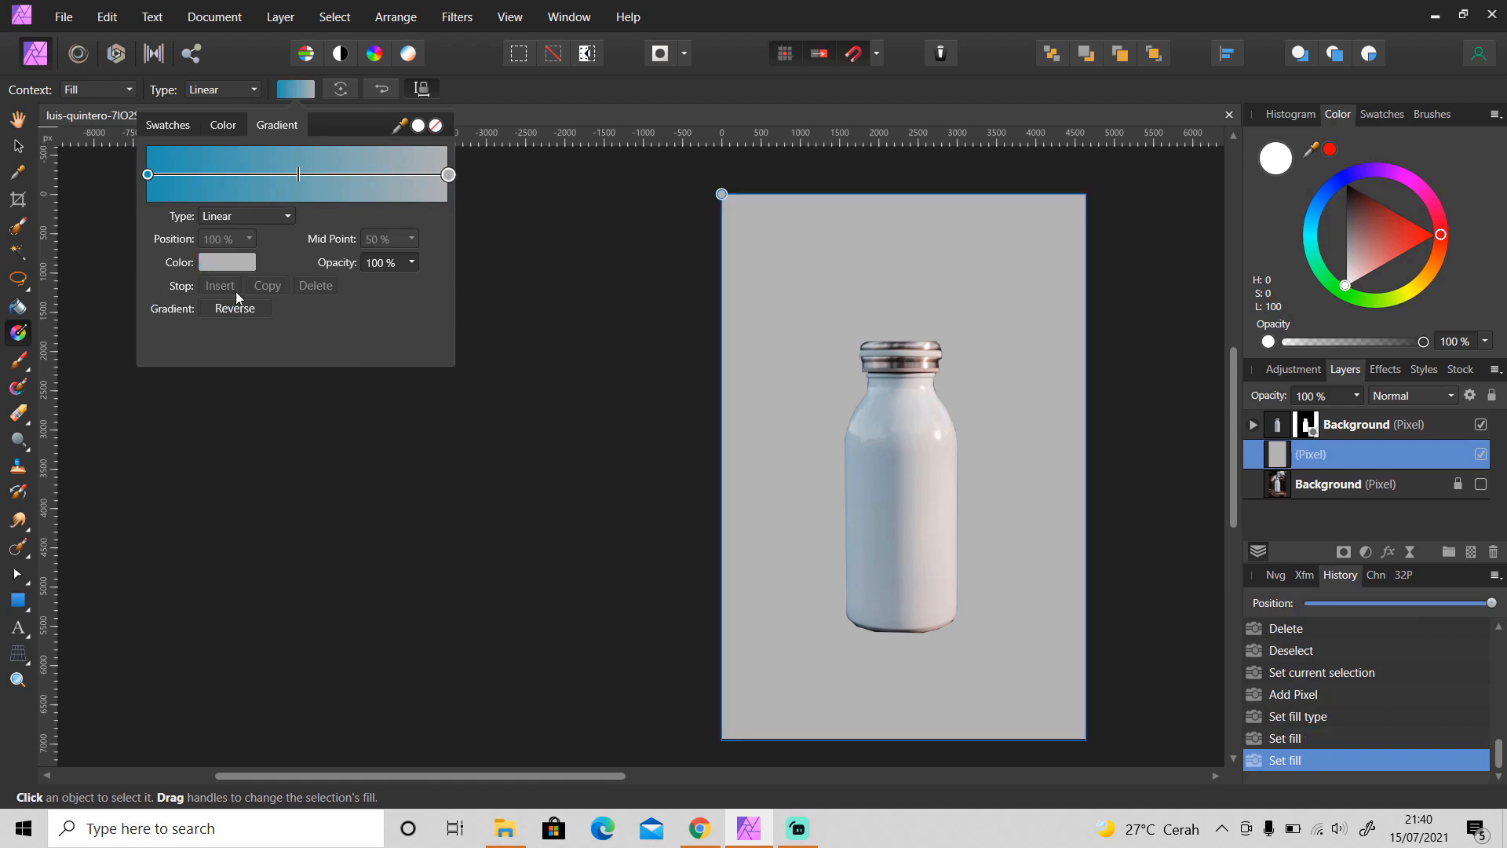
left_click(226, 262)
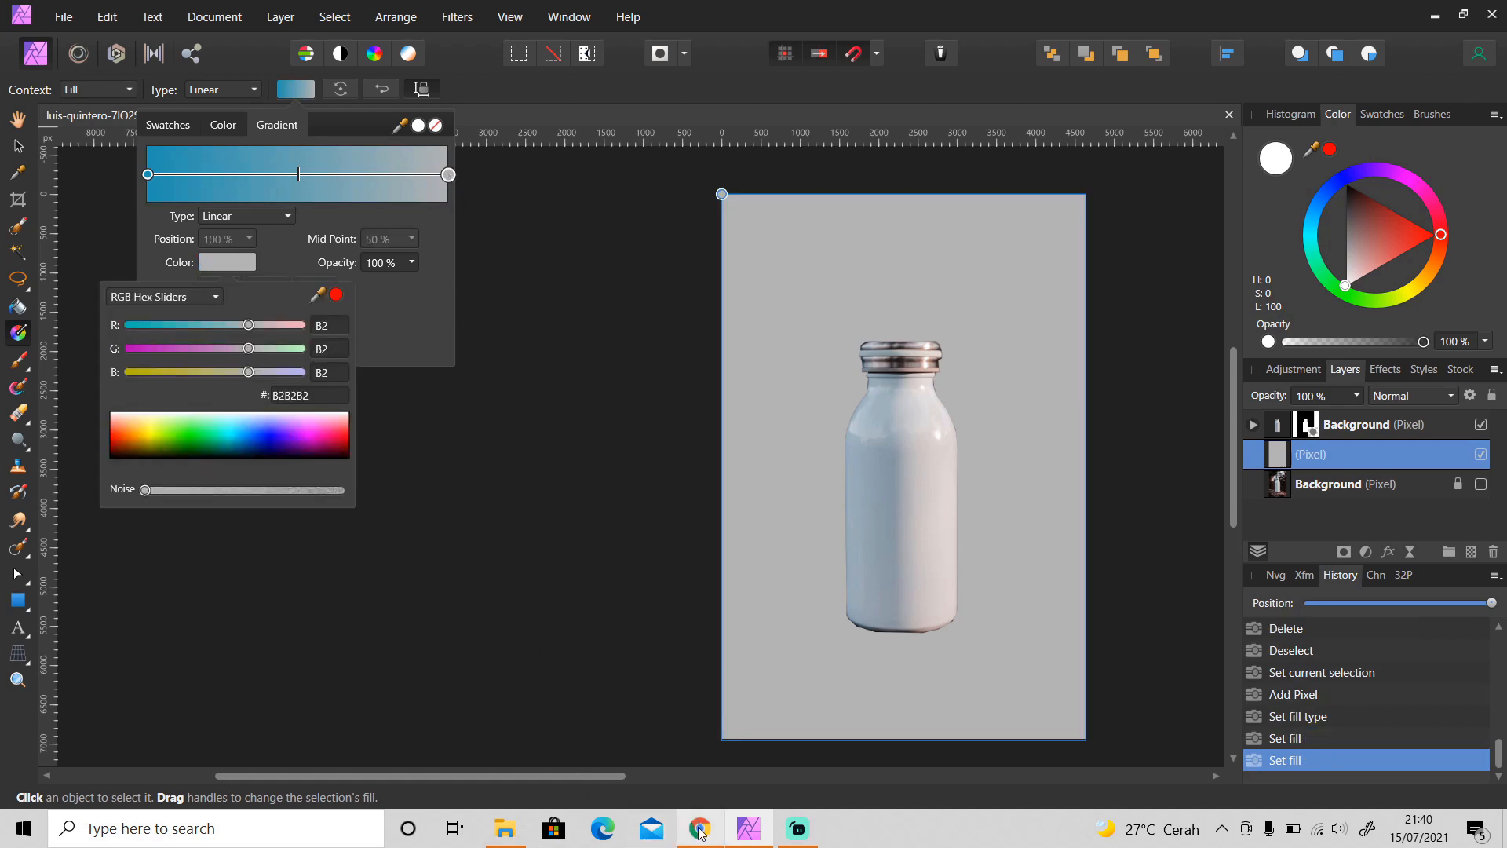
left_click(700, 827)
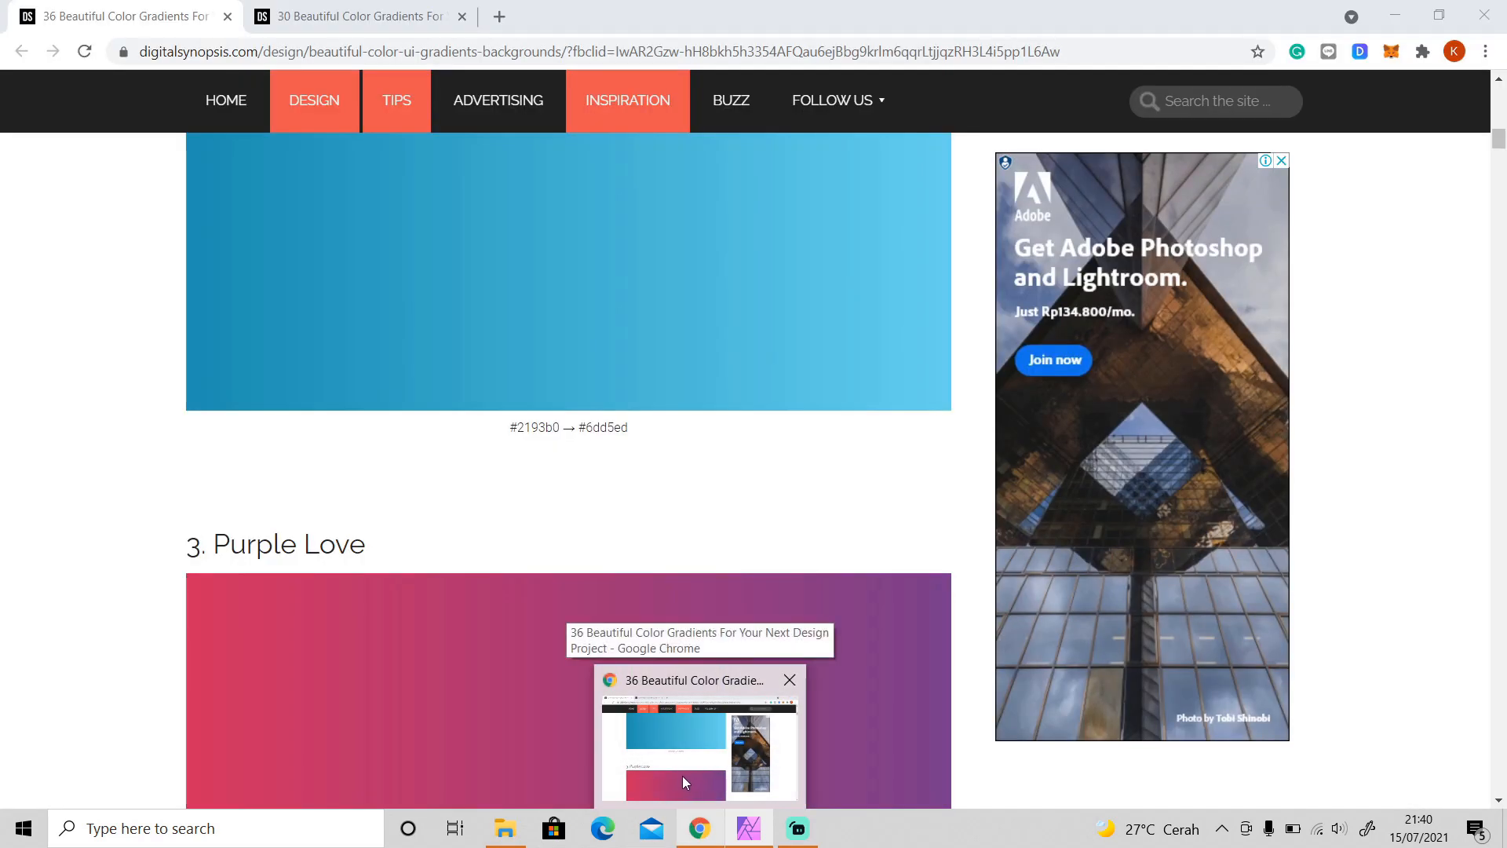
left_click(748, 829)
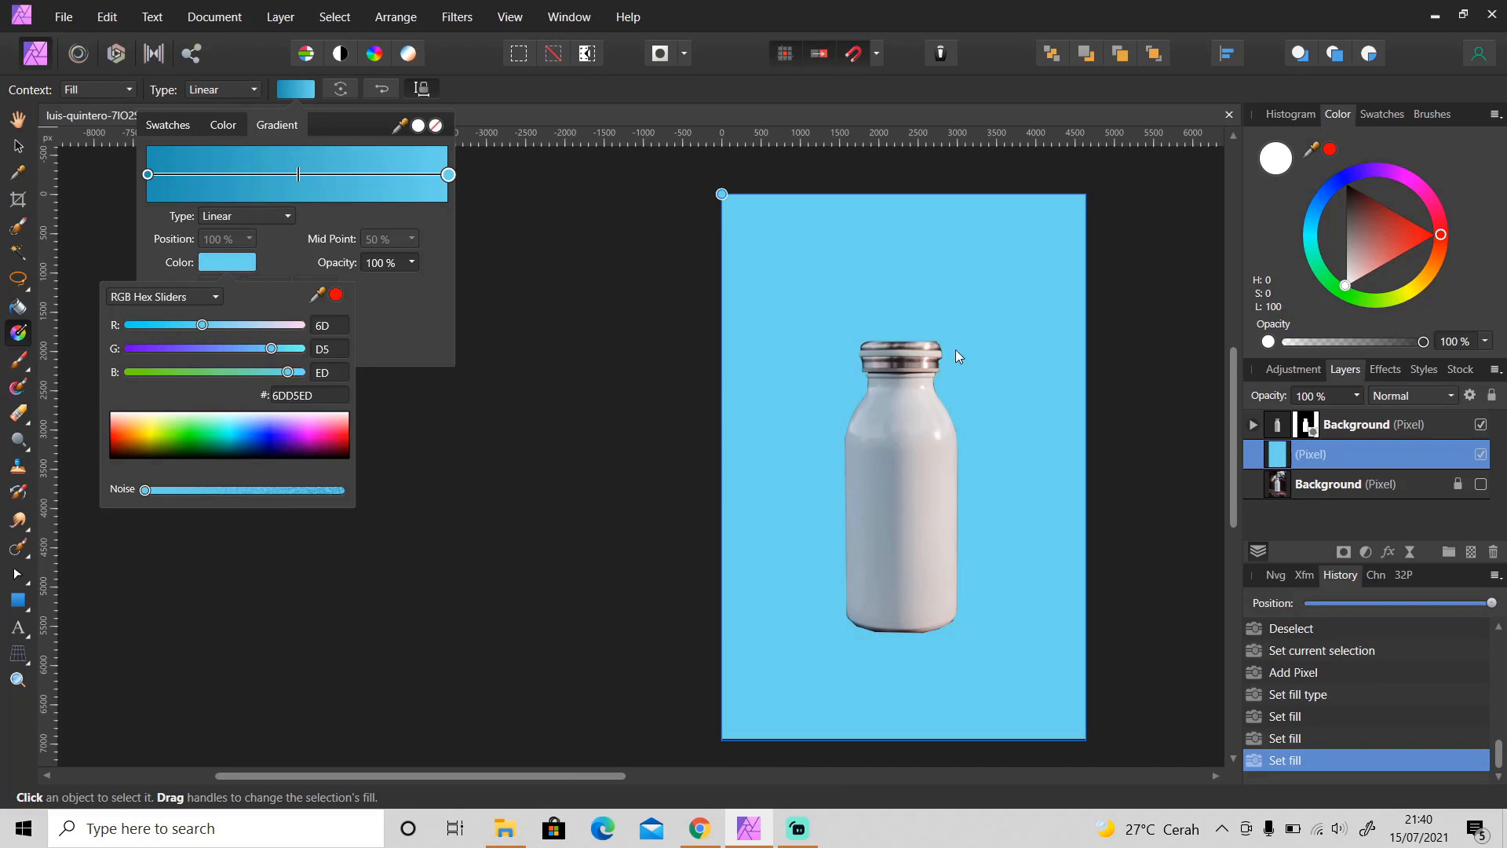
mouse_move(1052, 294)
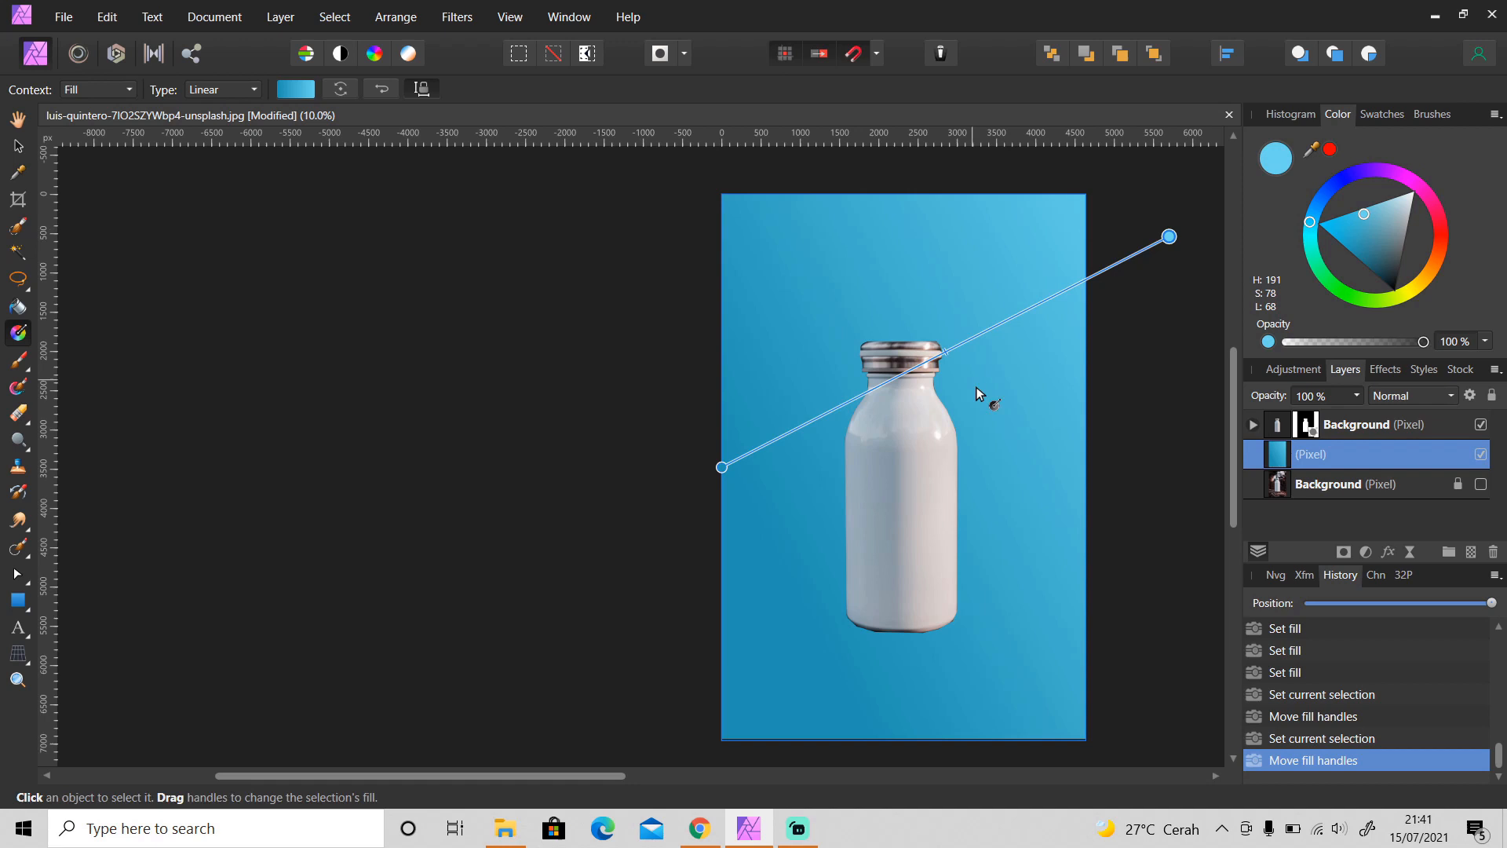
mouse_move(1068, 430)
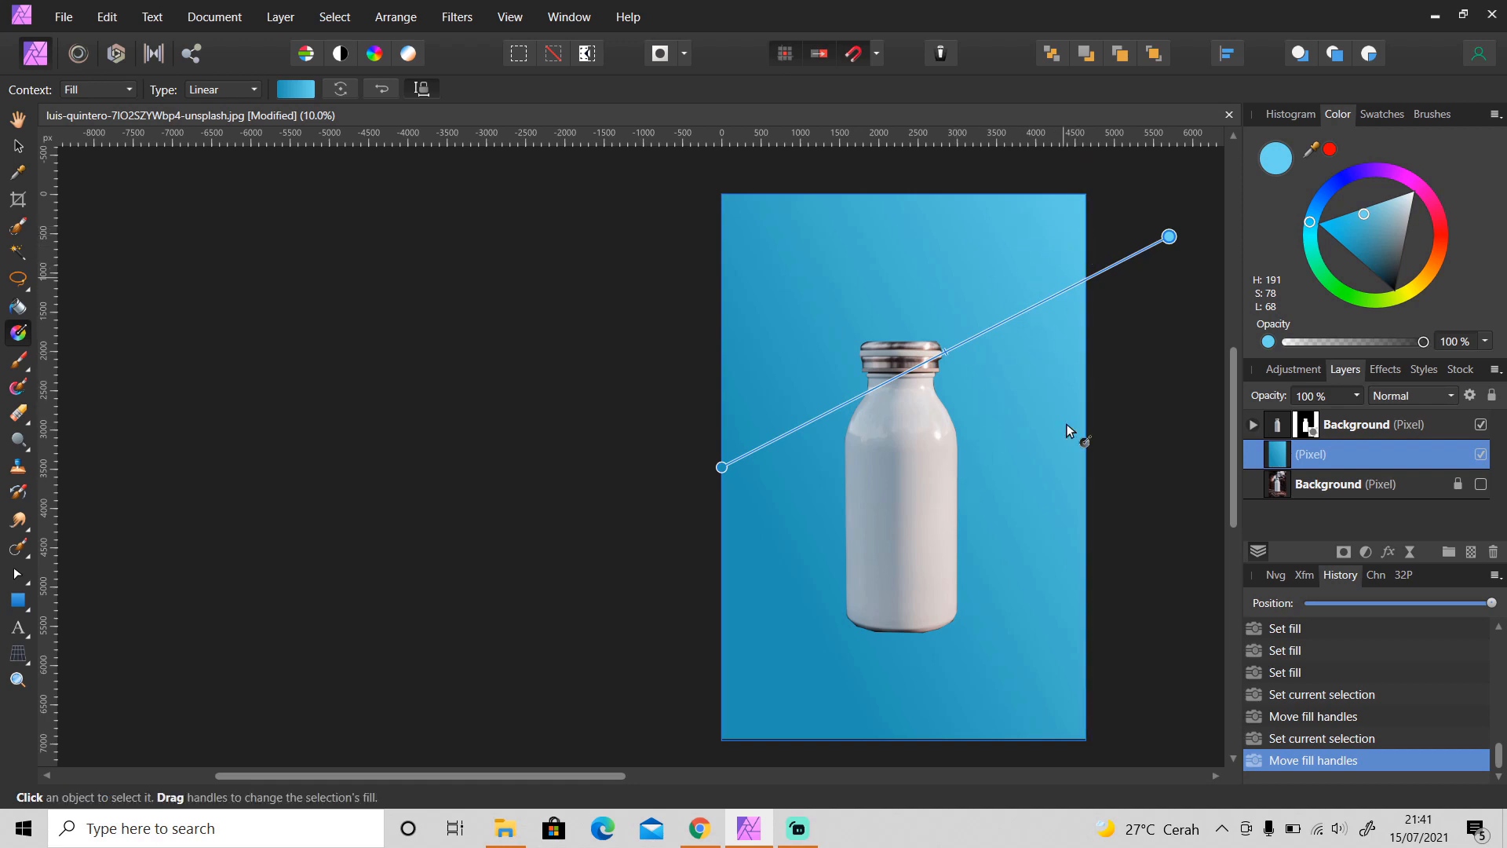
mouse_move(957, 435)
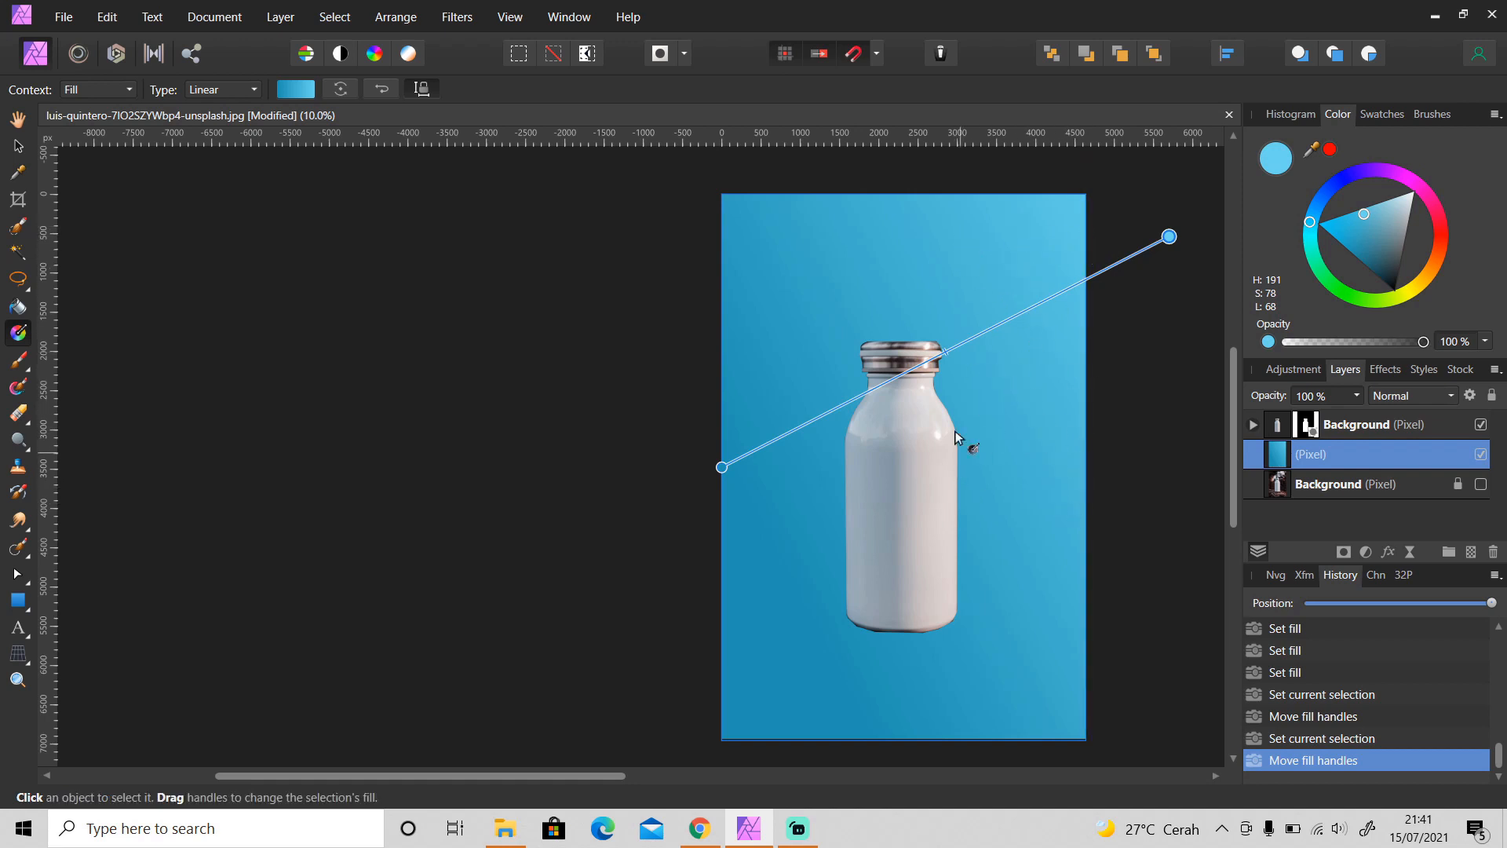
left_click(16, 144)
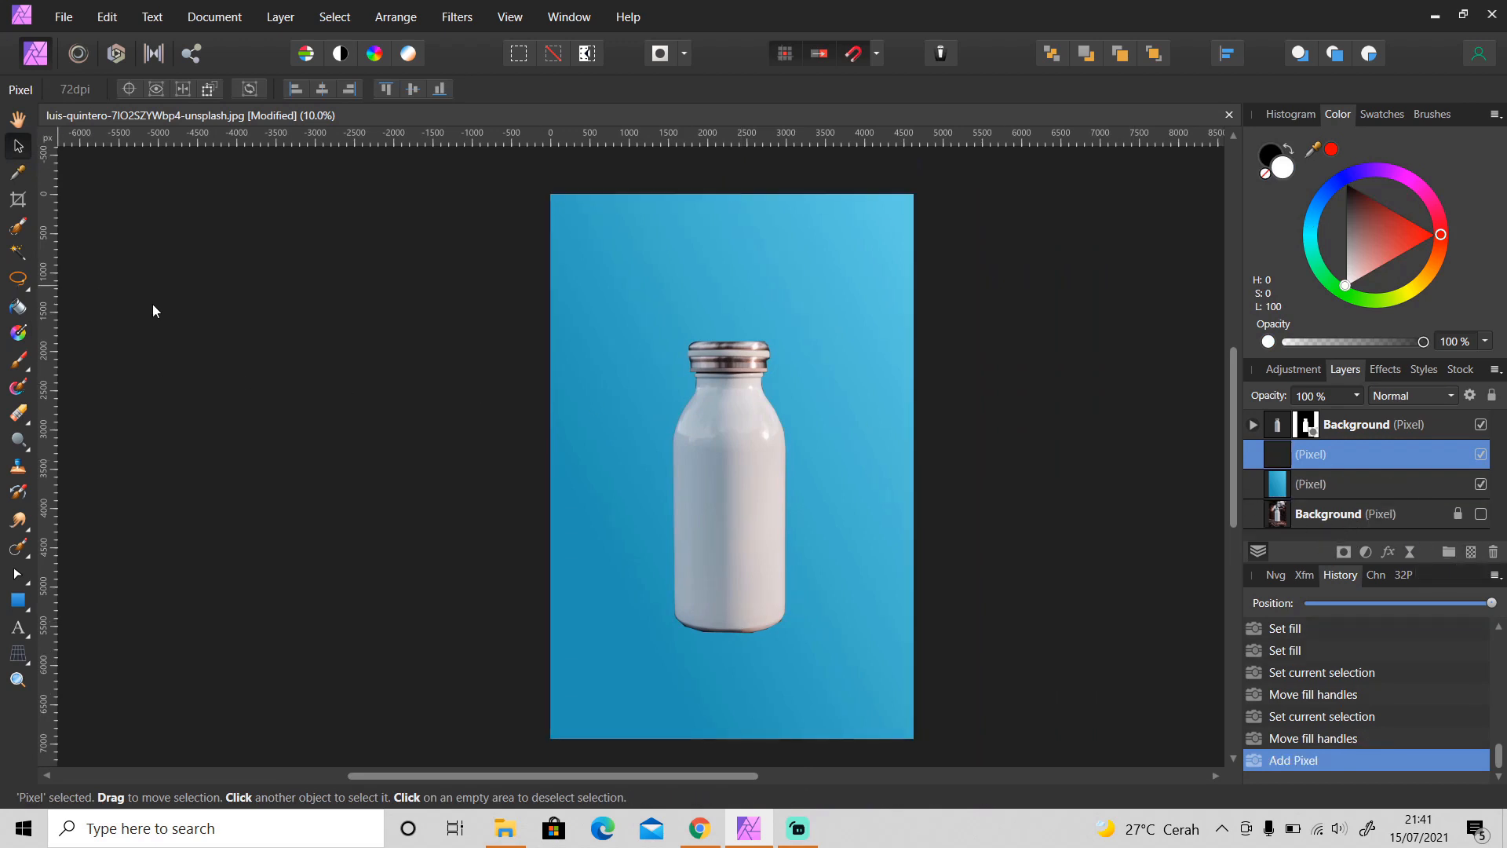
Set a linear black-to-white gradient fill on the new layer near the bottom
left_click(18, 333)
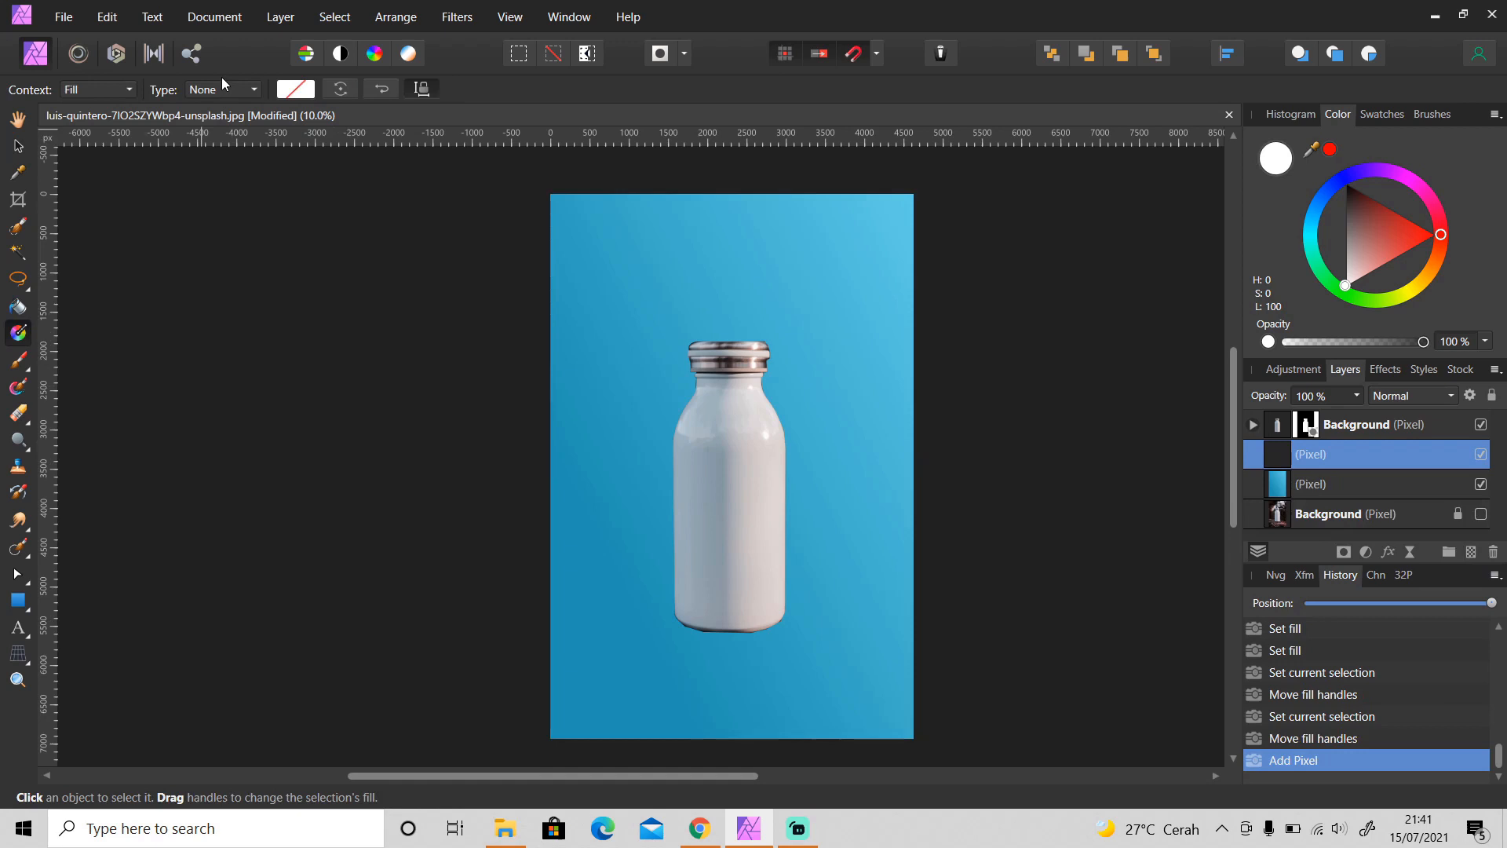
left_click(221, 88)
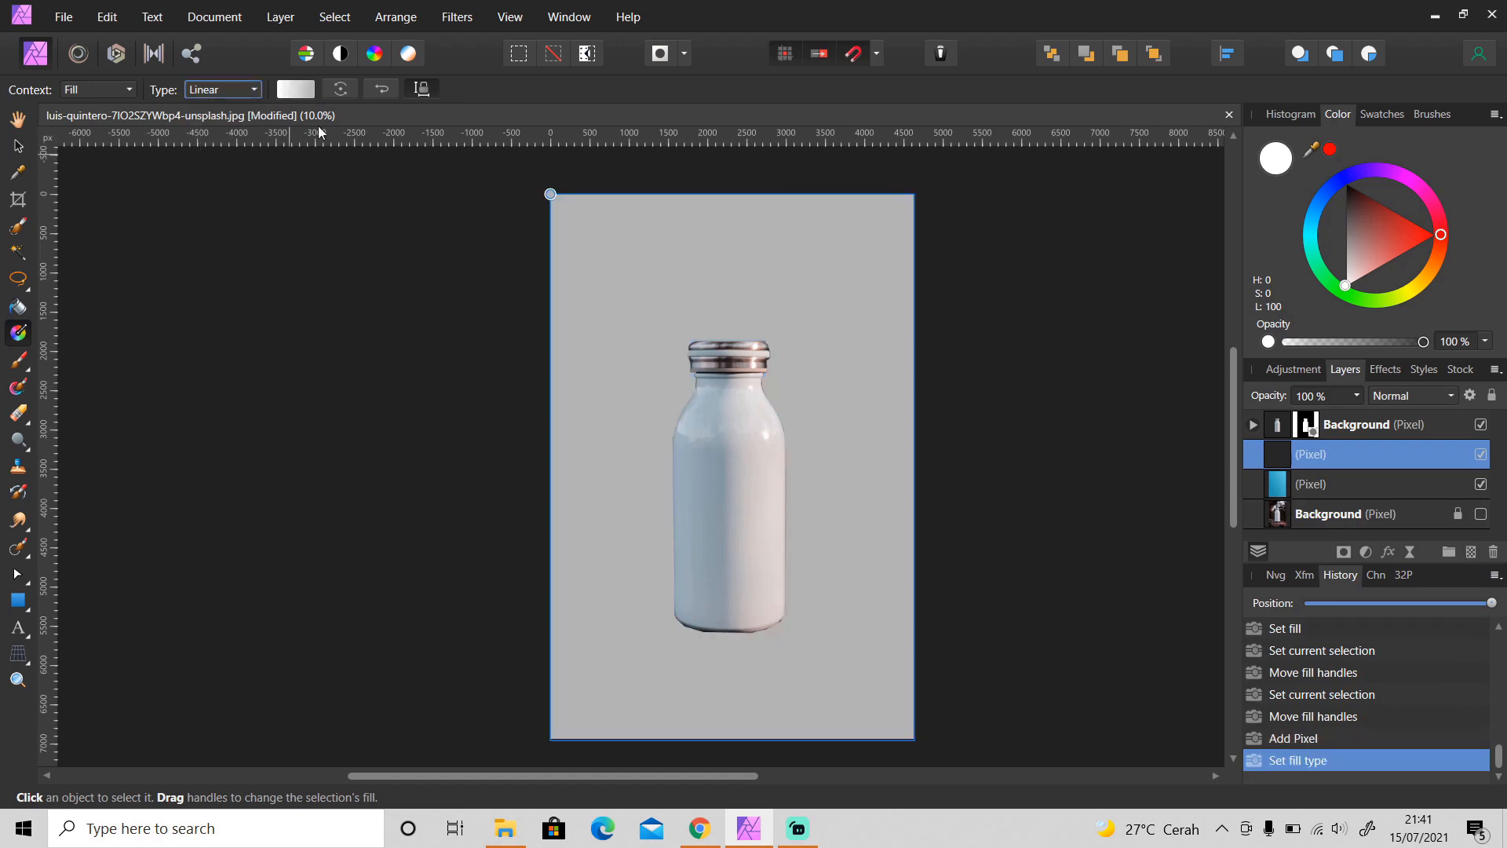
left_click(295, 88)
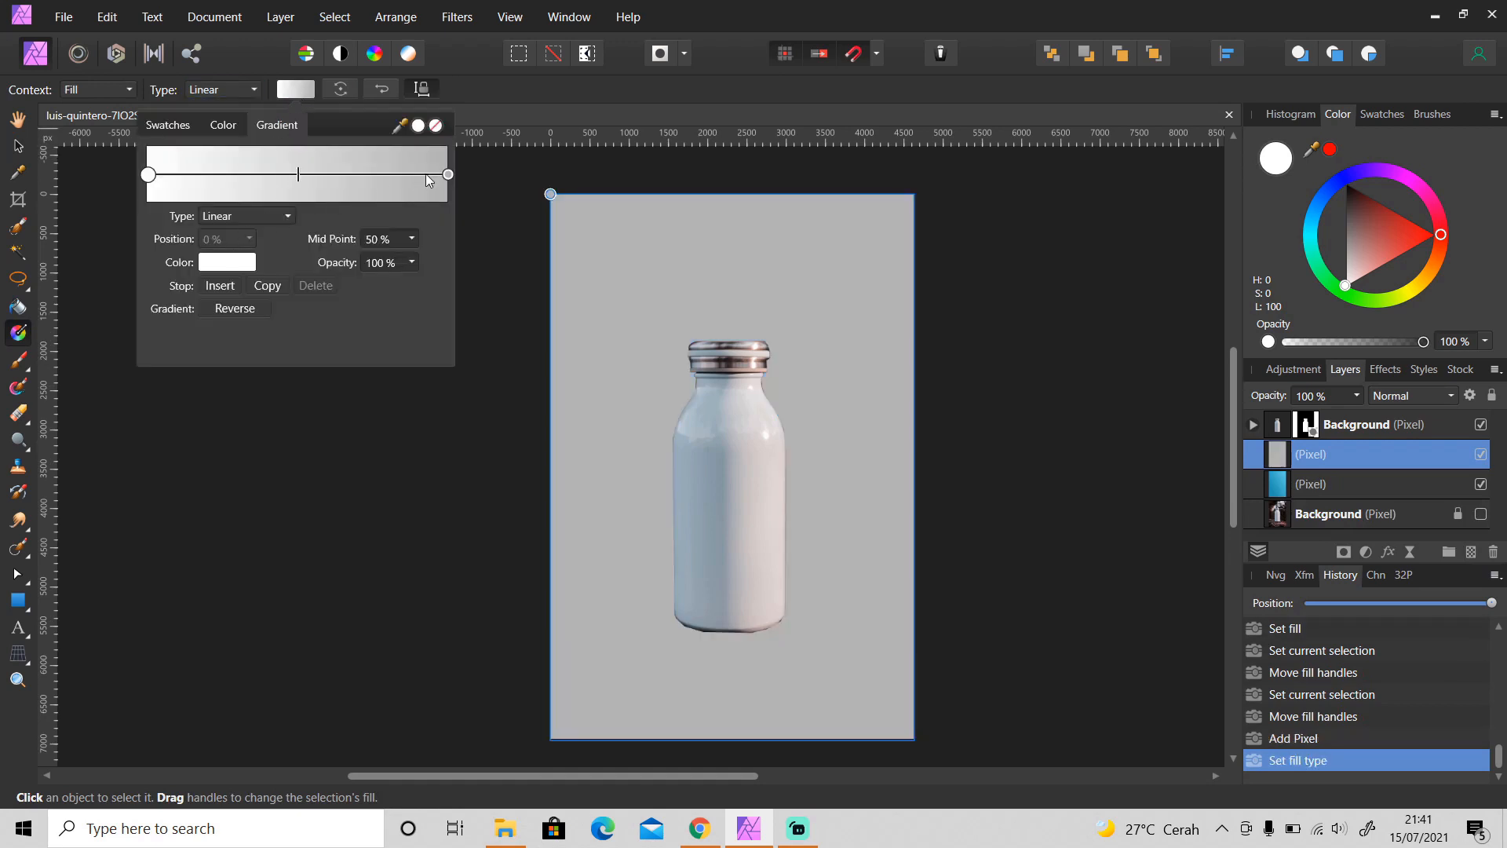
left_click(448, 174)
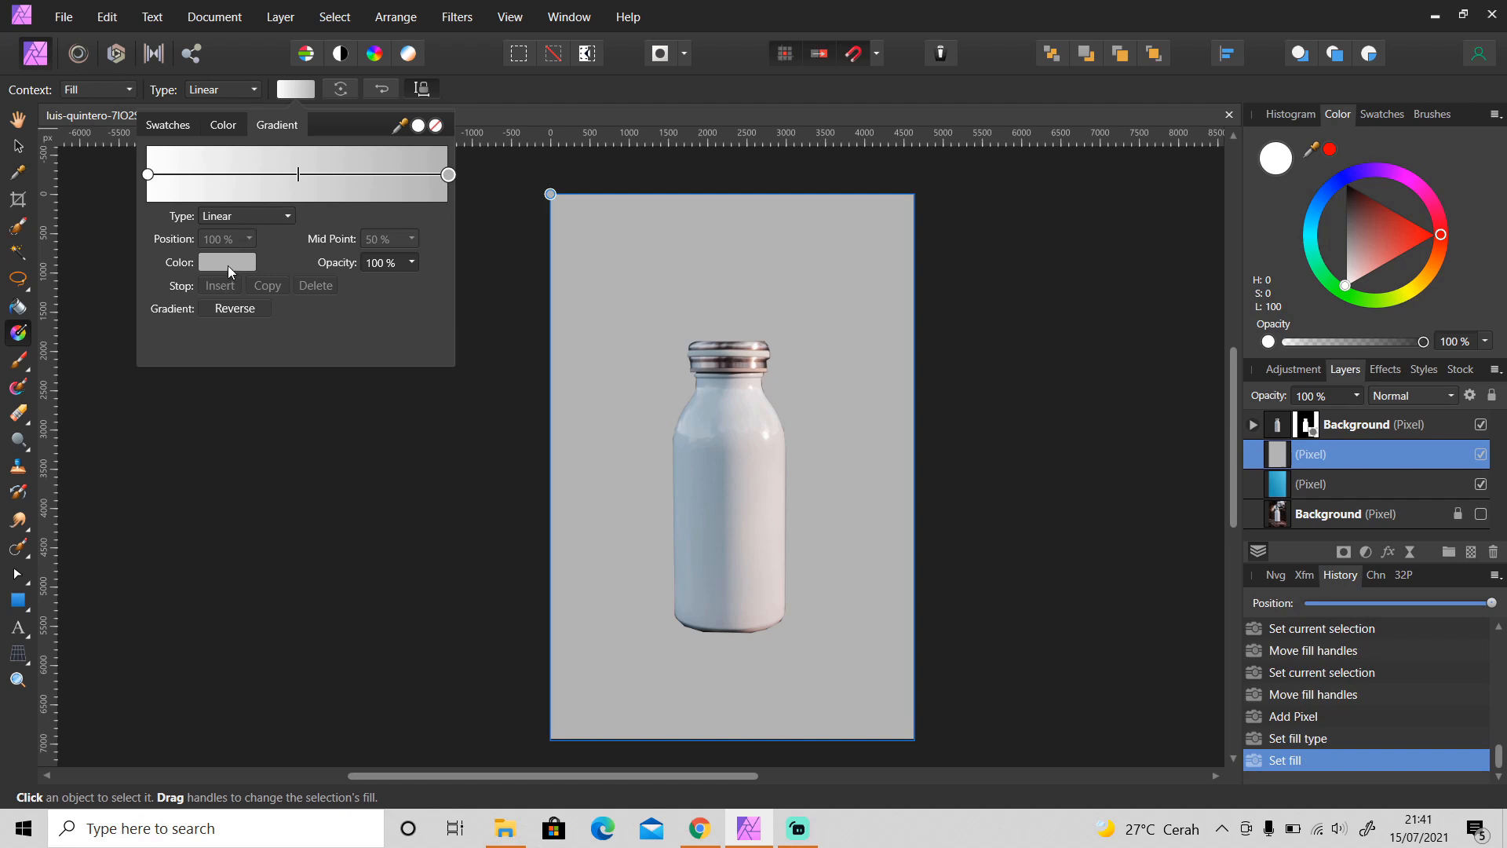
left_click(226, 262)
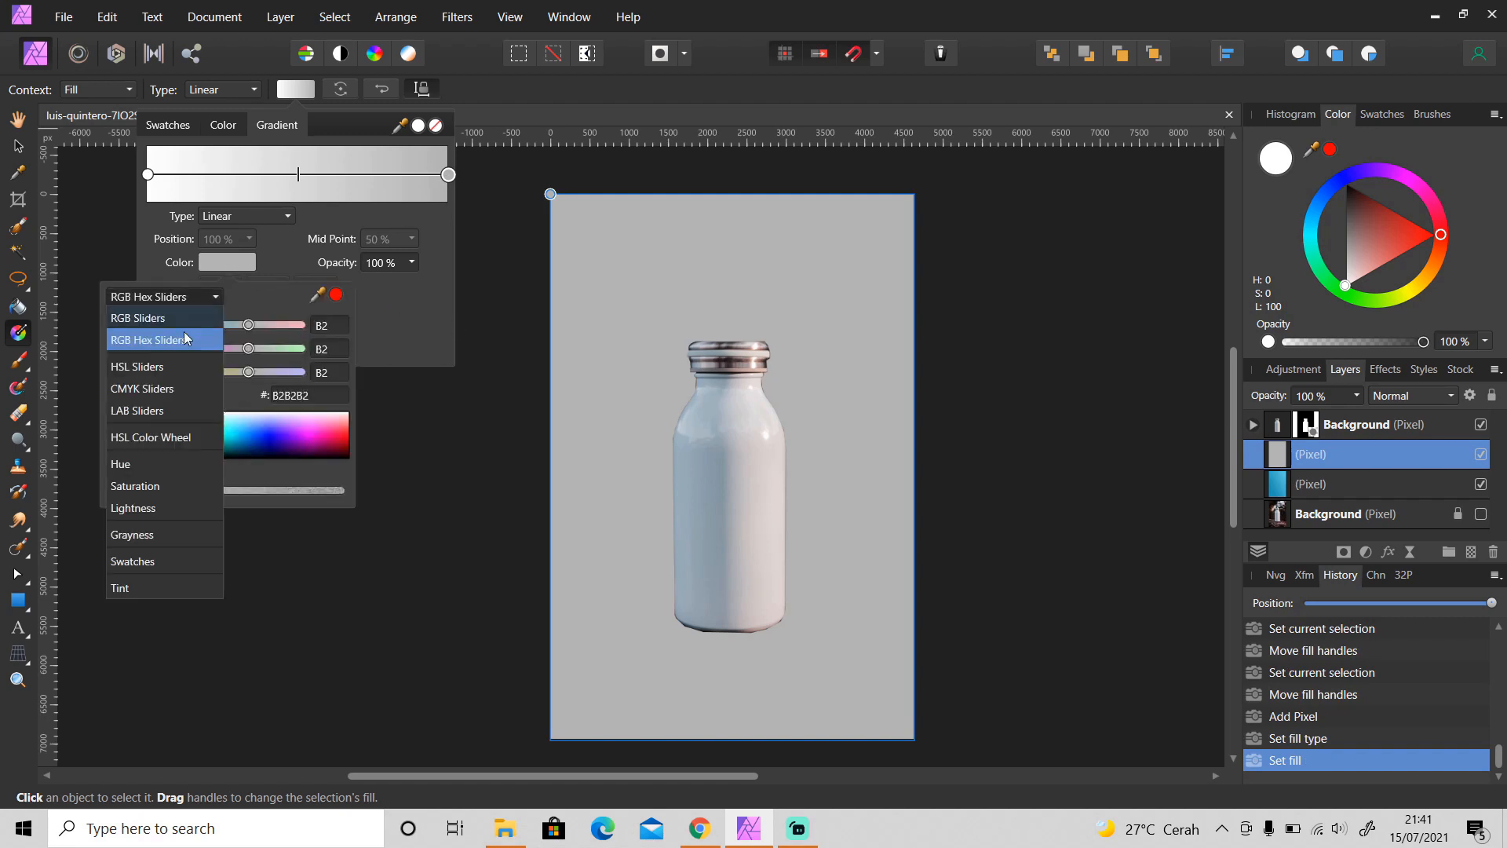
left_click(150, 436)
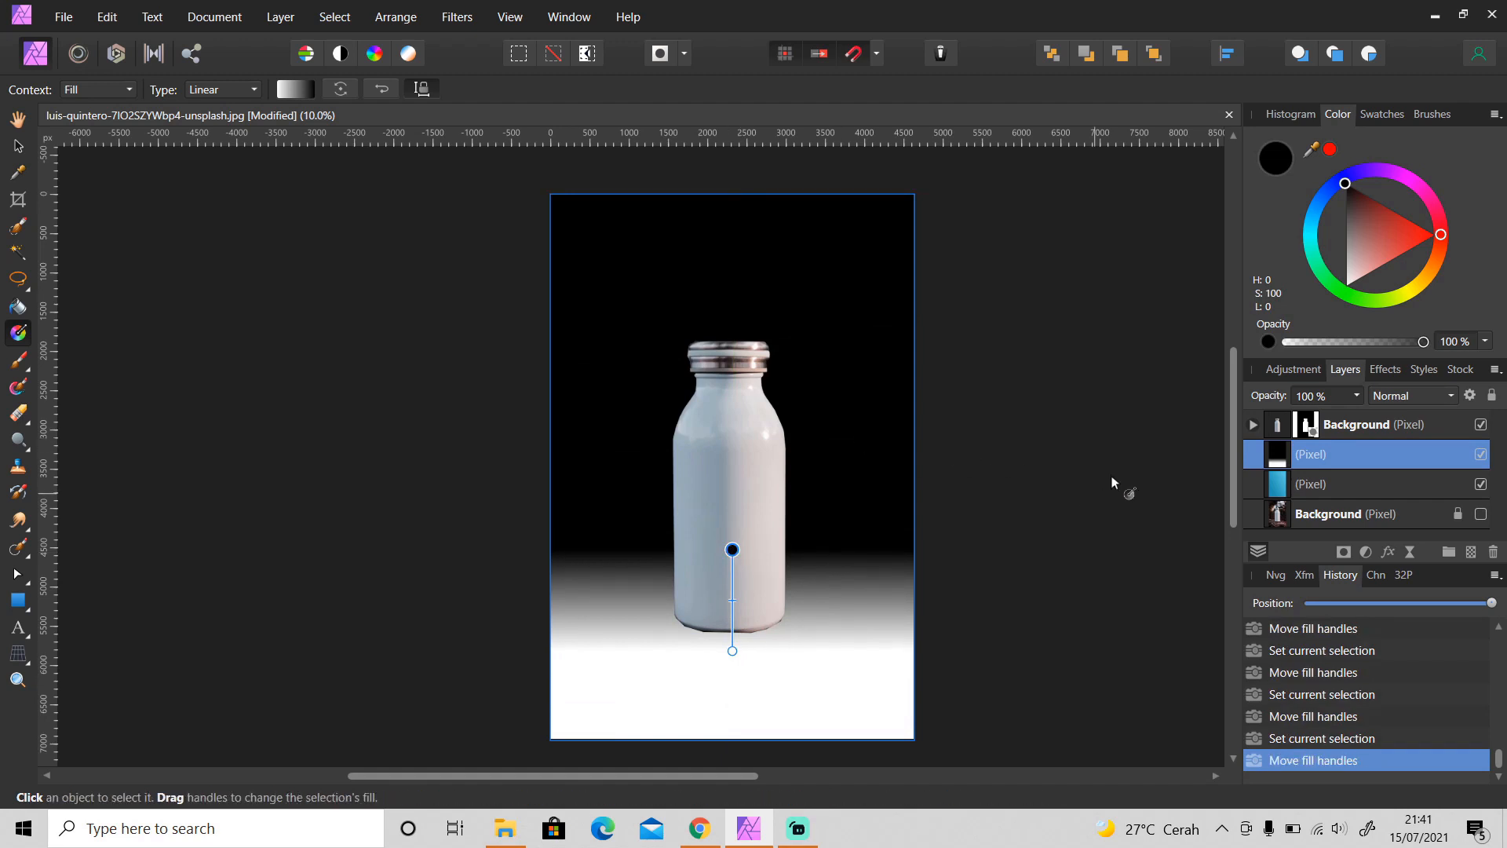
Blend the ground gradient layer as Screen at 25% opacity
left_click(1411, 396)
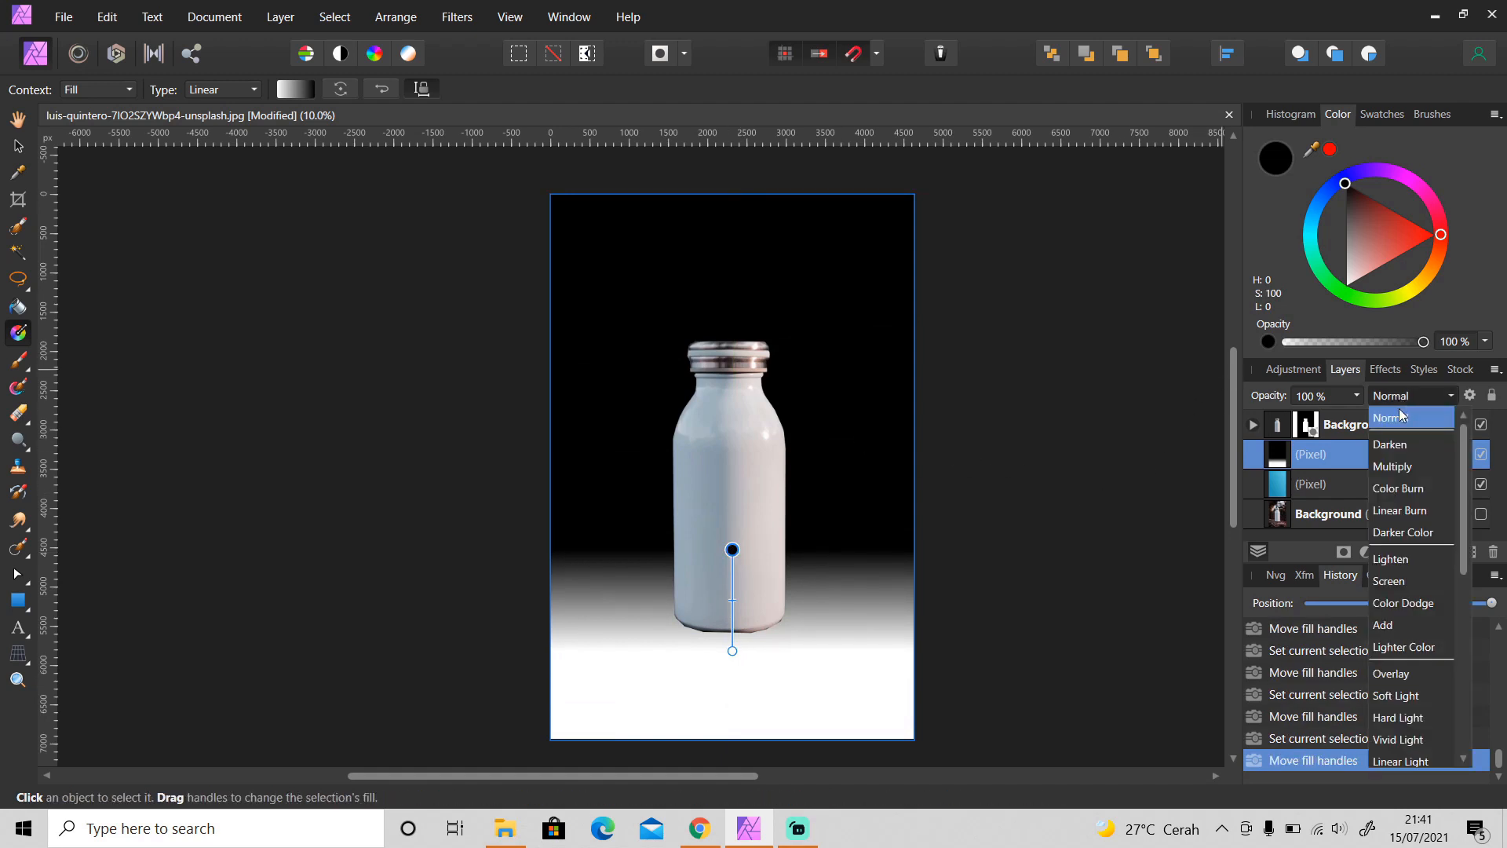
left_click(1389, 581)
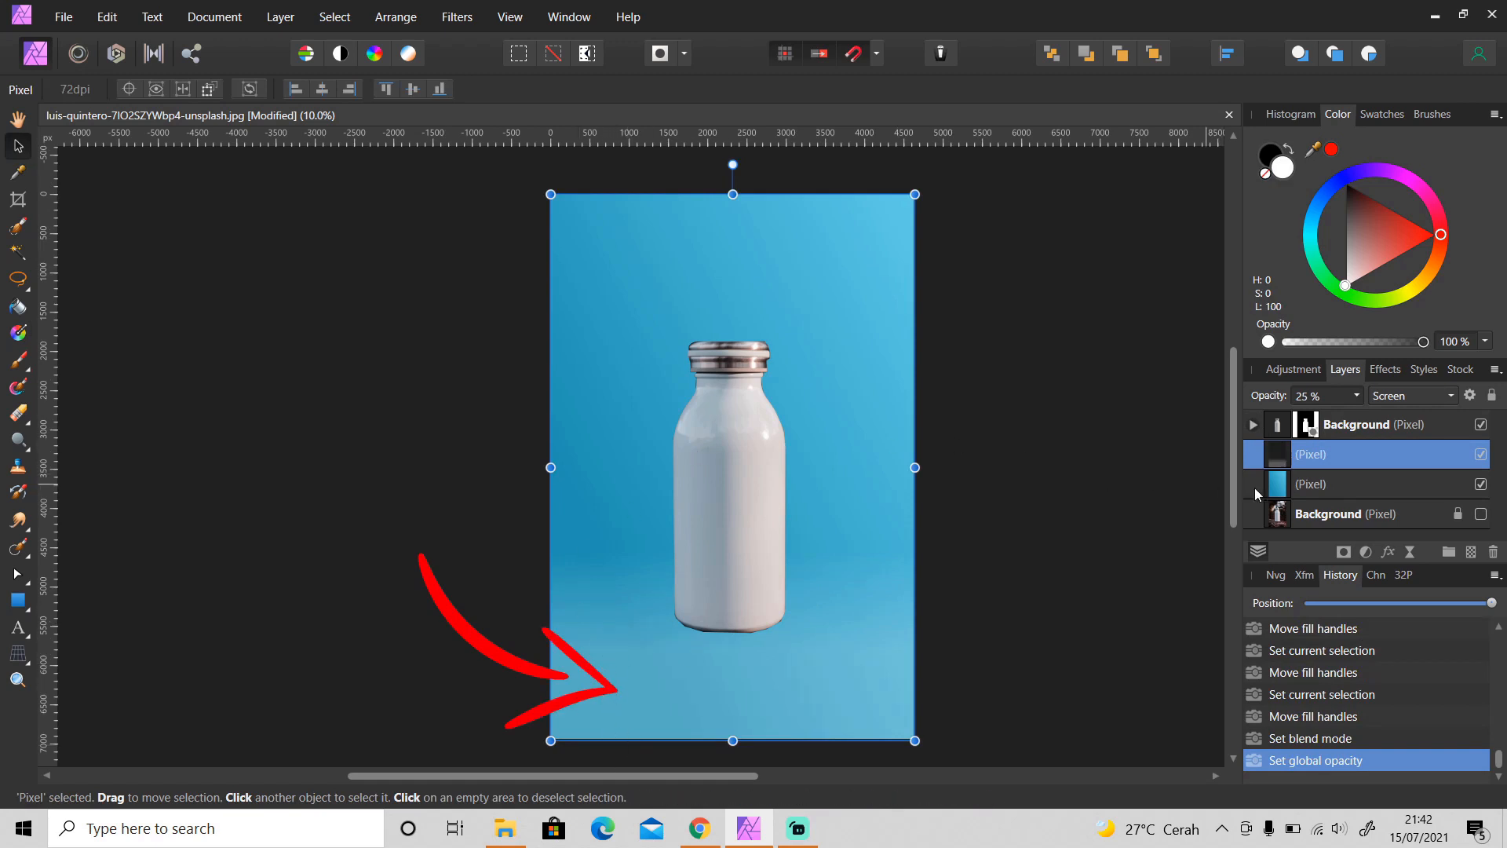
Target the layer mask and set up a linear black-to-white gradient fill
left_click(1364, 551)
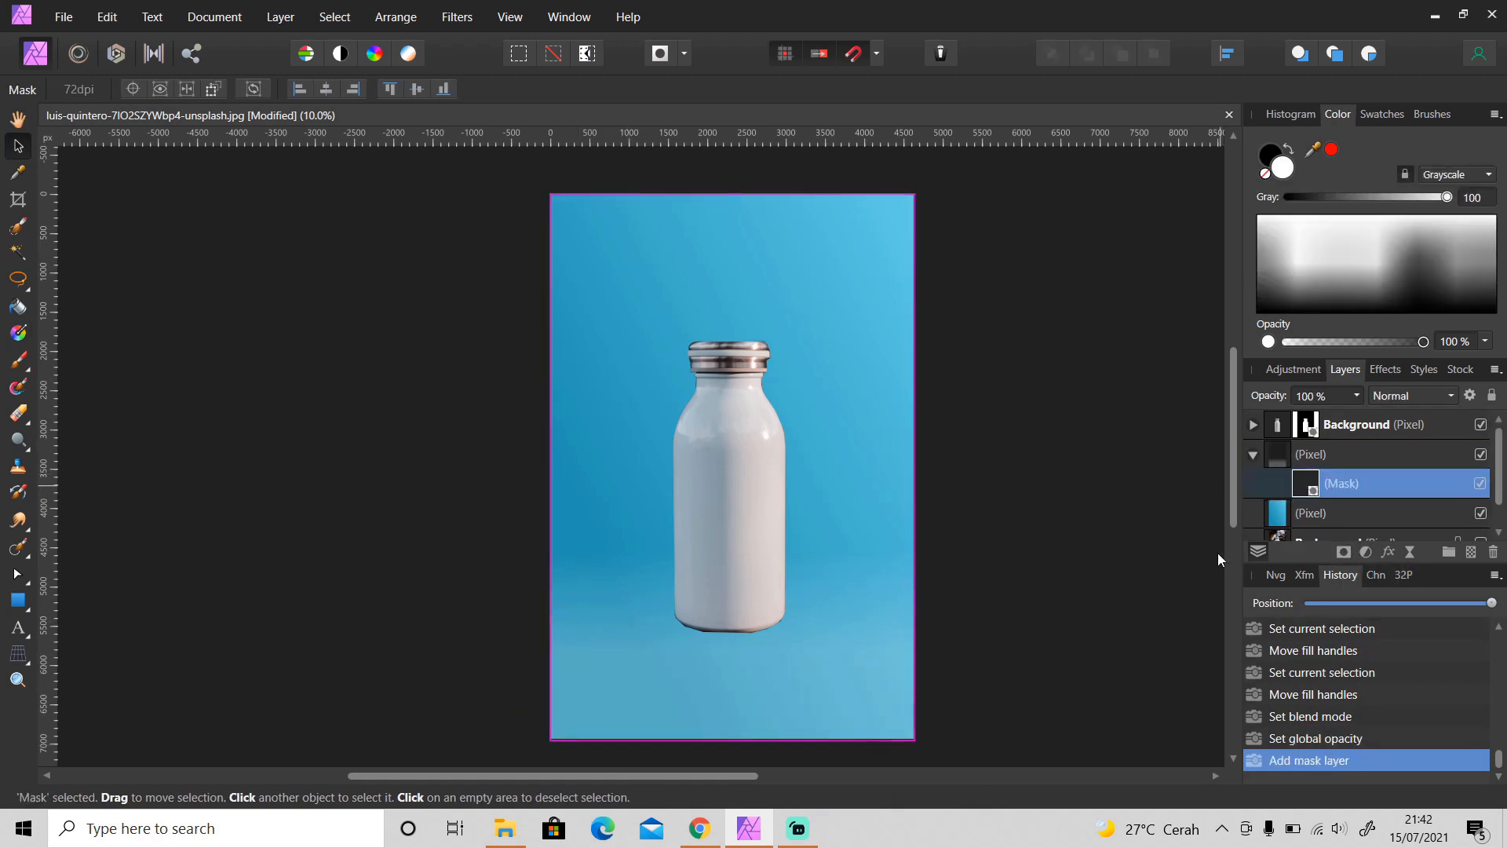
left_click(17, 333)
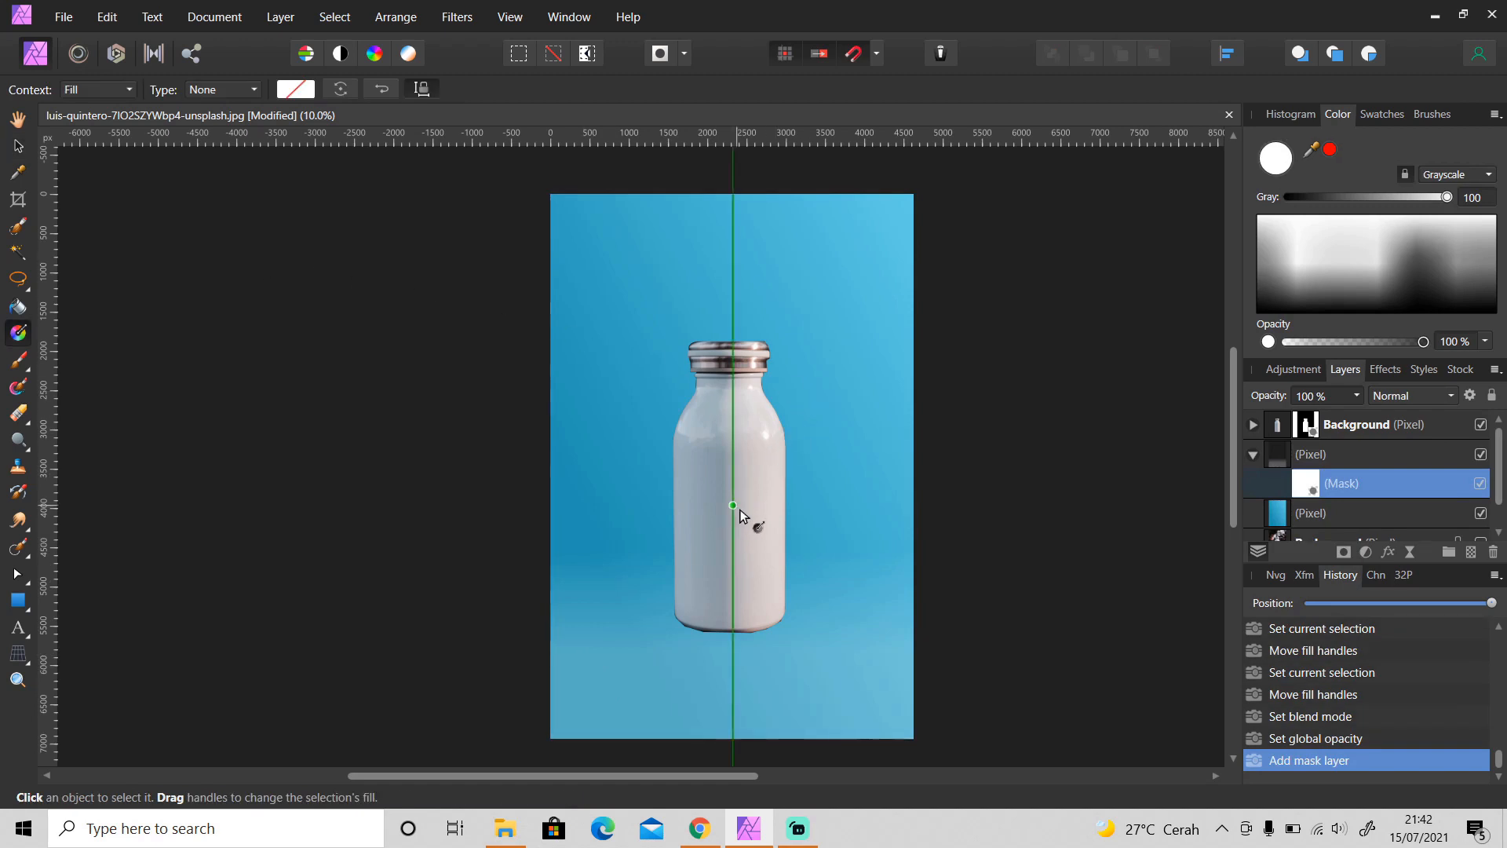
left_click(222, 88)
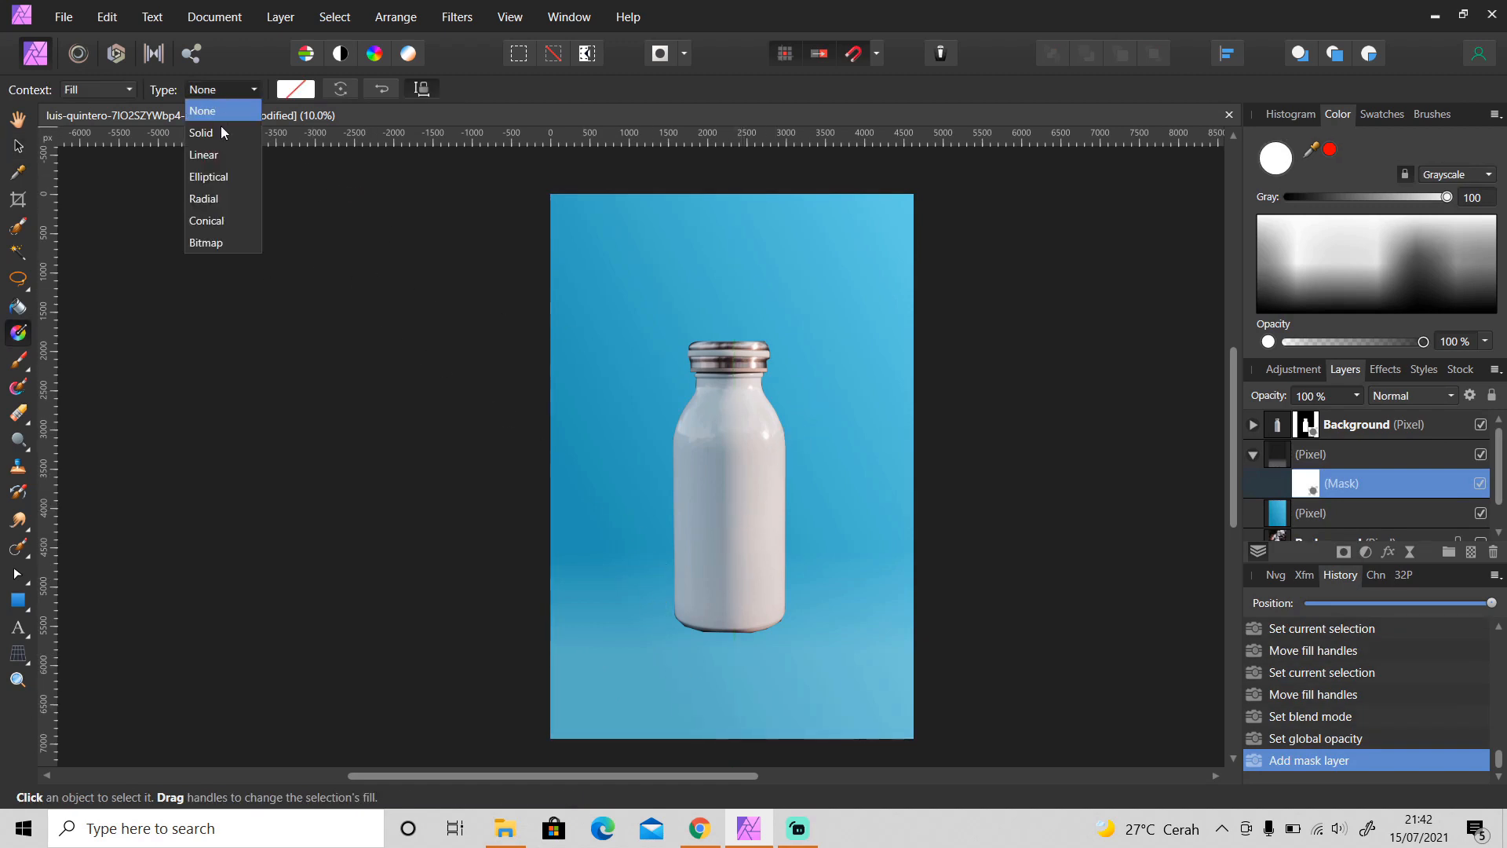
left_click(204, 155)
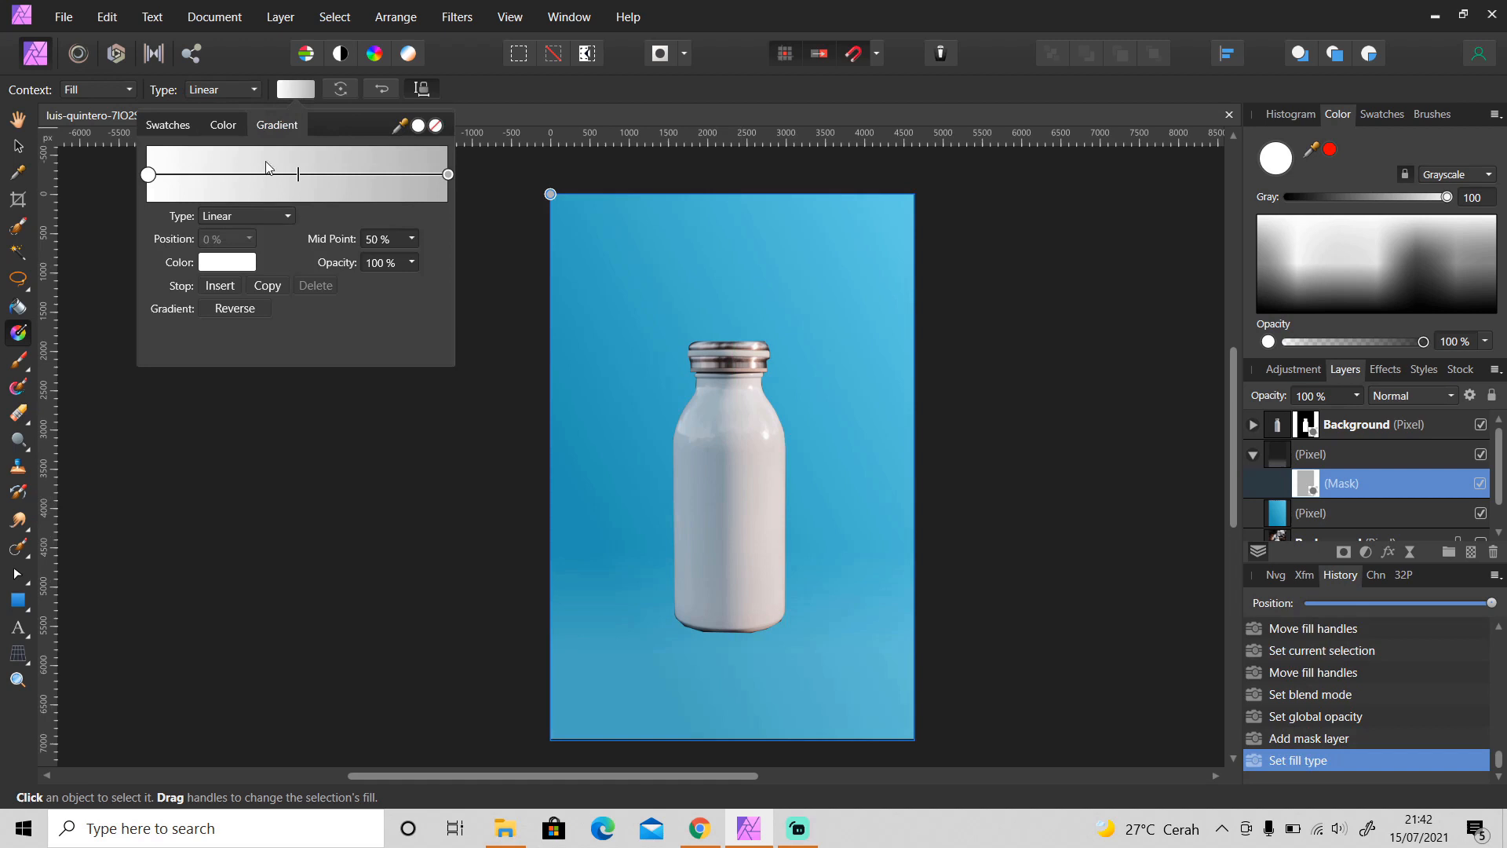
left_click(447, 174)
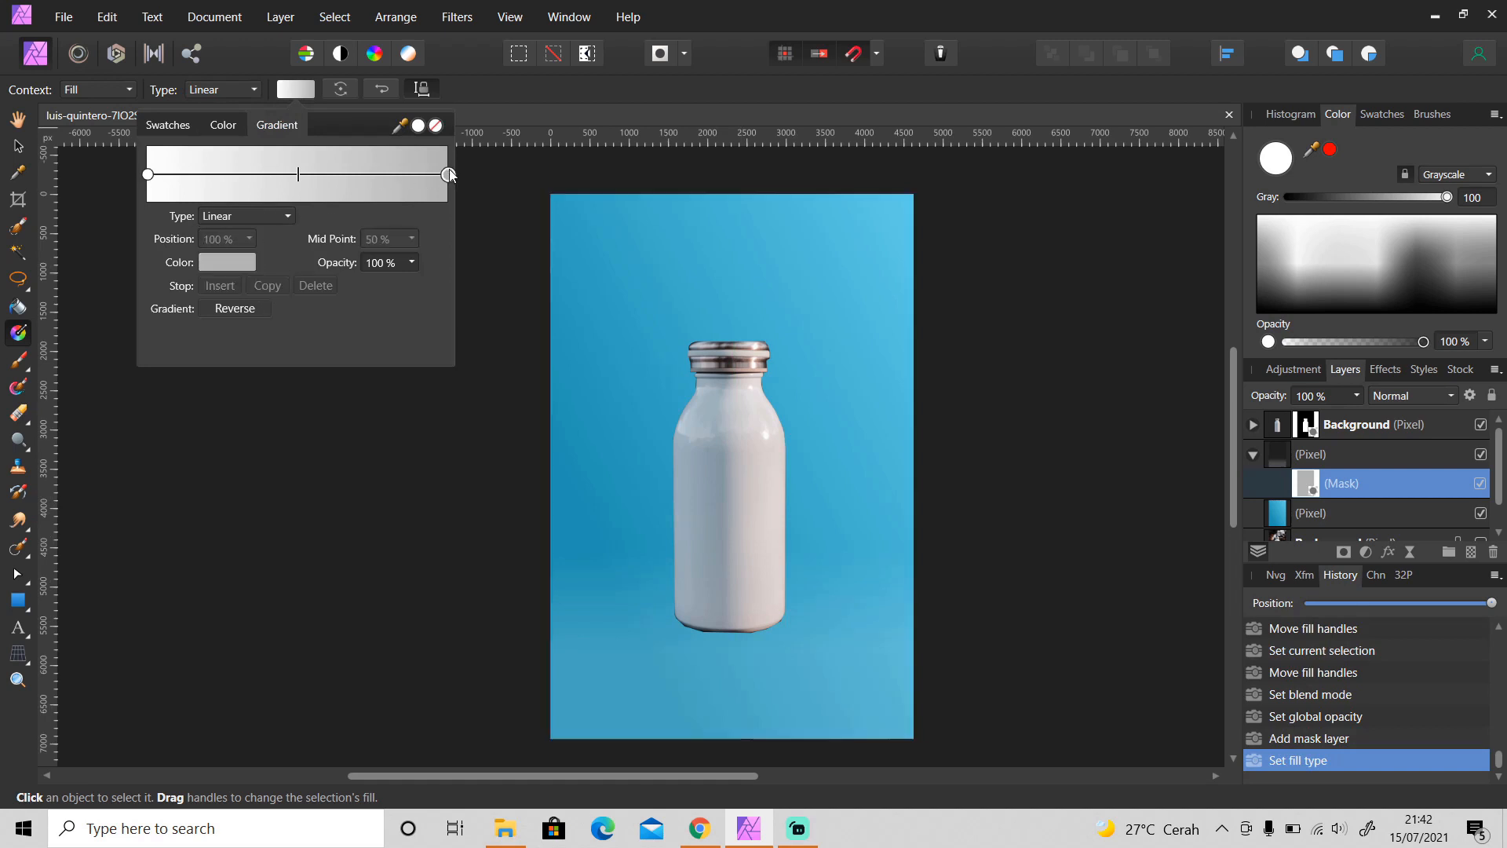
left_click(226, 262)
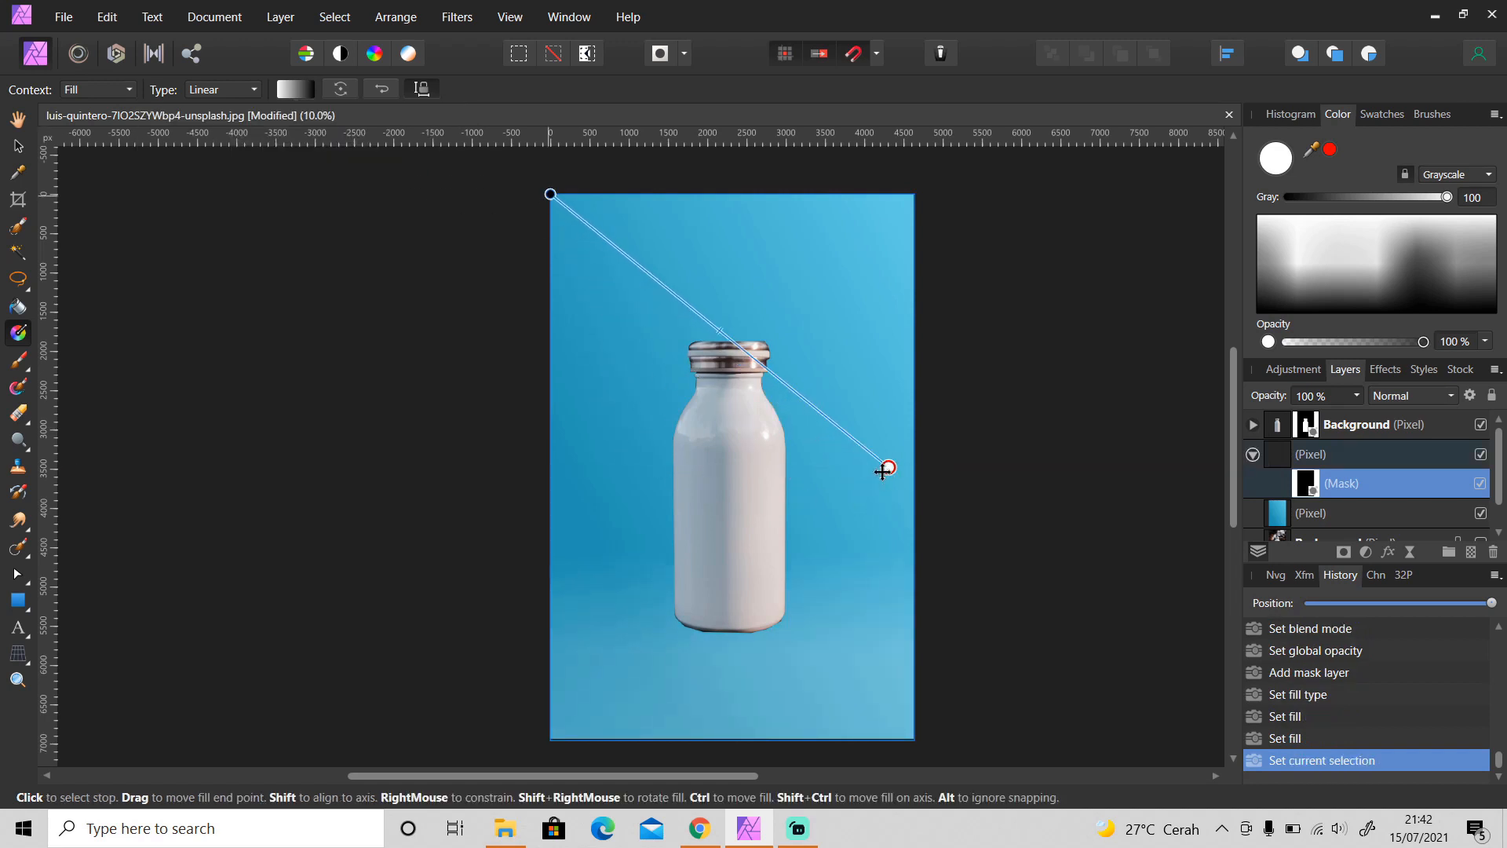
Lay the gradient horizontally across the mask, check visibility and deselect
left_click_drag(551, 193, 610, 356)
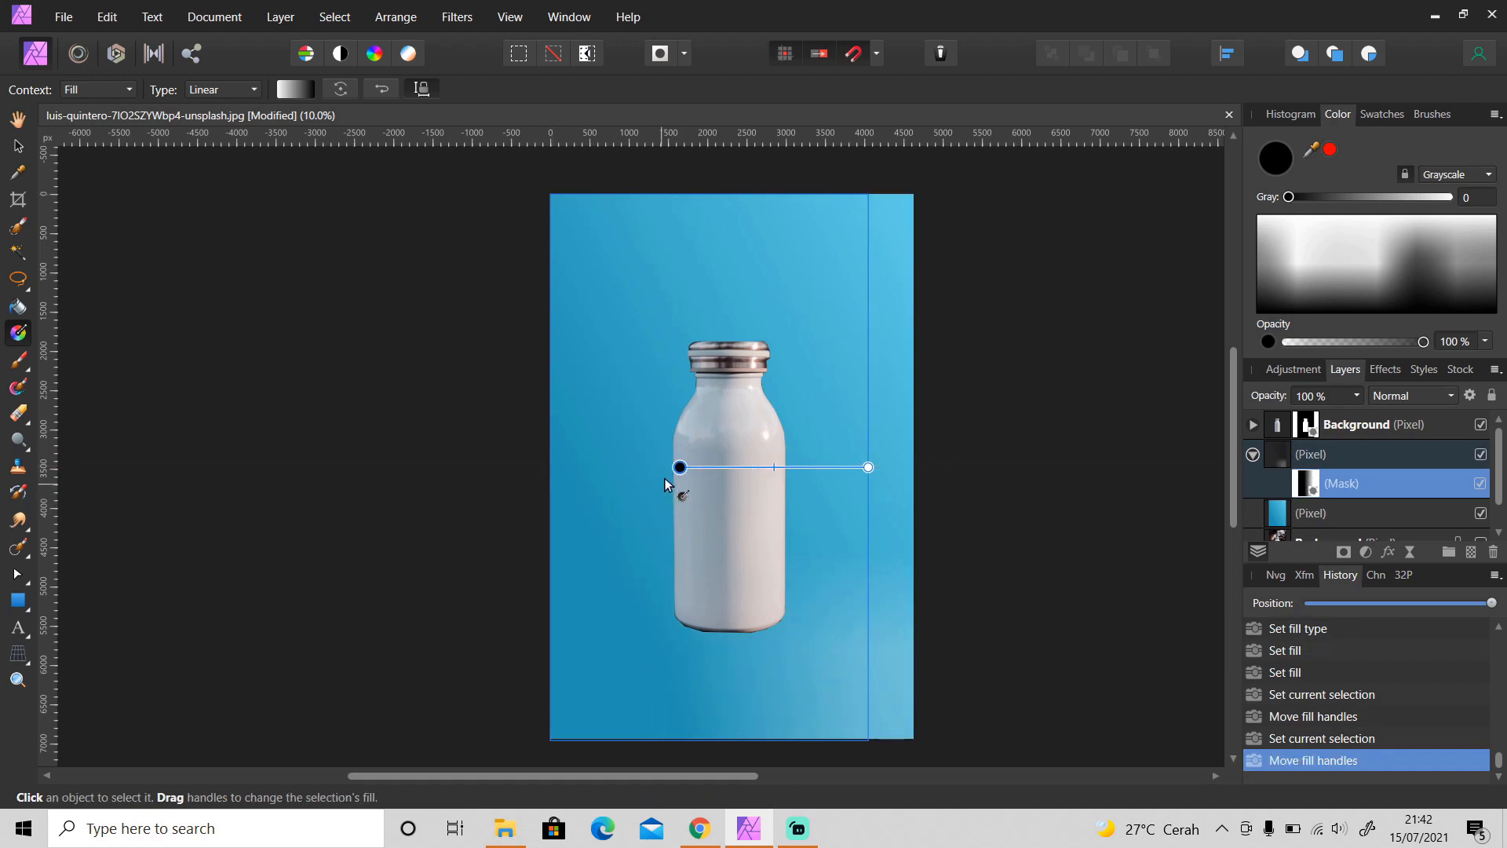
left_click(656, 467)
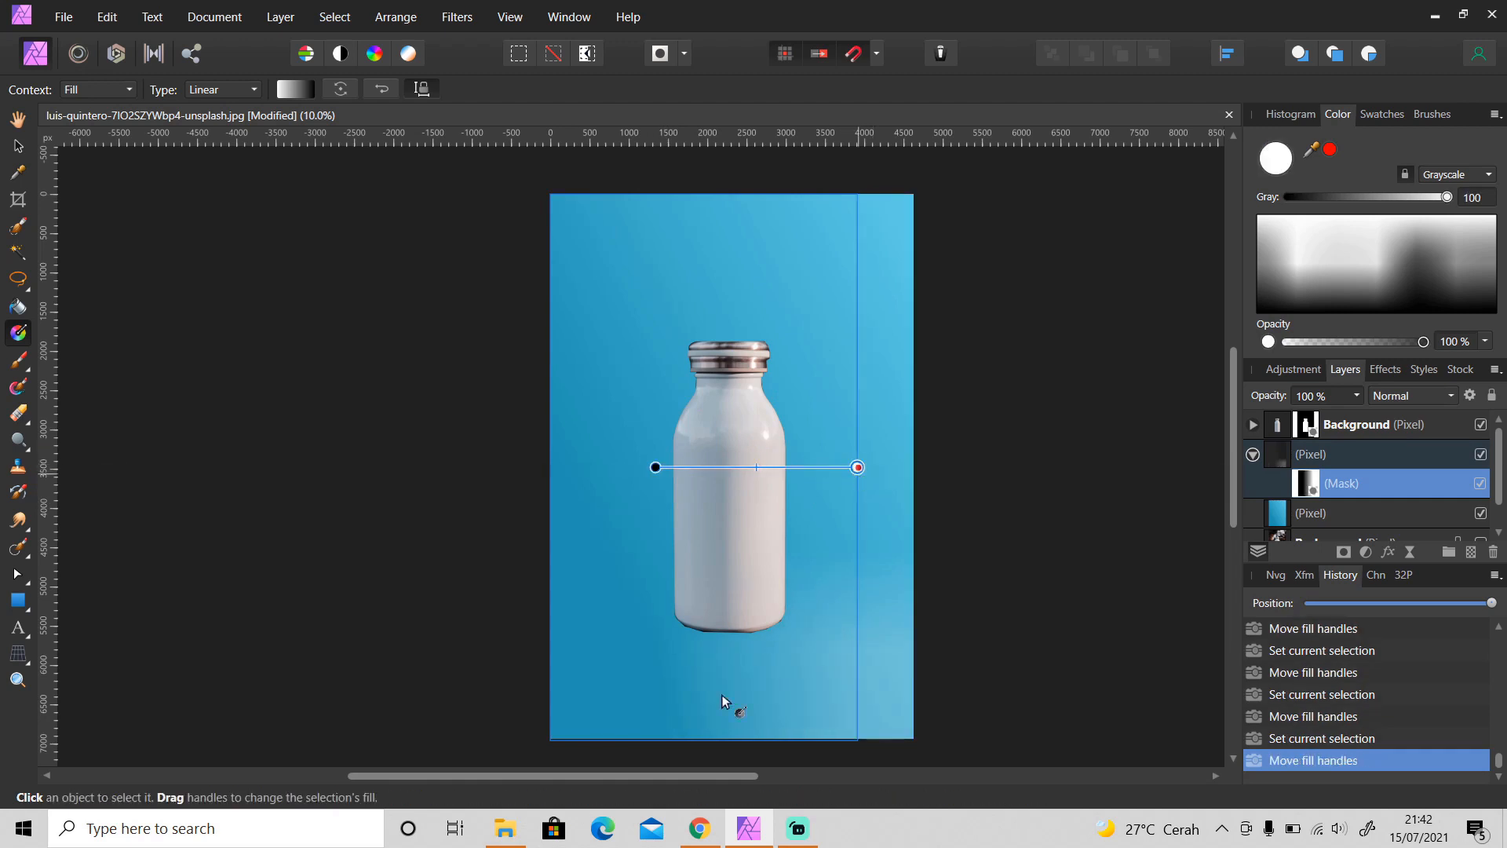
left_click(16, 144)
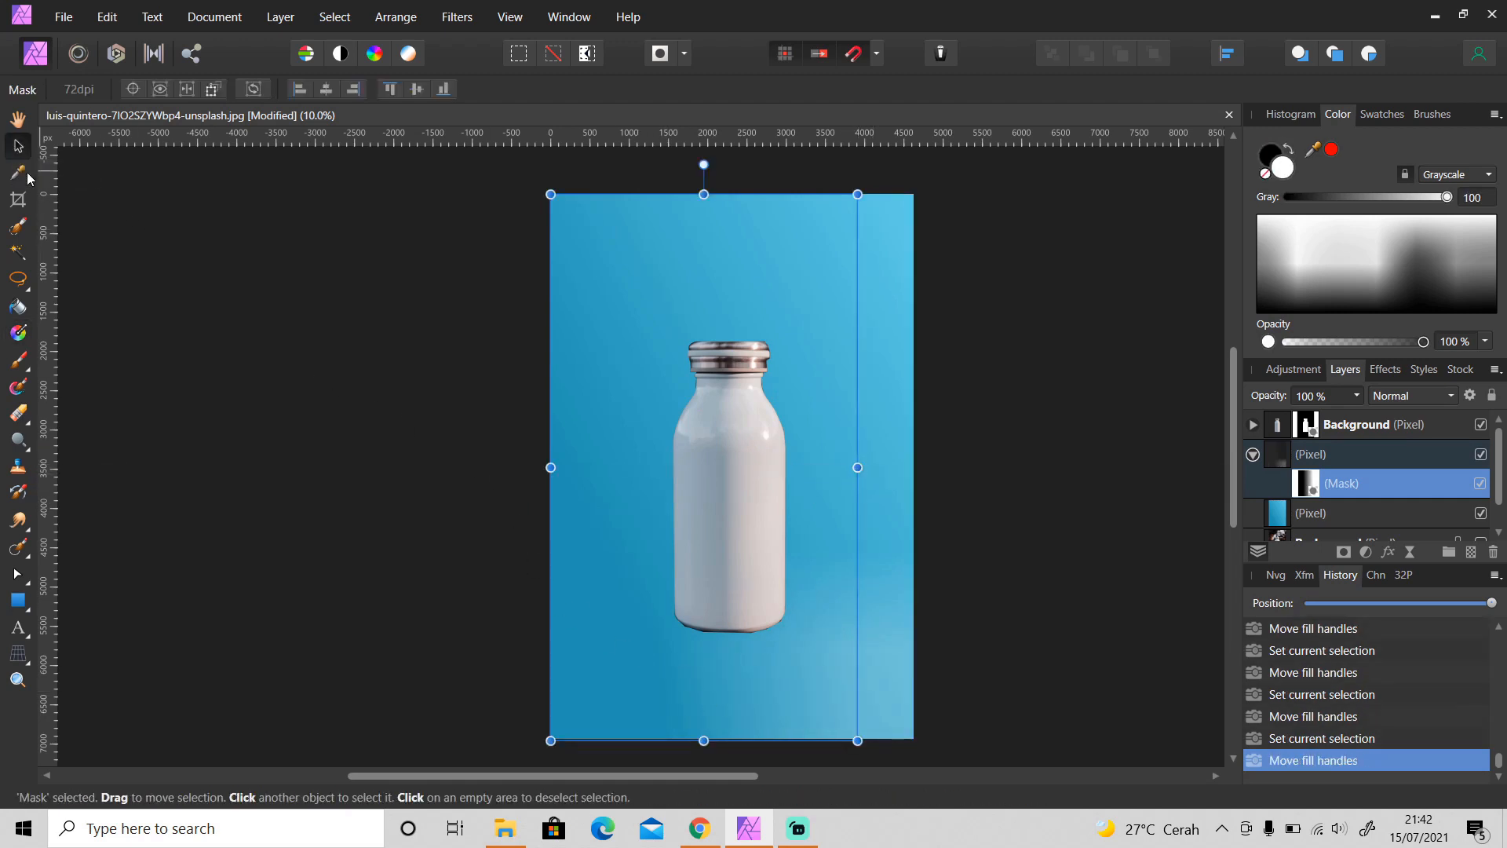
left_click(1480, 454)
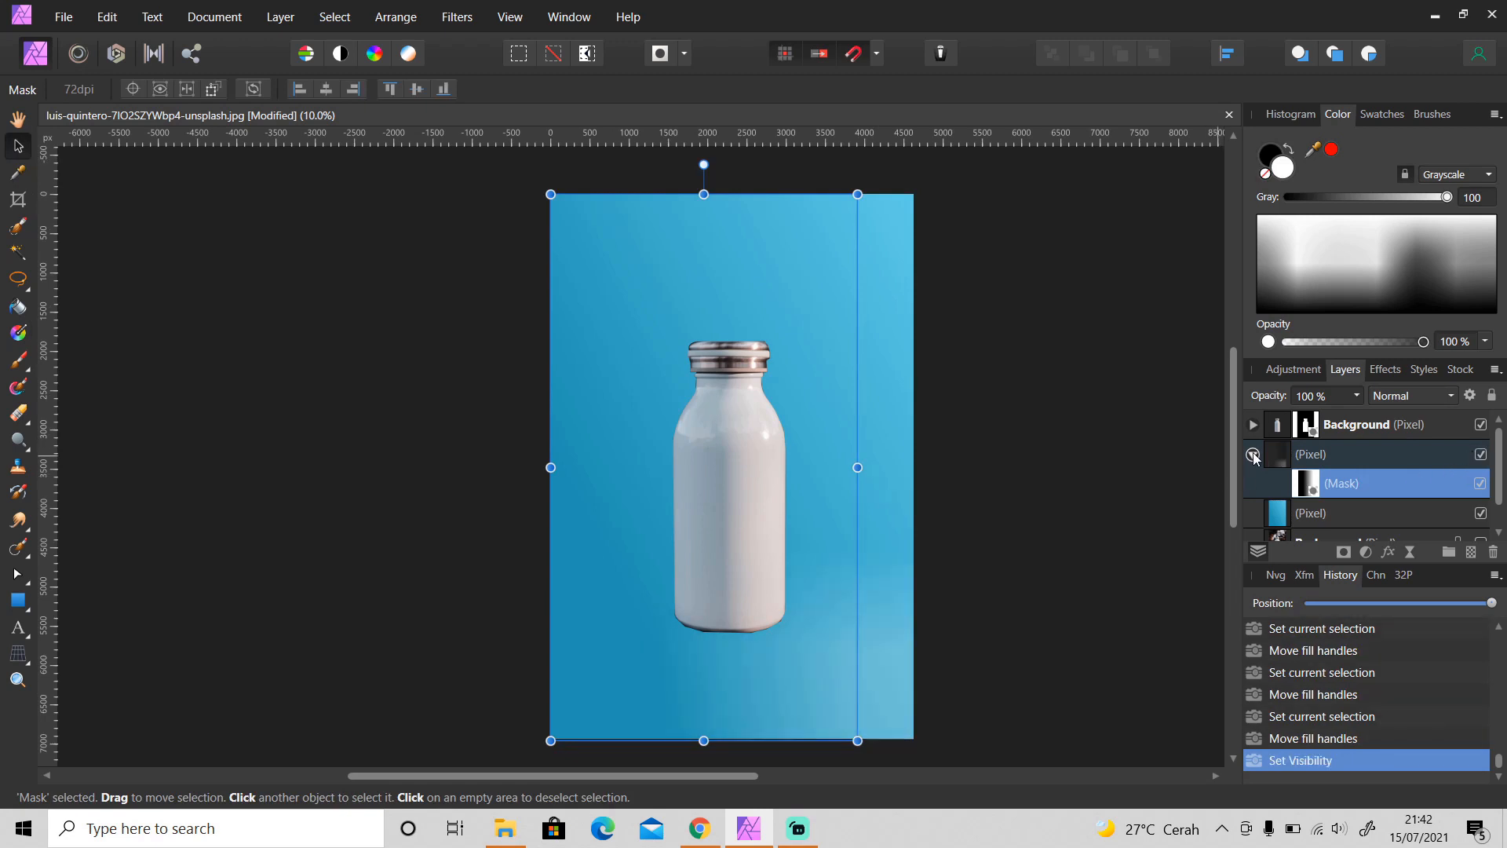
left_click(1020, 541)
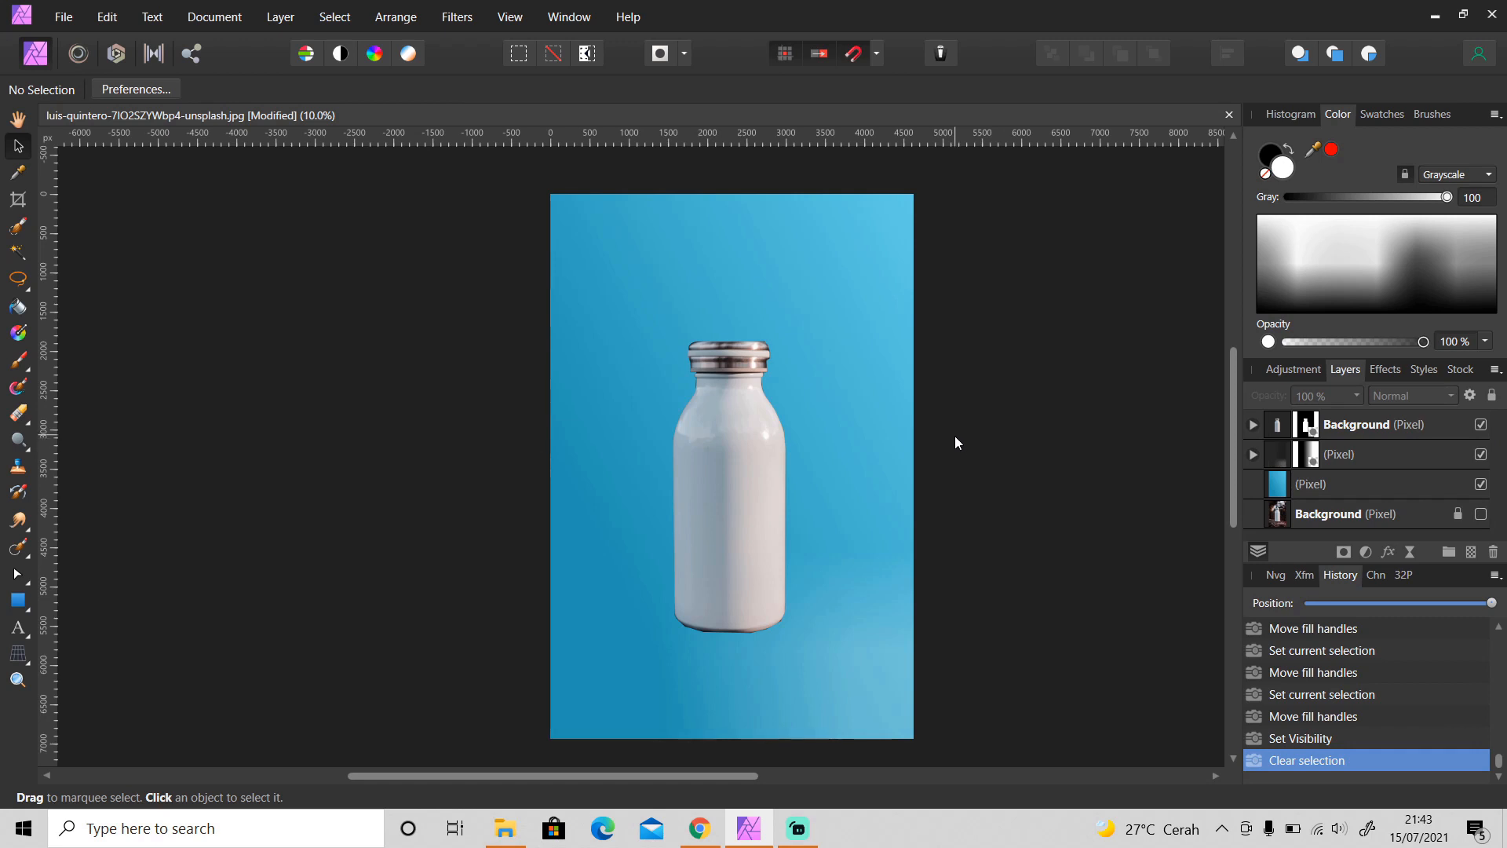
mouse_move(711, 348)
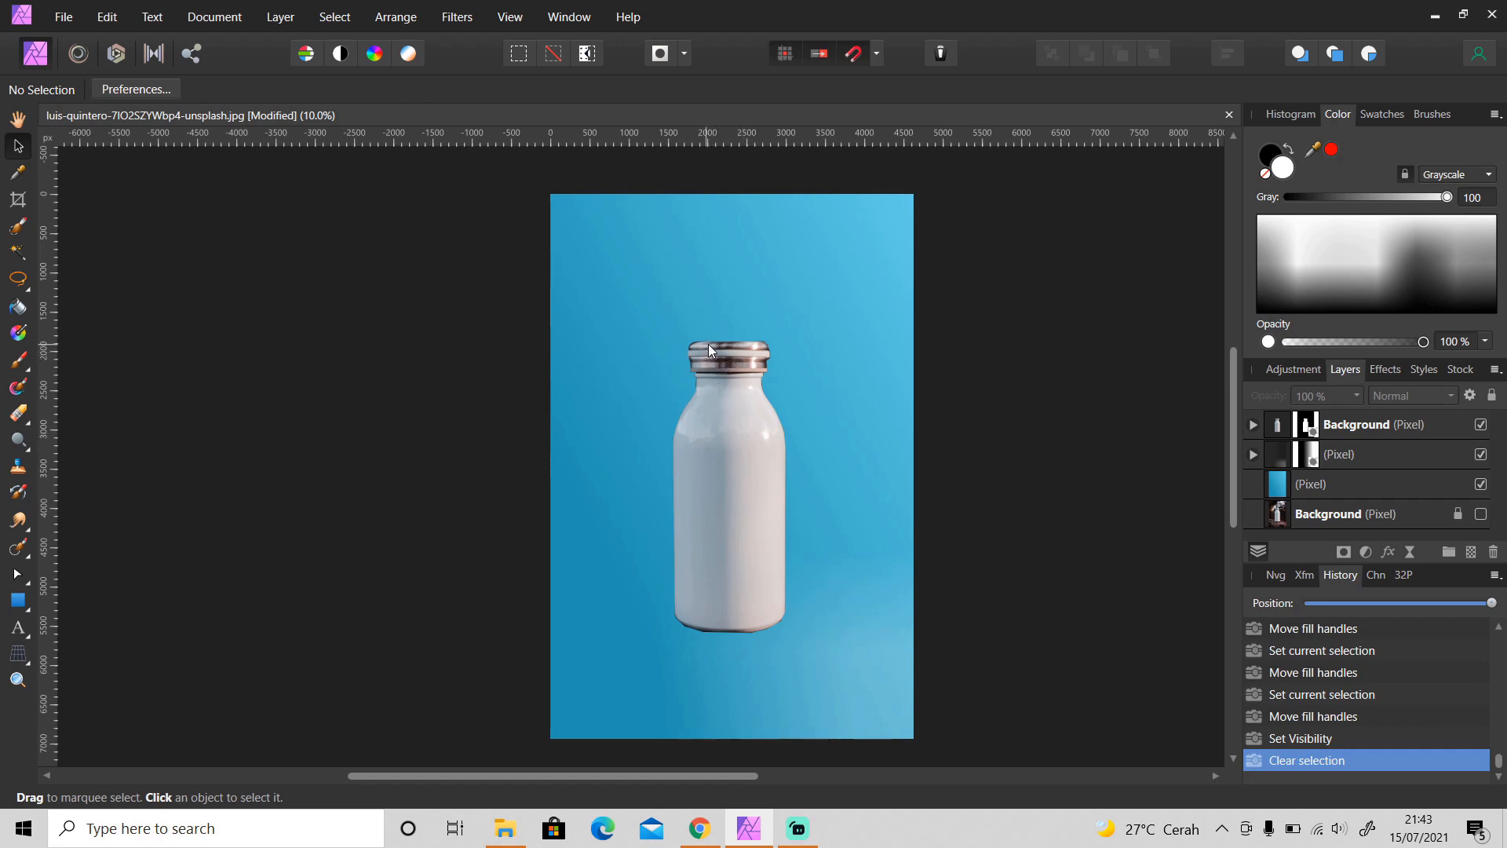
mouse_move(713, 415)
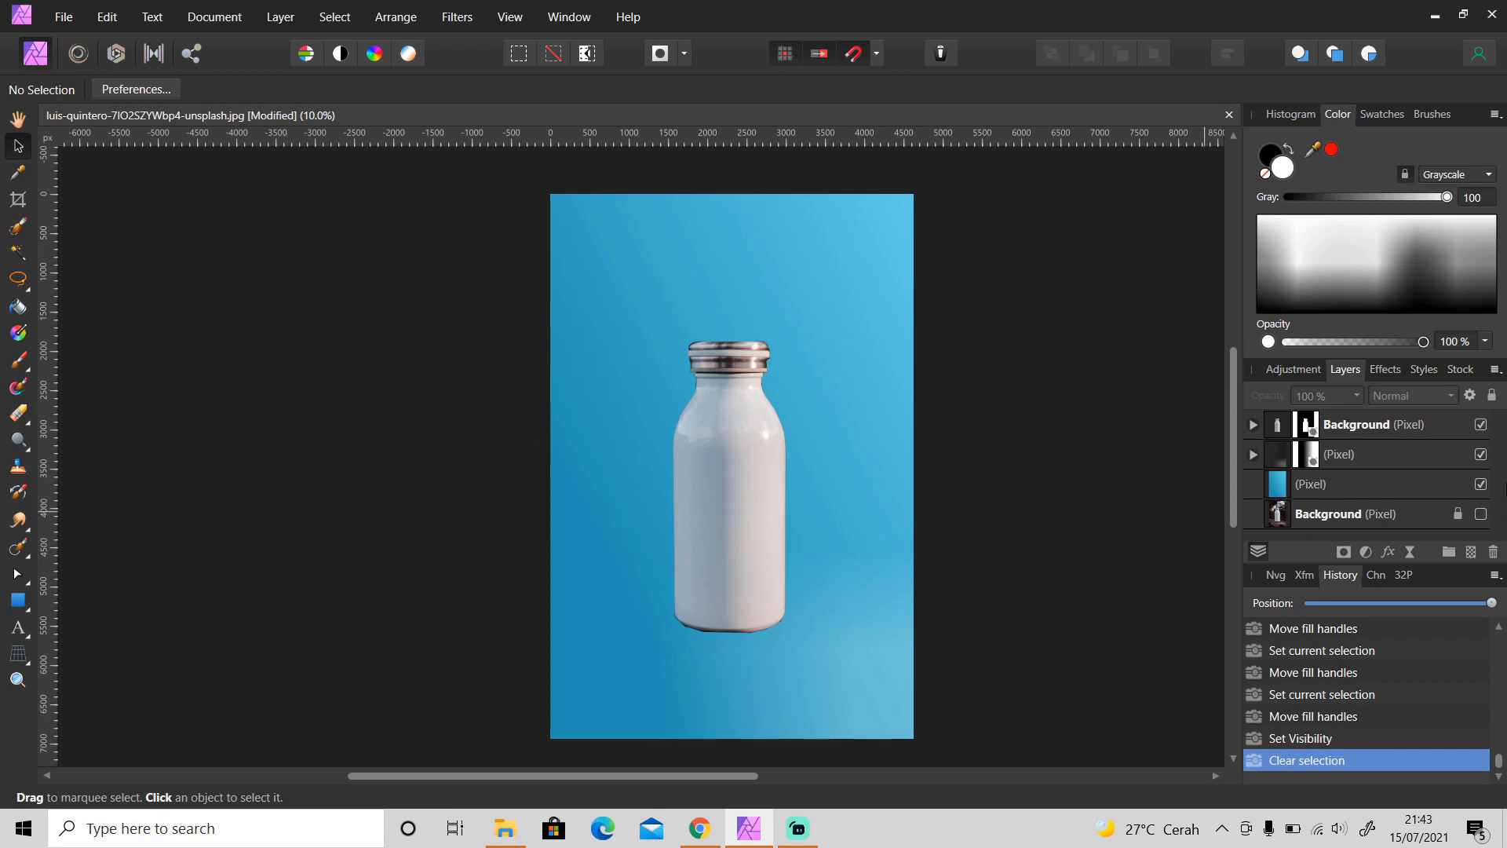
Hide the edited layers to view the original photo, then show them again
left_click(1480, 424)
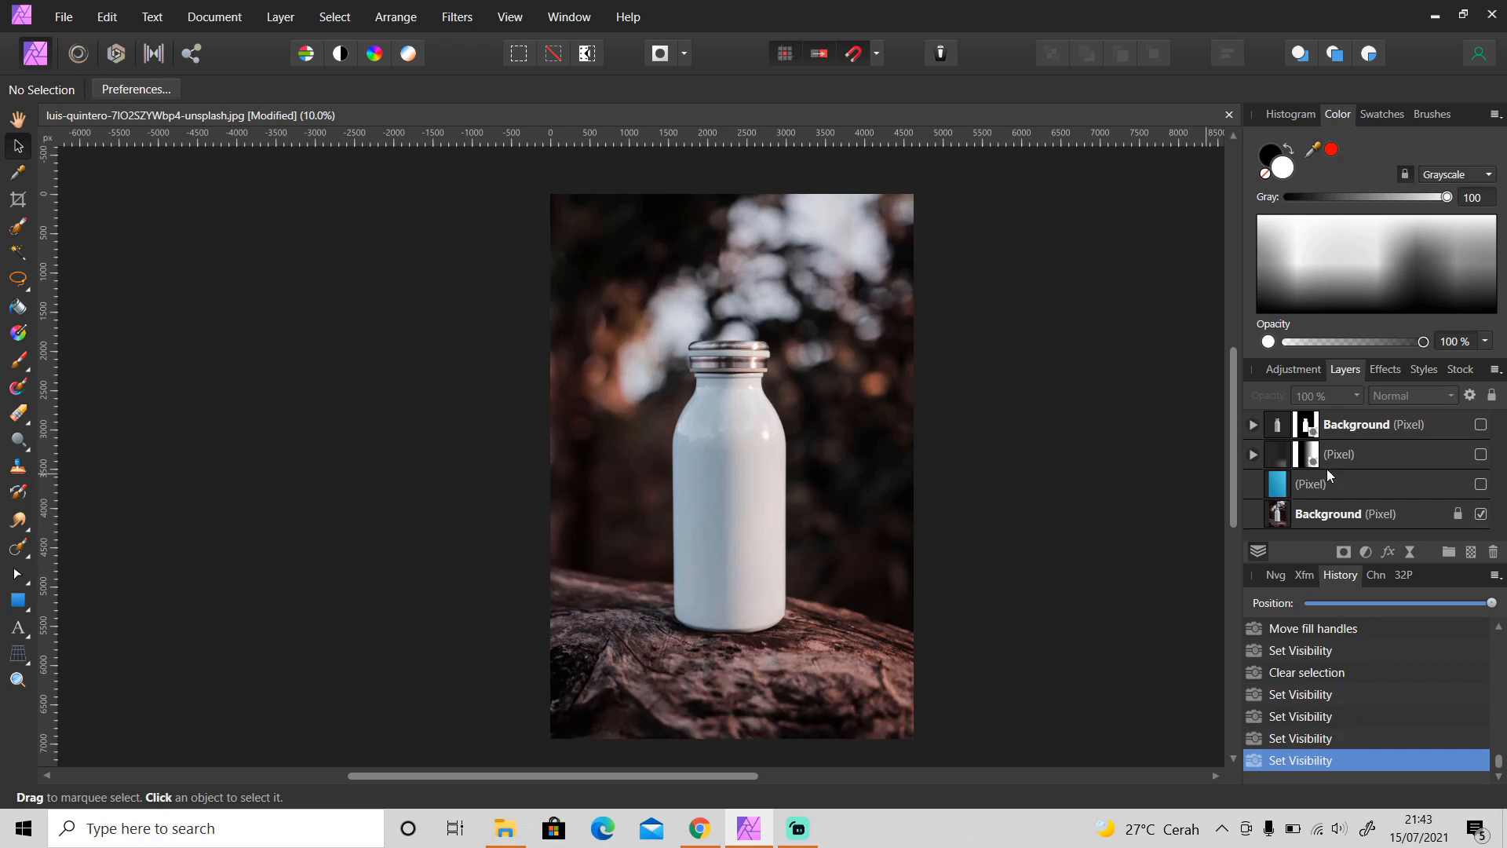
left_click(1480, 454)
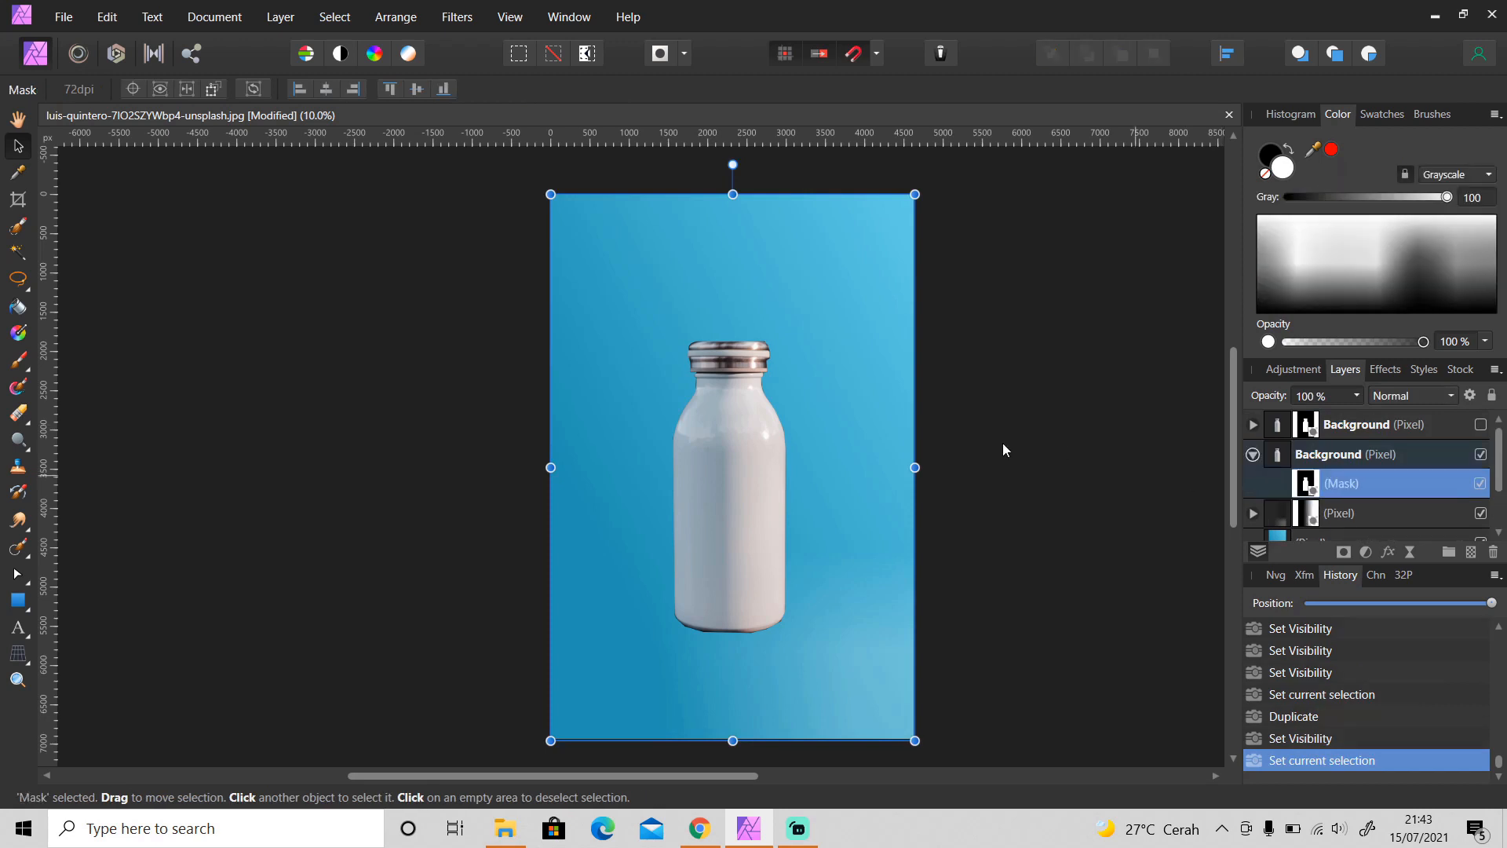
Paint a soft black shadow under the bottle on the duplicate's mask with a large soft brush
left_click(18, 358)
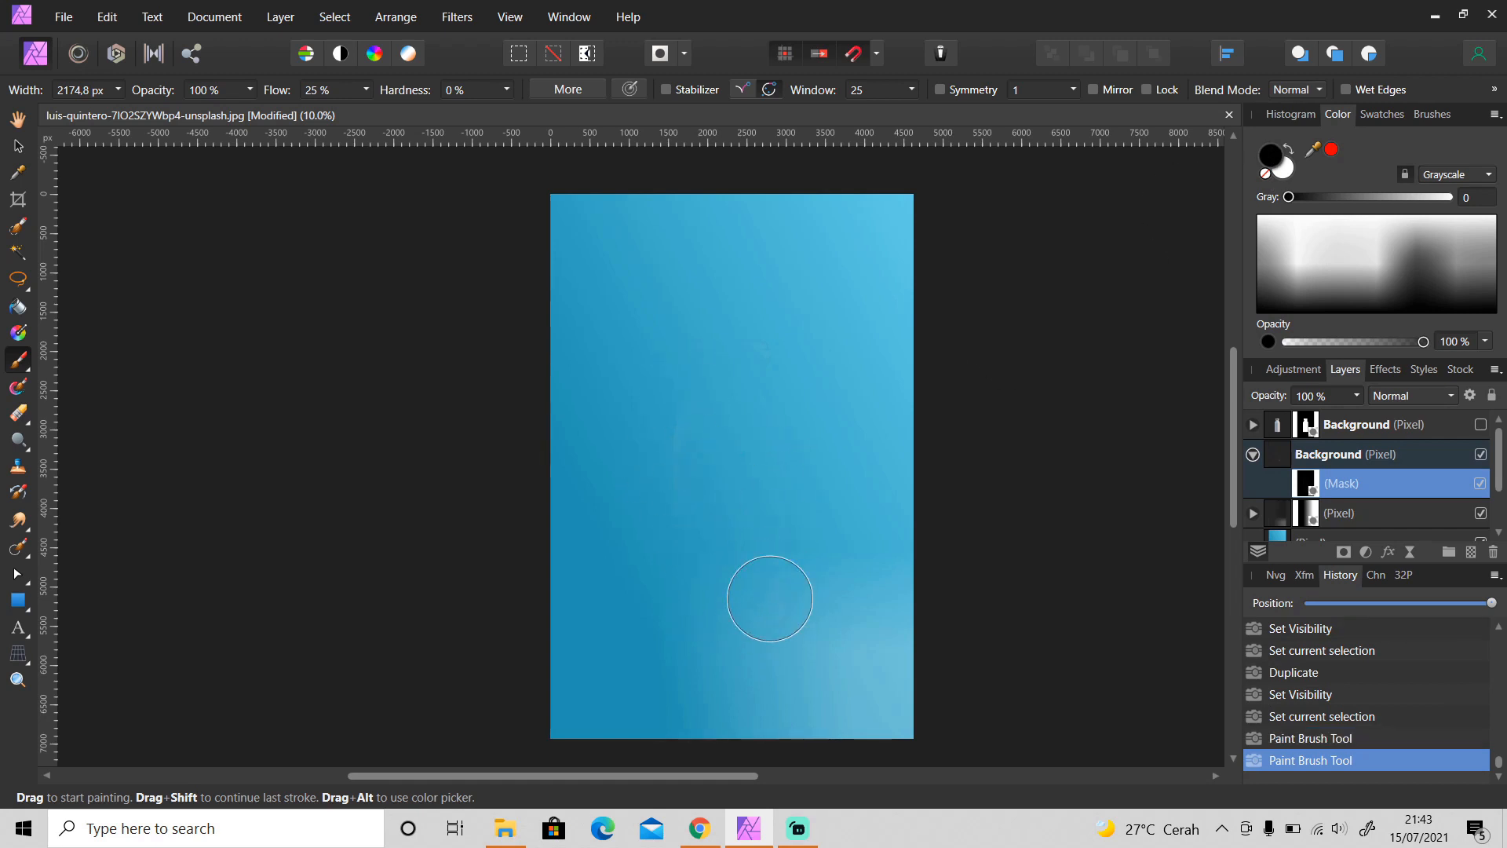
mouse_move(1189, 258)
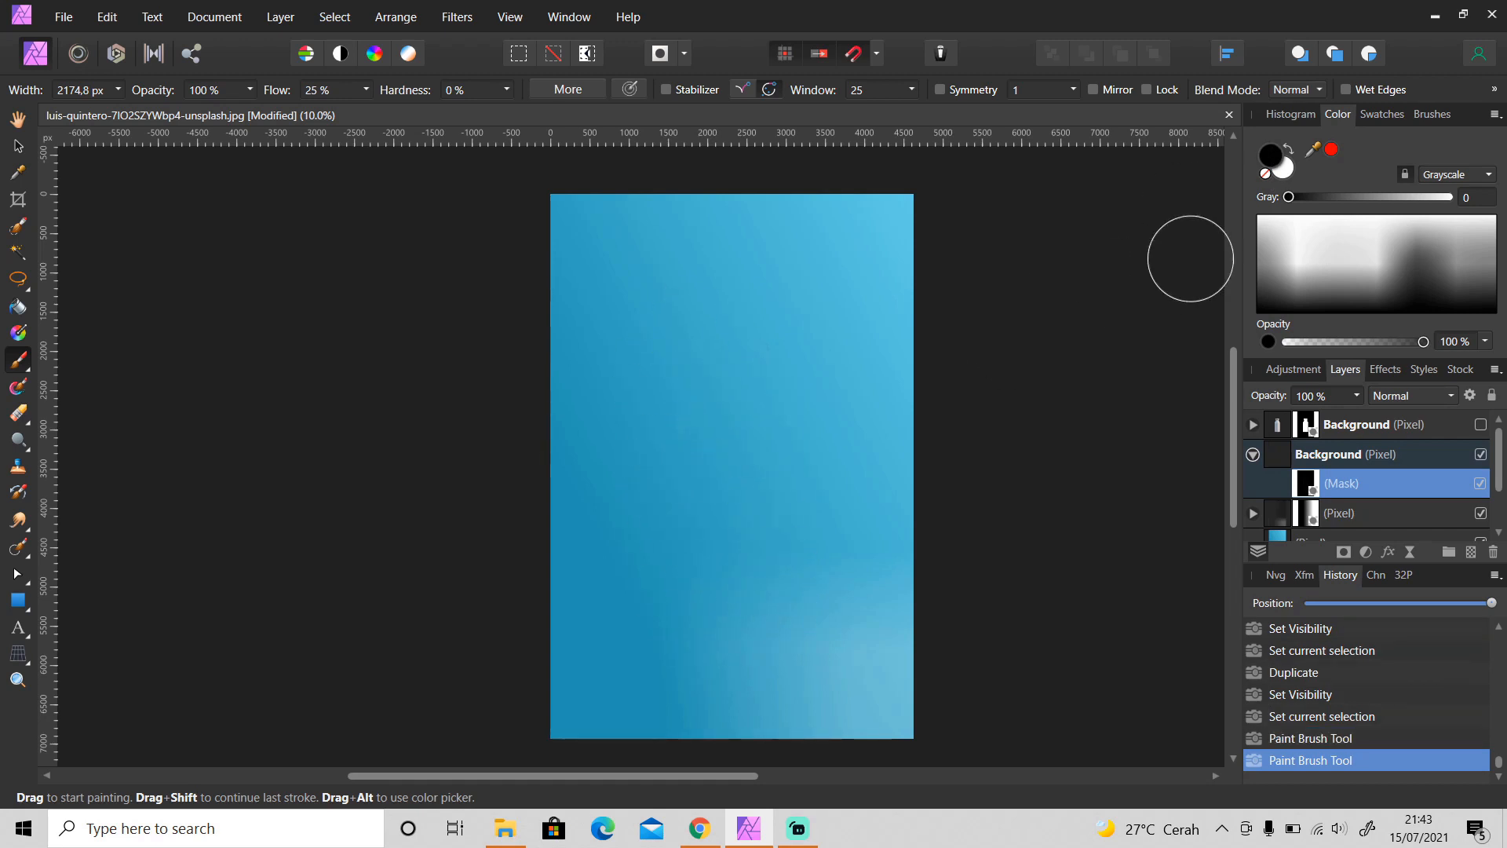
left_click(1432, 114)
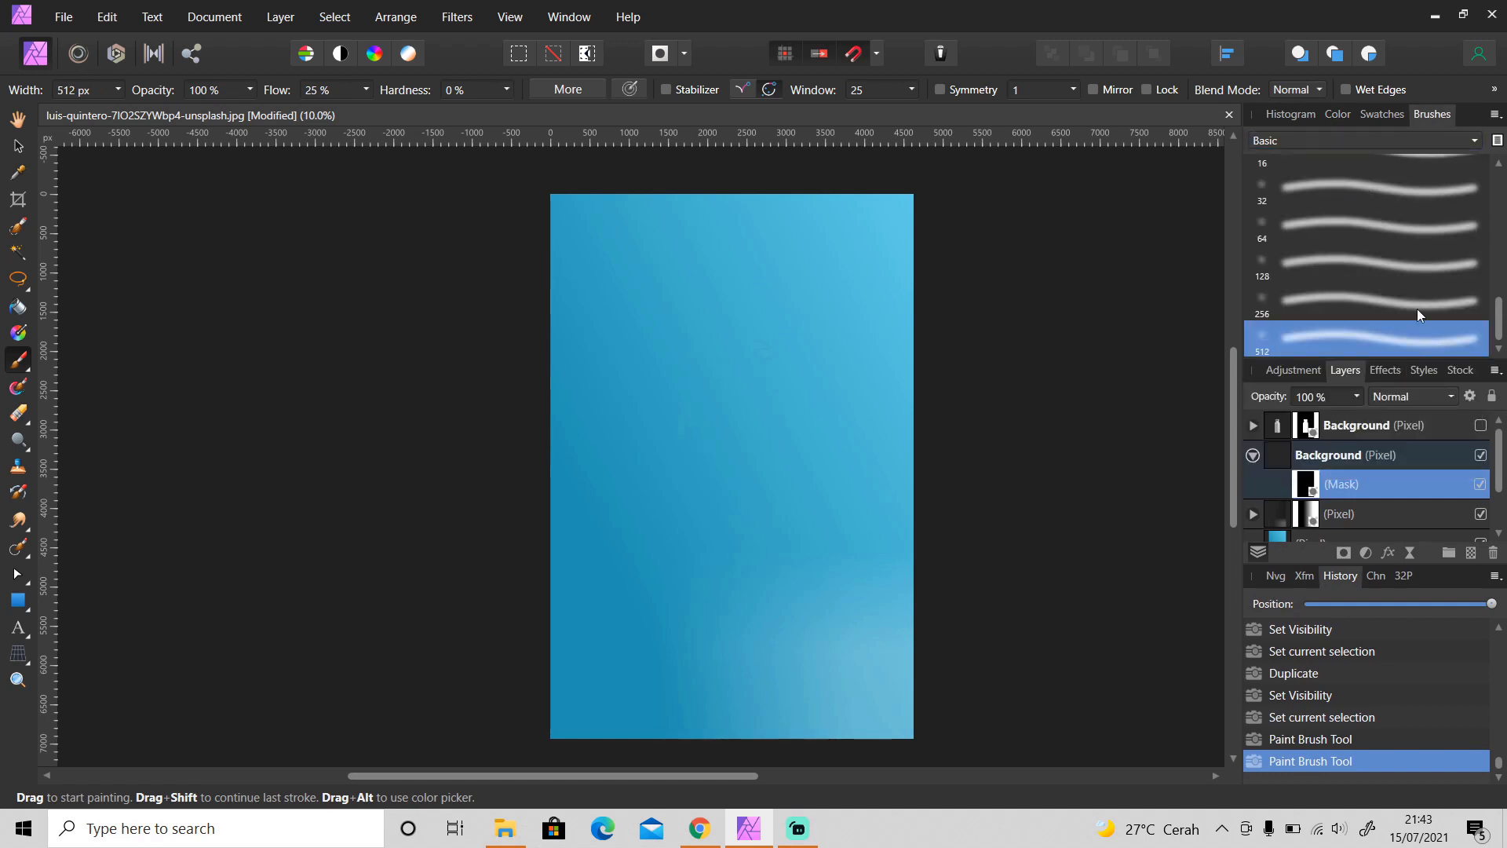
left_click(1336, 113)
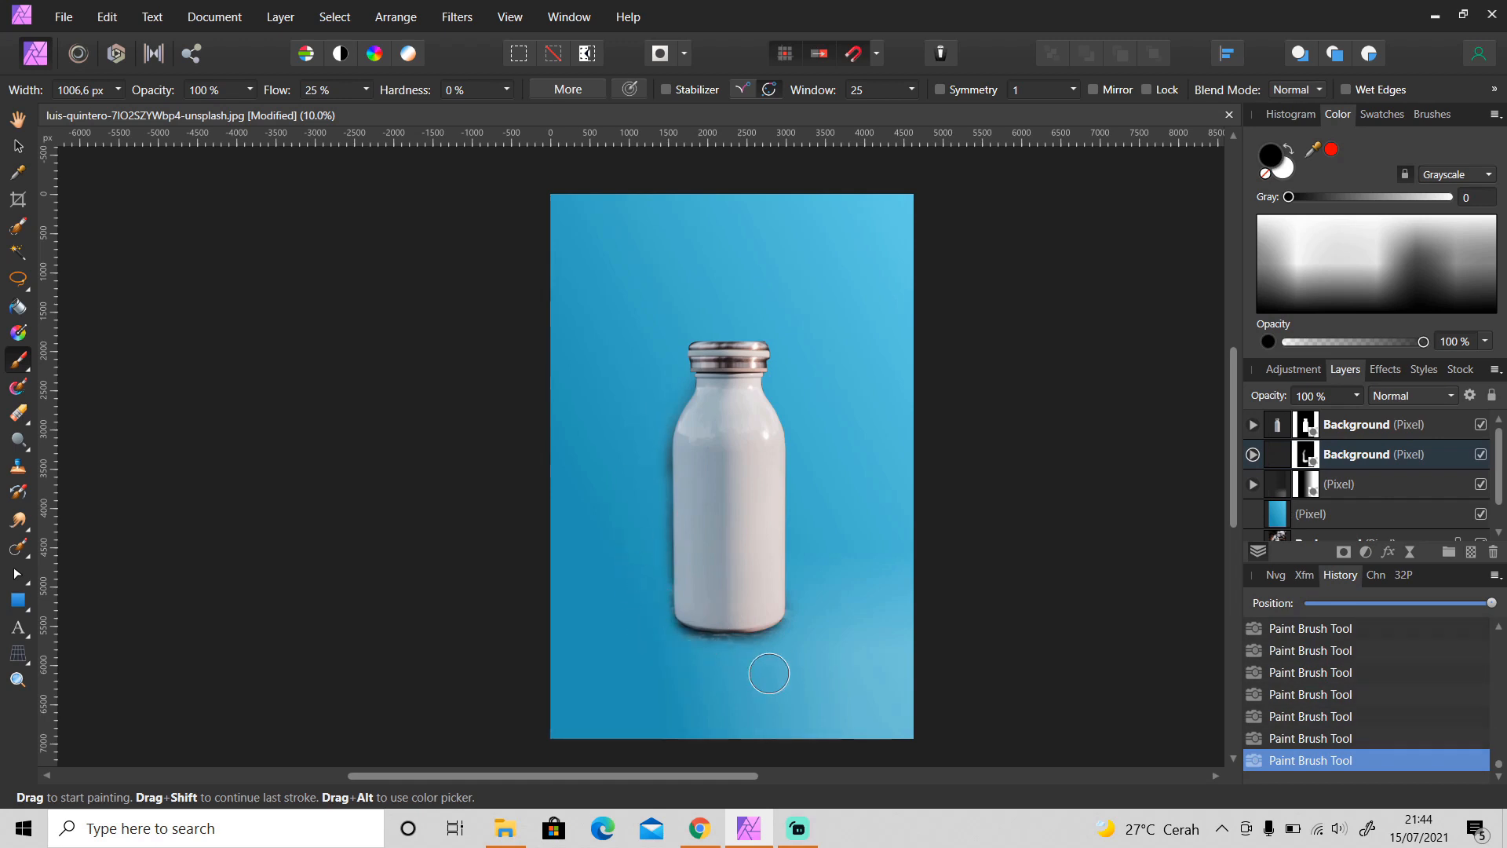
mouse_move(644, 574)
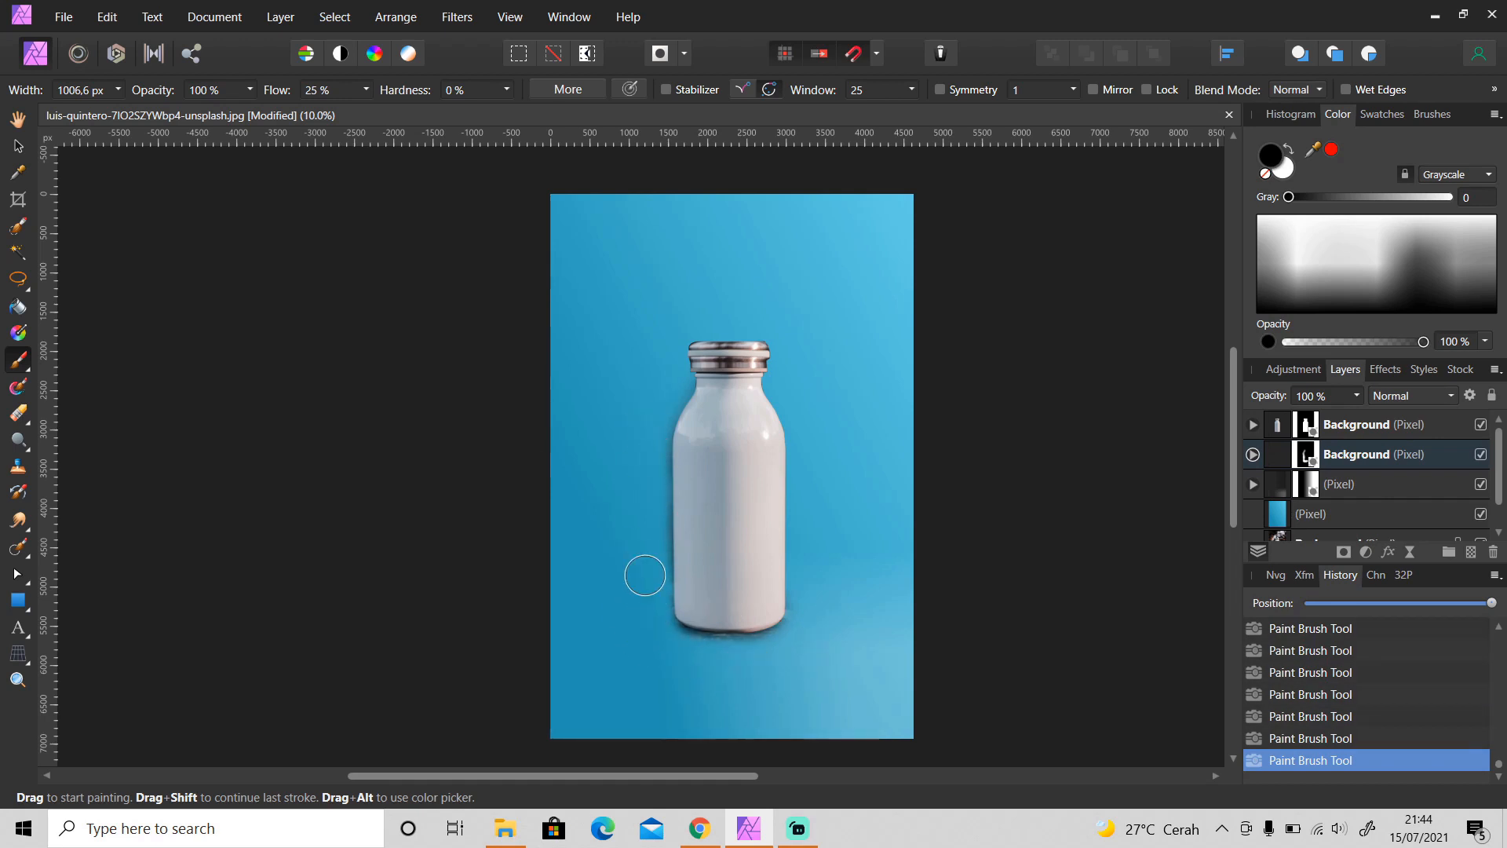
mouse_move(1025, 433)
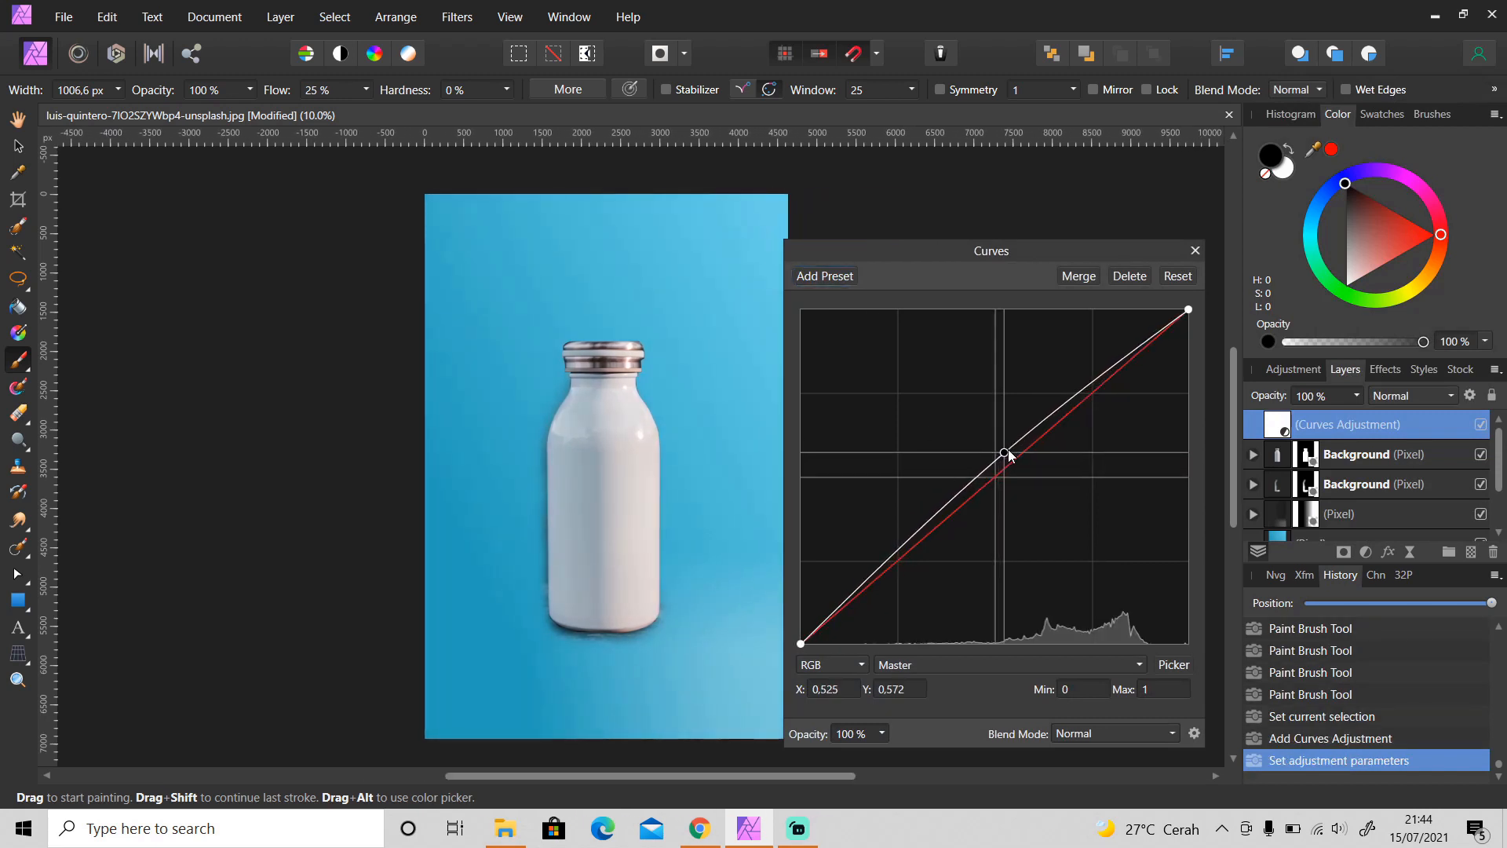
Dismiss the Curves settings, keeping the raised brightening curve on the composition
left_click(1194, 251)
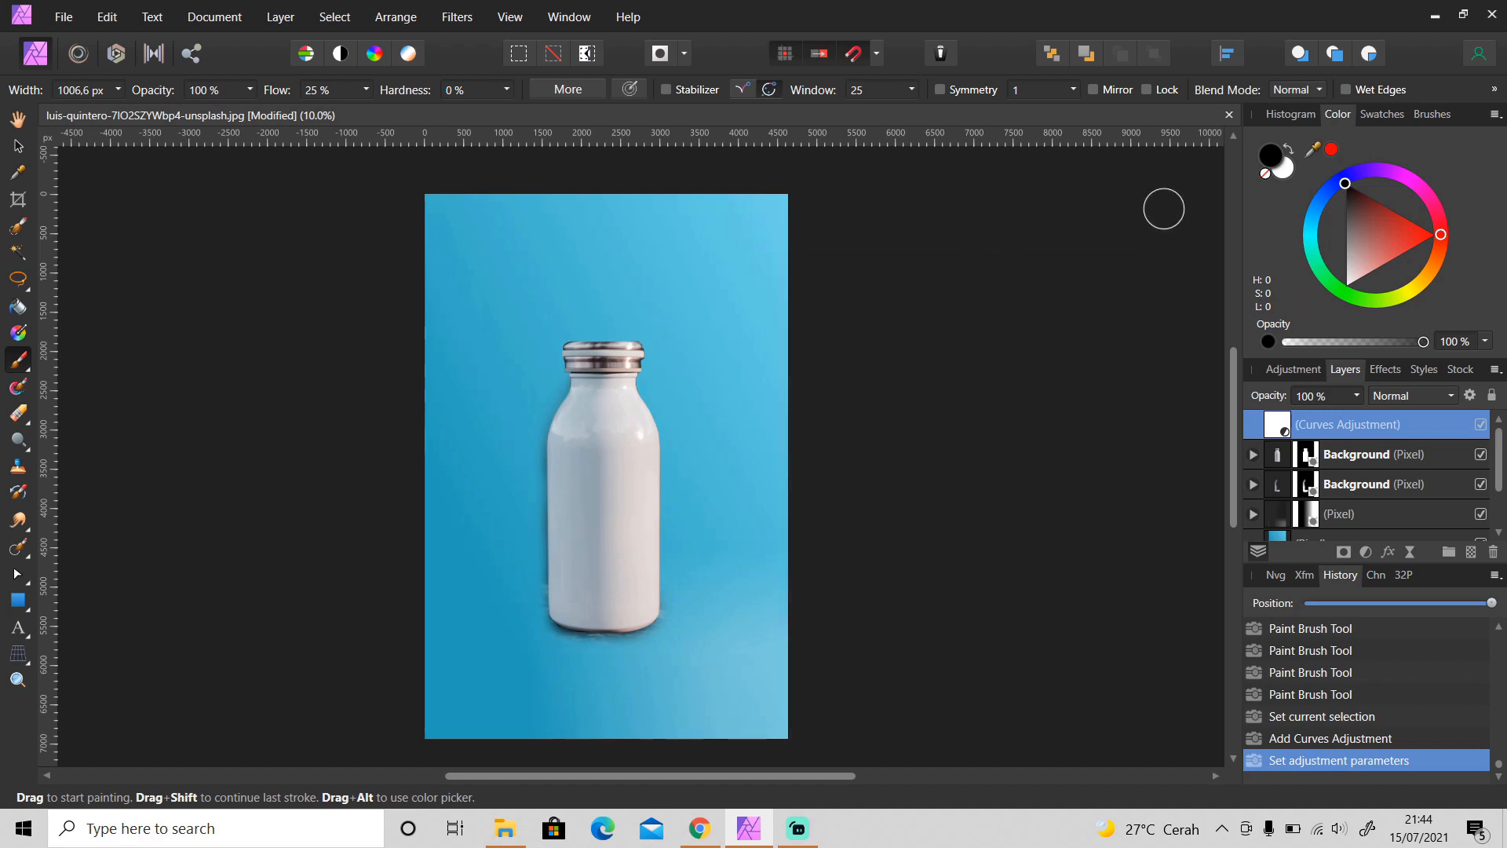
mouse_move(1116, 209)
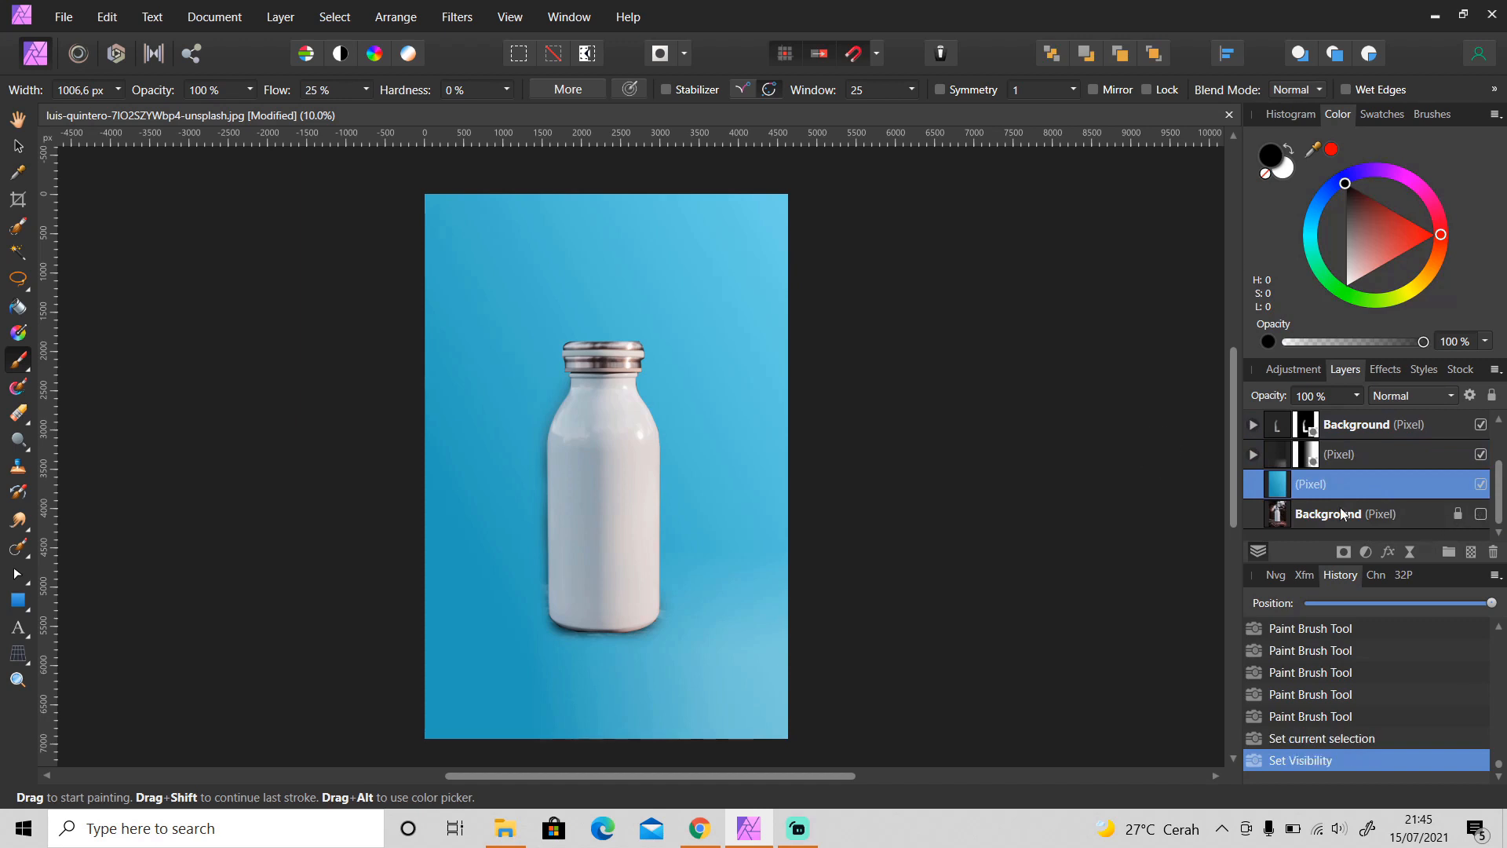
Add a live Add Noise filter to the blue backdrop layer for a fine grain
left_click(279, 16)
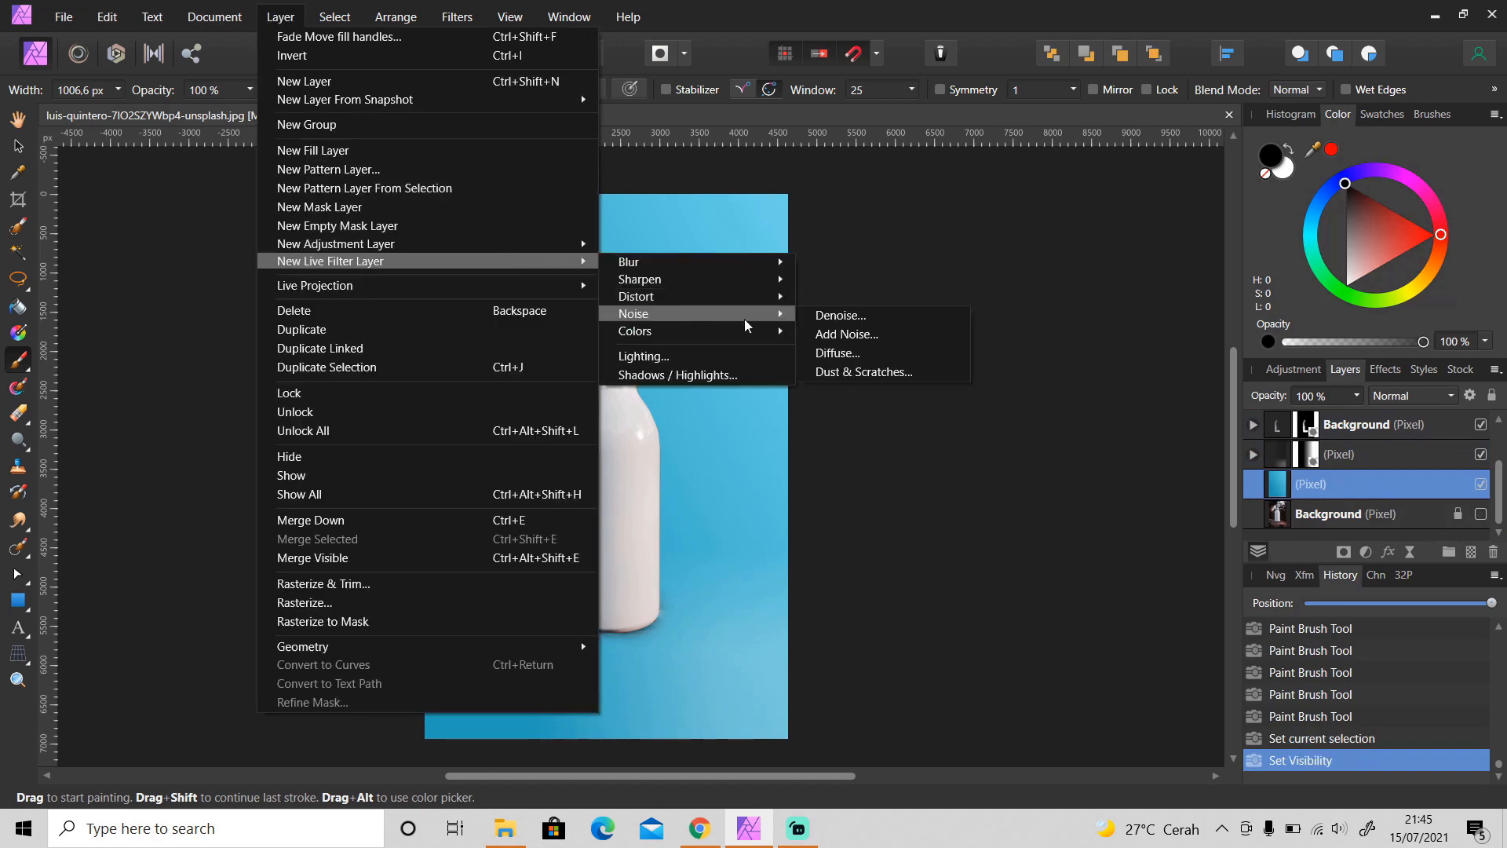
mouse_move(846, 333)
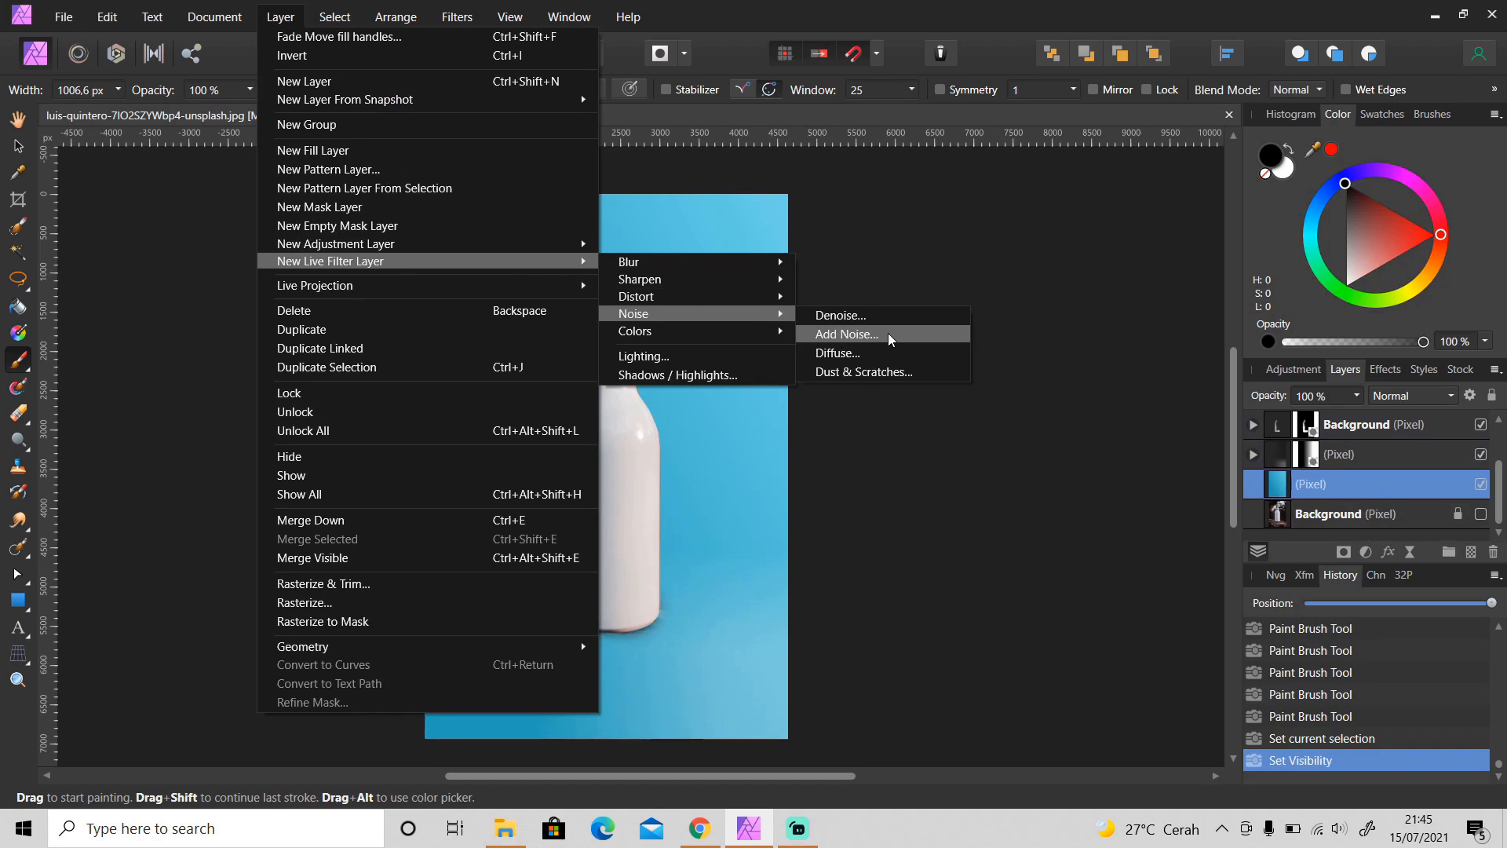
mouse_move(875, 368)
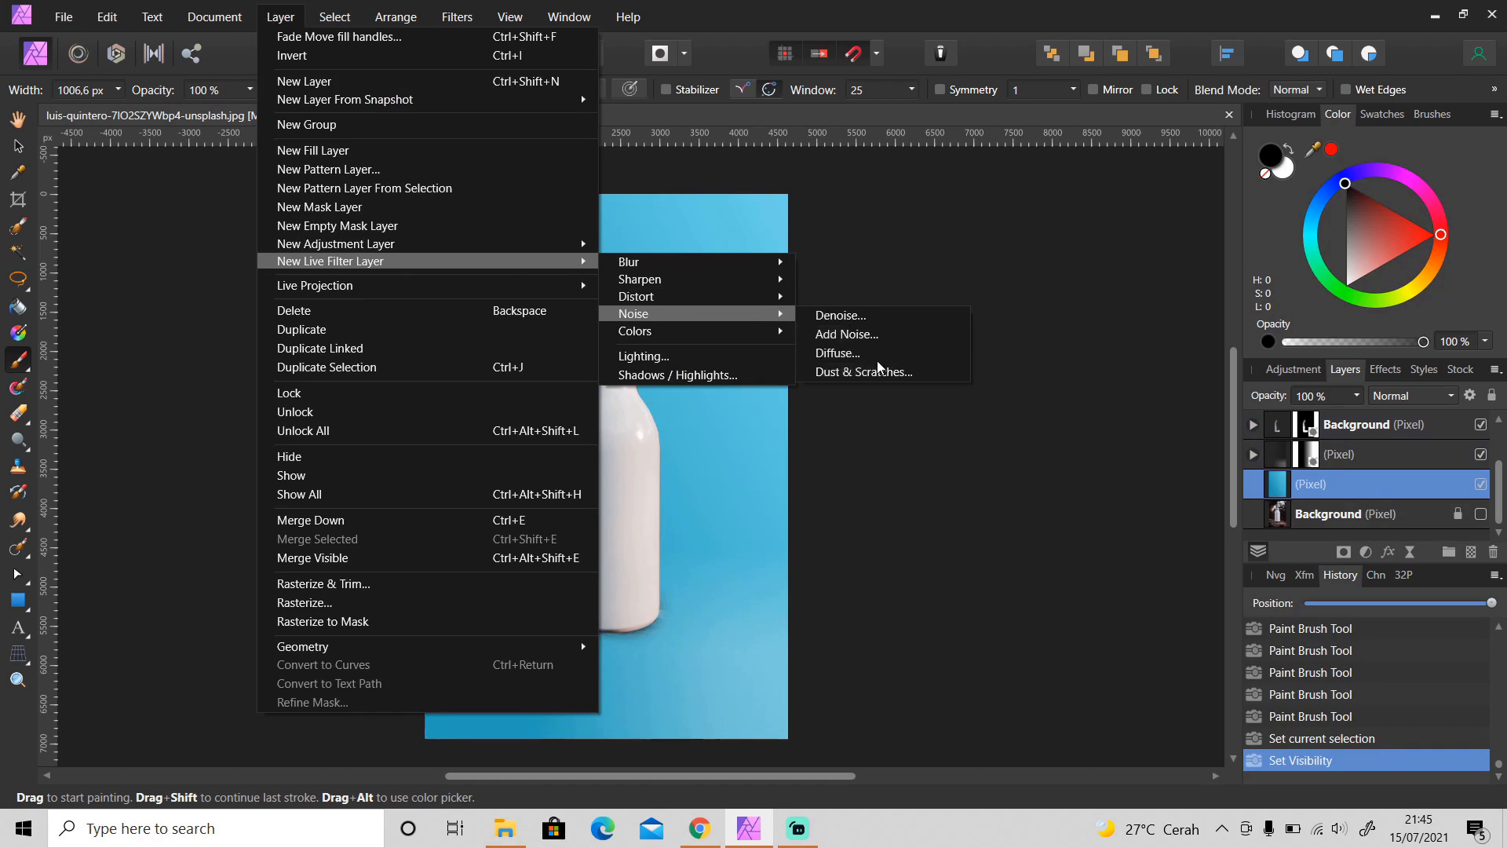
left_click(844, 332)
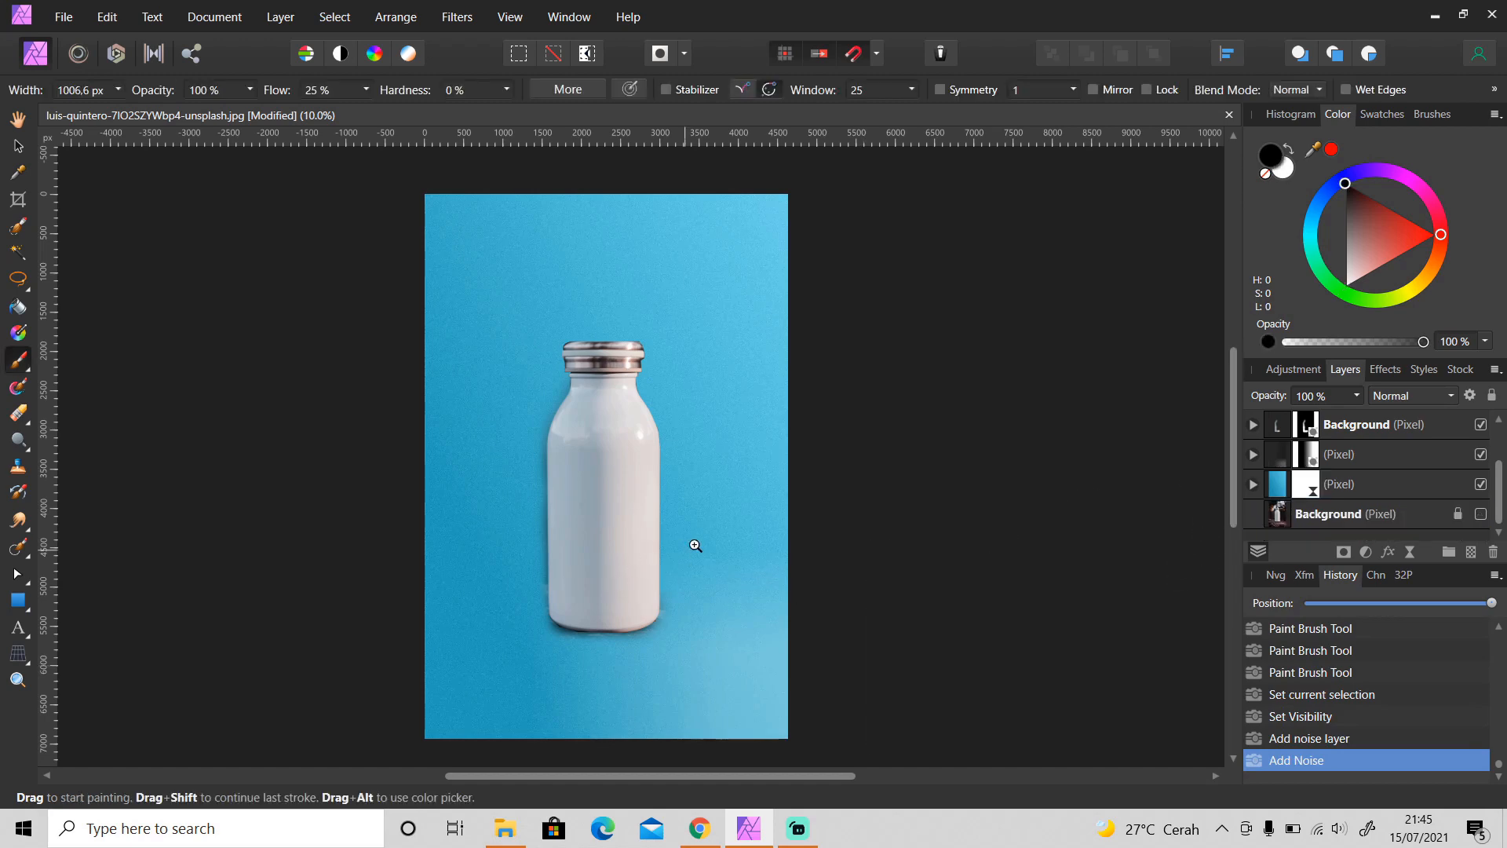
Zoom into the backdrop and toggle the noise filter to compare the grain
left_click(17, 679)
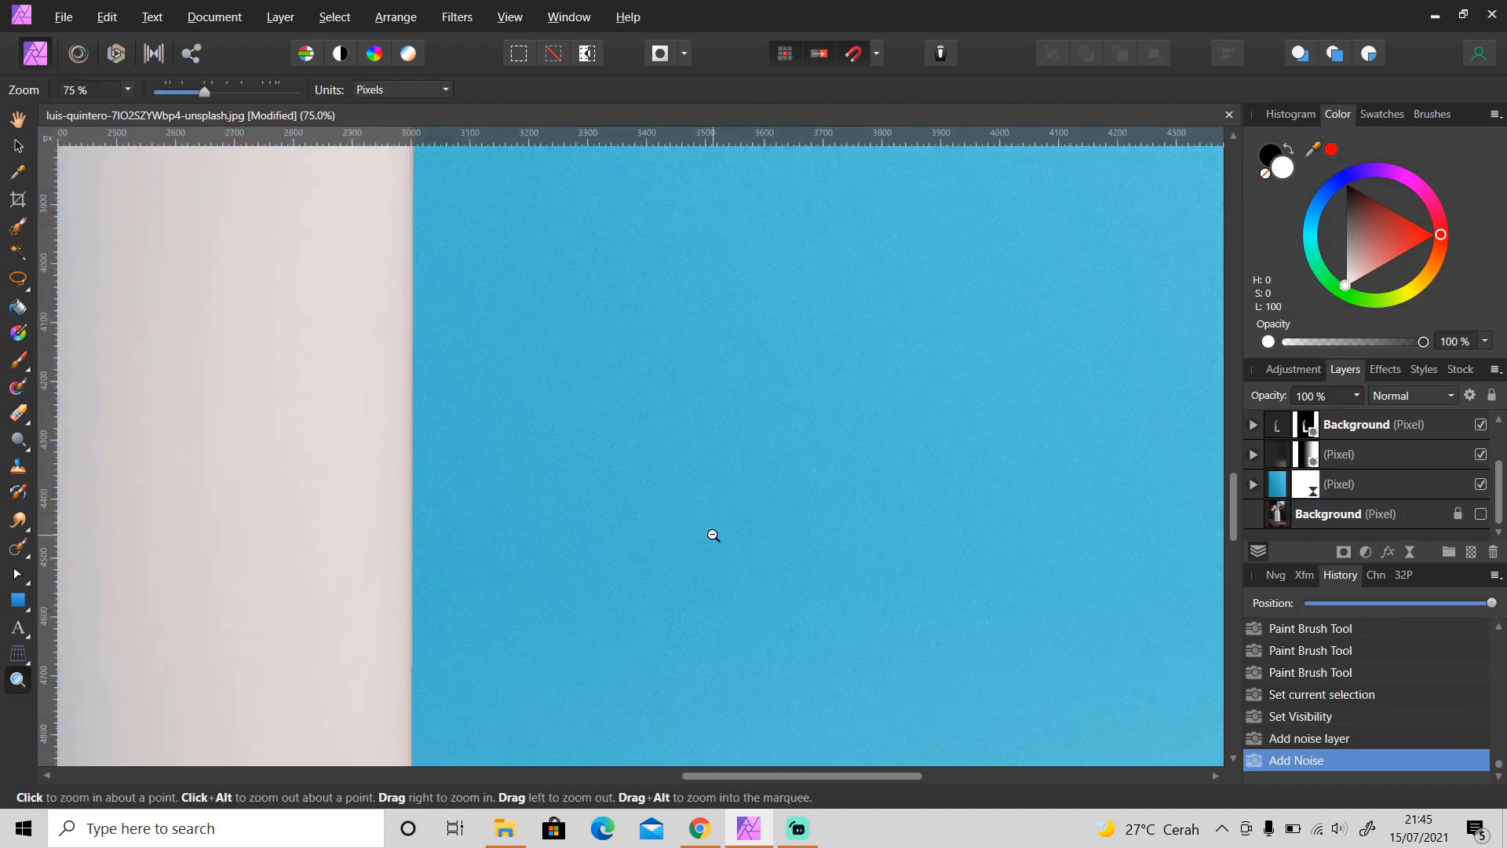
left_click(713, 534)
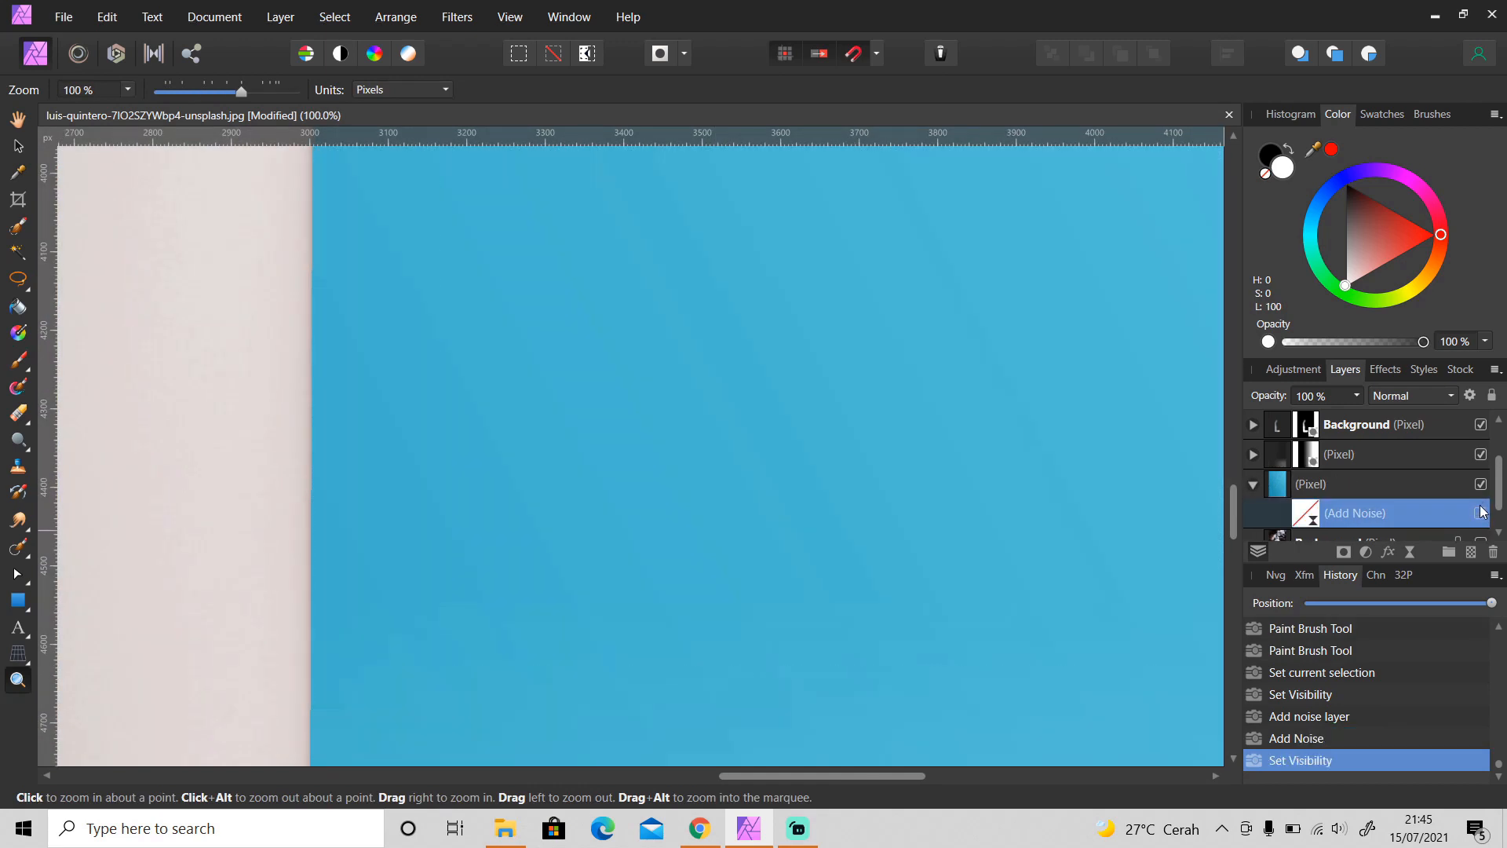
left_click(1480, 512)
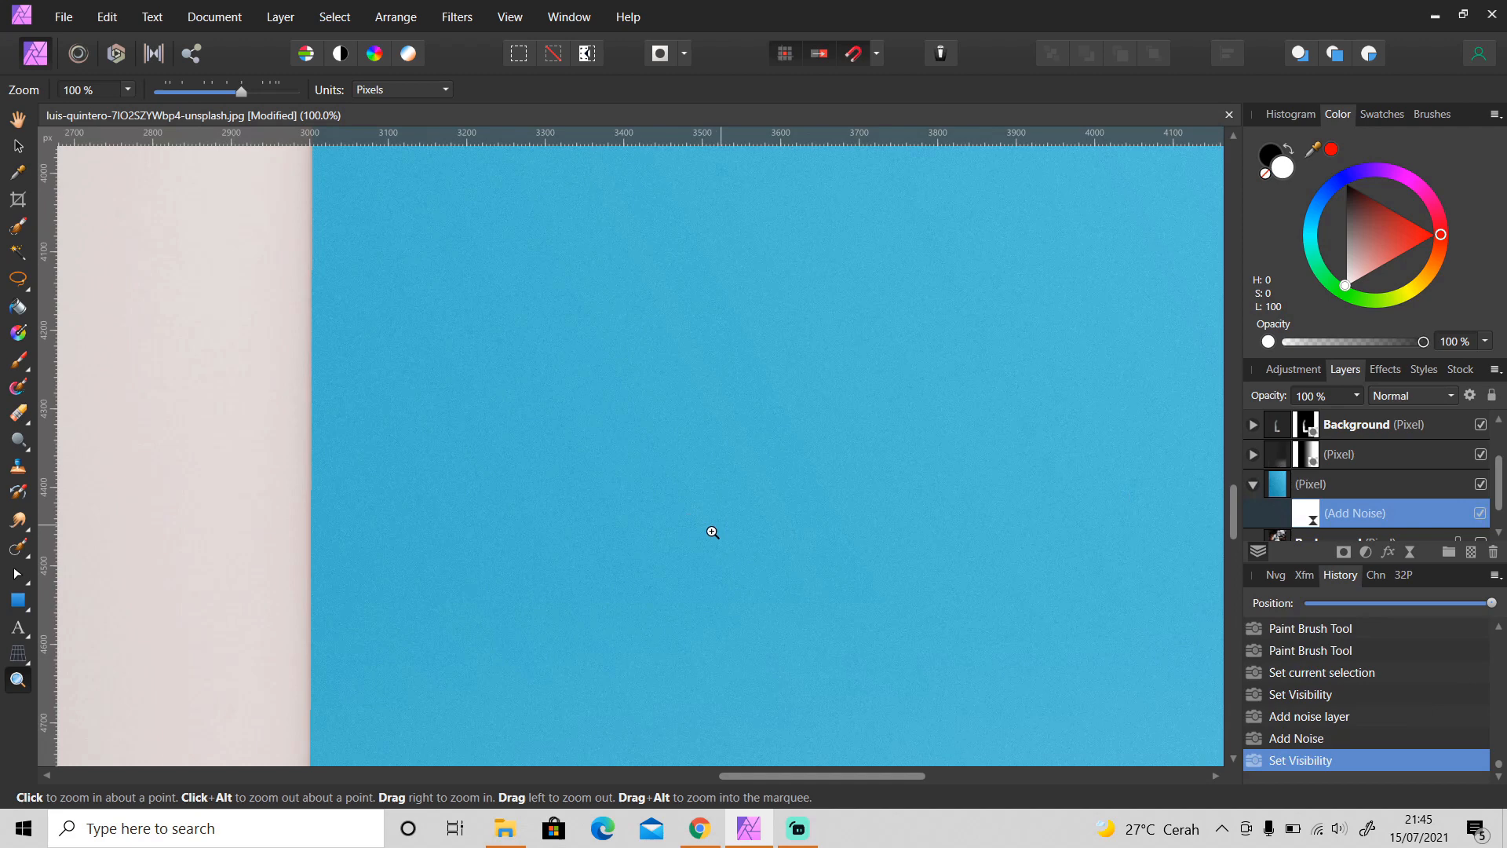